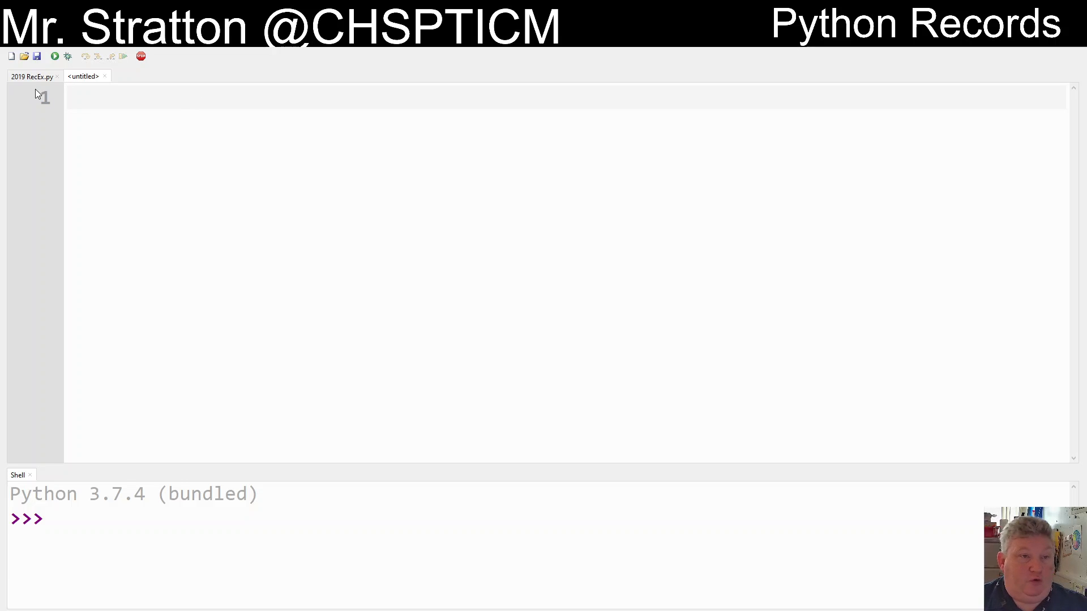
Step: Write header comments: # 2019 Q11, # 07/11/2022 and the author Mr. Stratto
{"action": "left_click", "coordinate": [127, 98]}
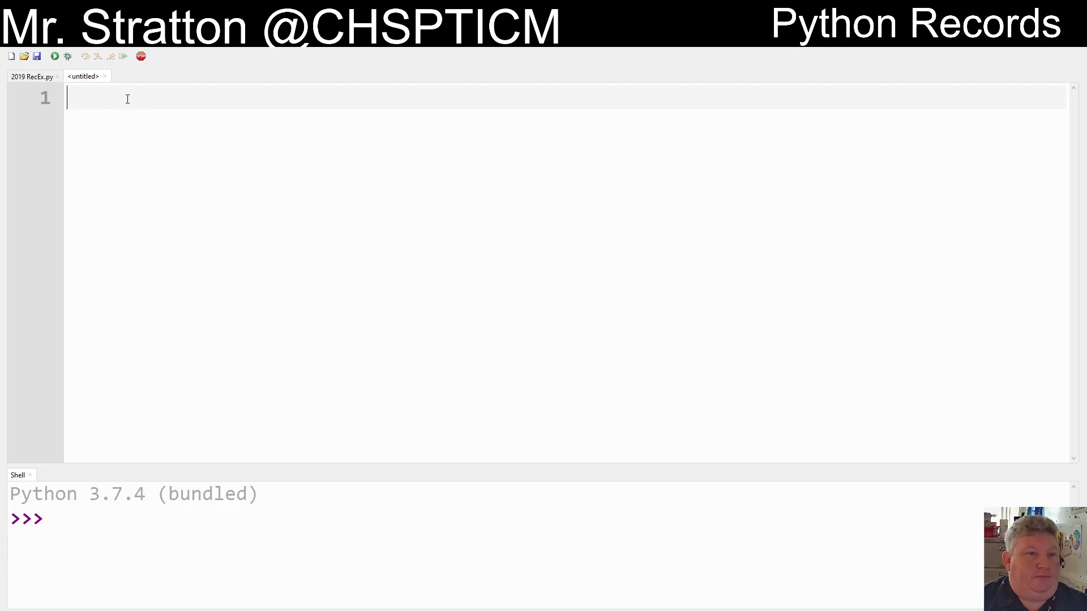
{"action": "type", "text": "#"}
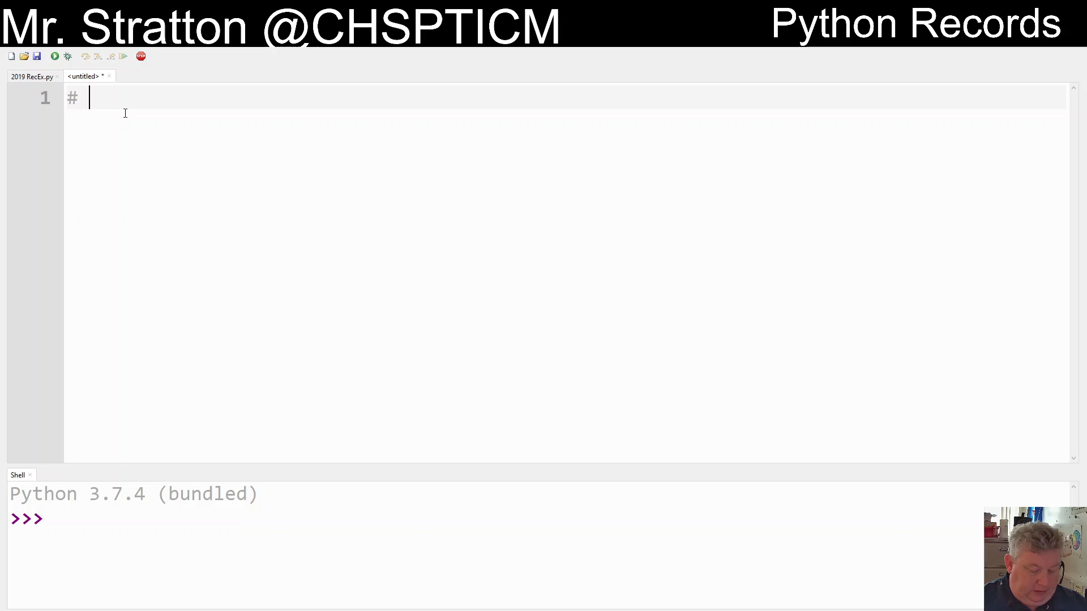
{"action": "type", "text": "2019 Q11"}
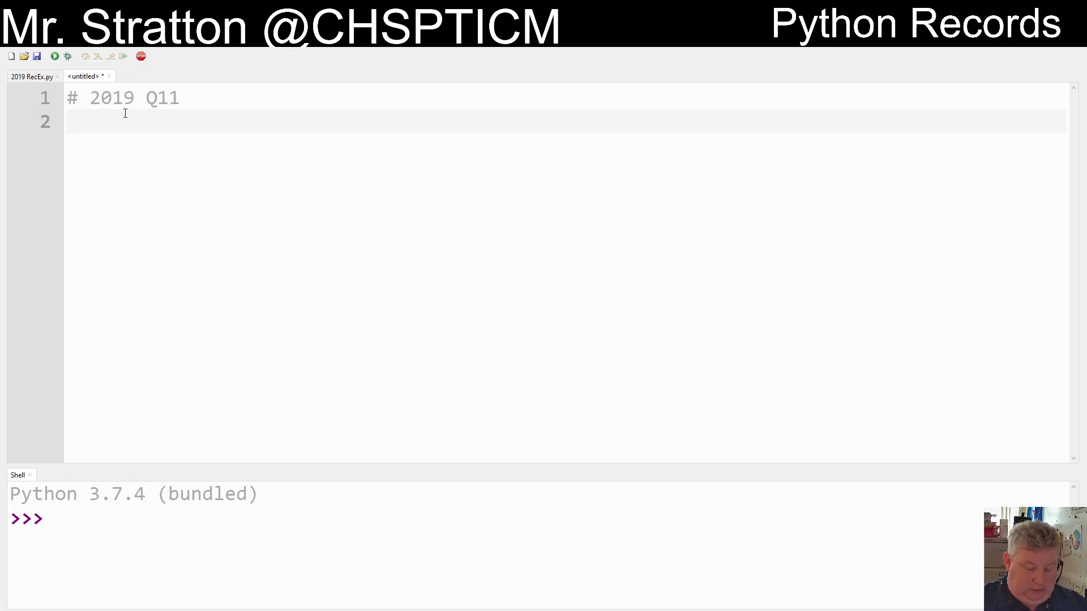
{"action": "type", "text": "#"}
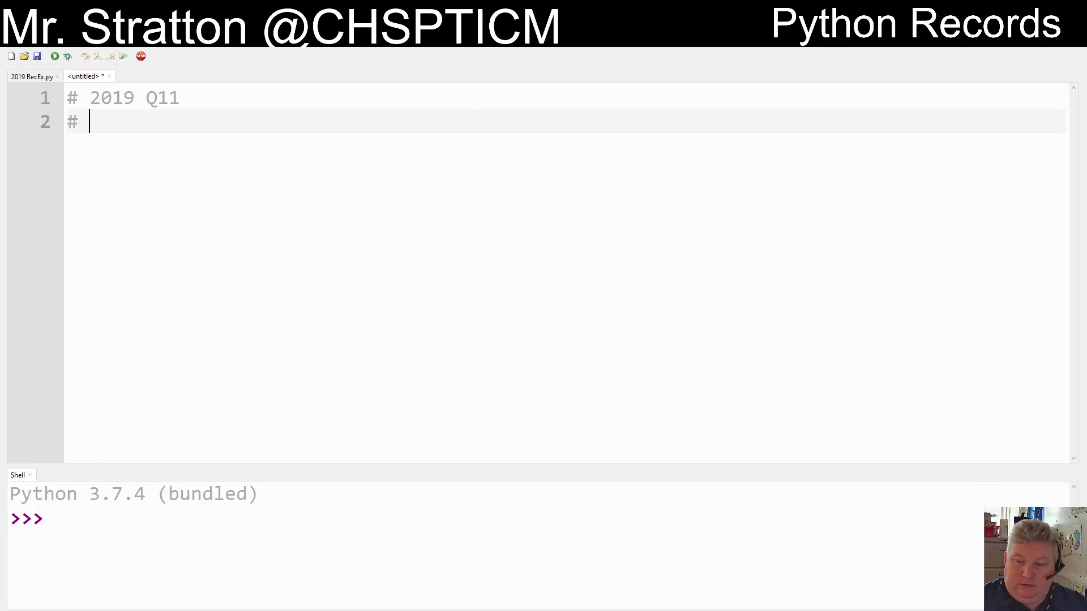
{"action": "type", "text": "07"}
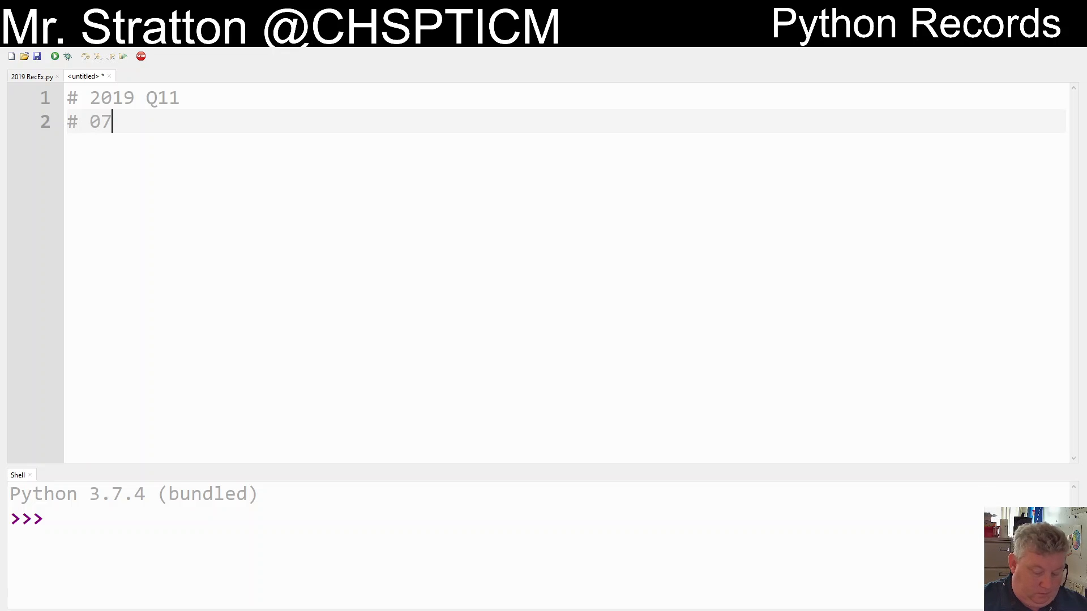
{"action": "type", "text": "/11/2"}
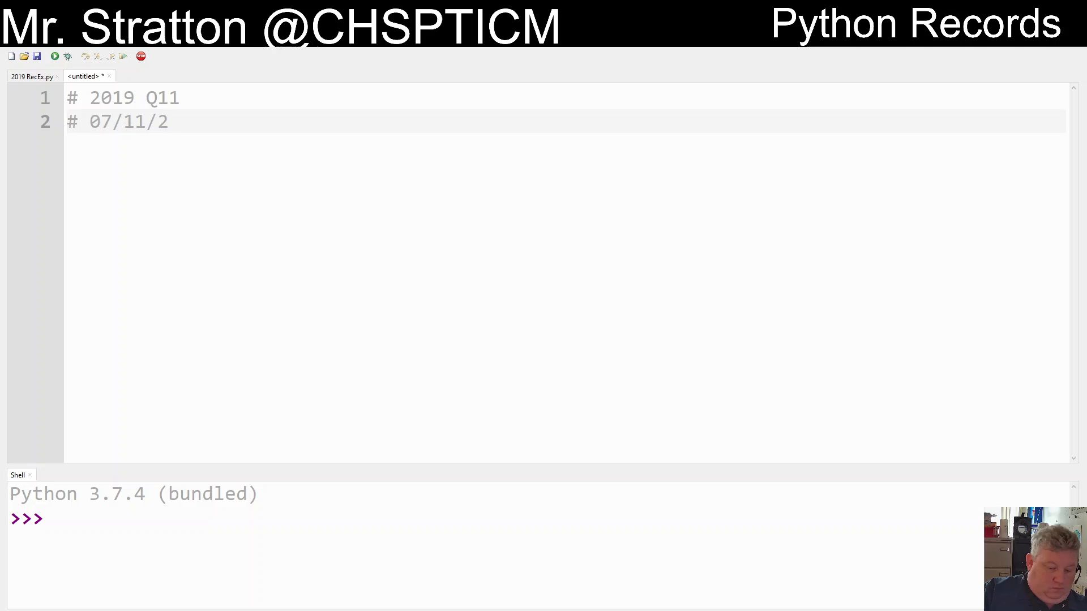
{"action": "type", "text": "022"}
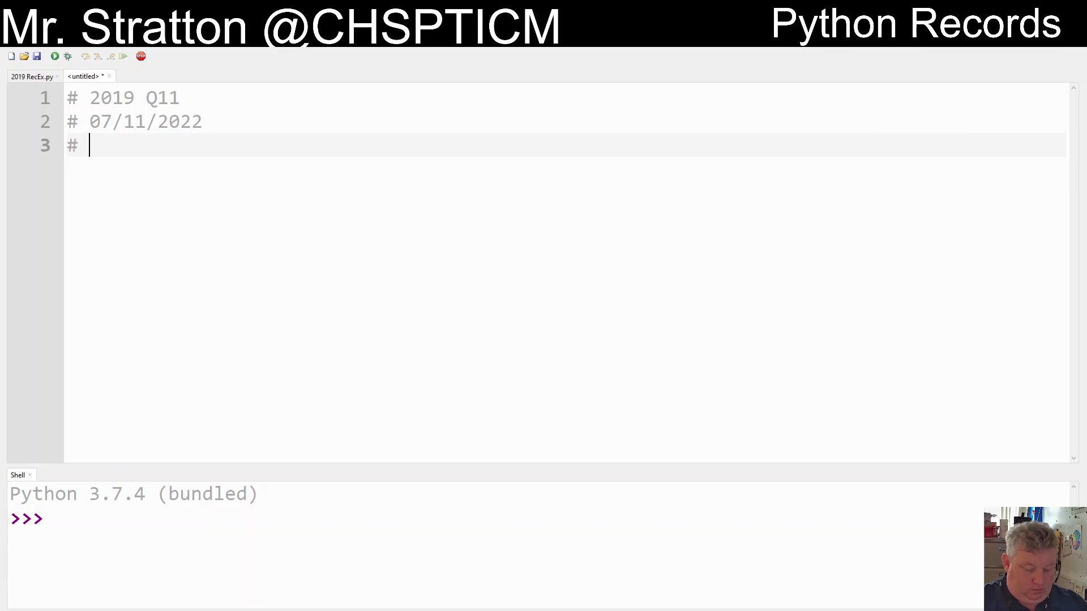
{"action": "type", "text": "Mr. Stratton"}
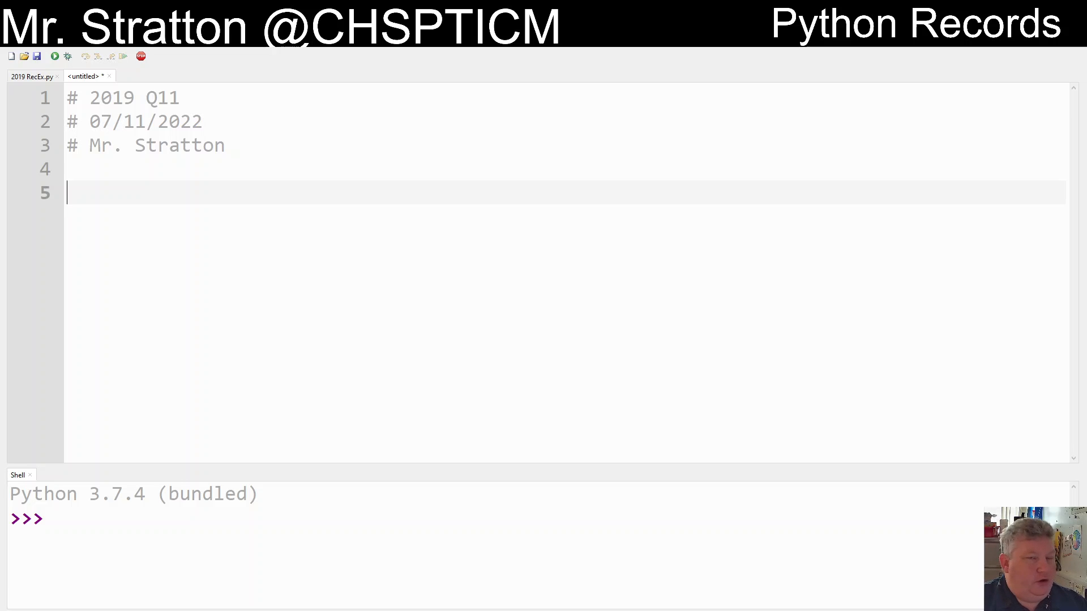
{"action": "type", "text": "imp"}
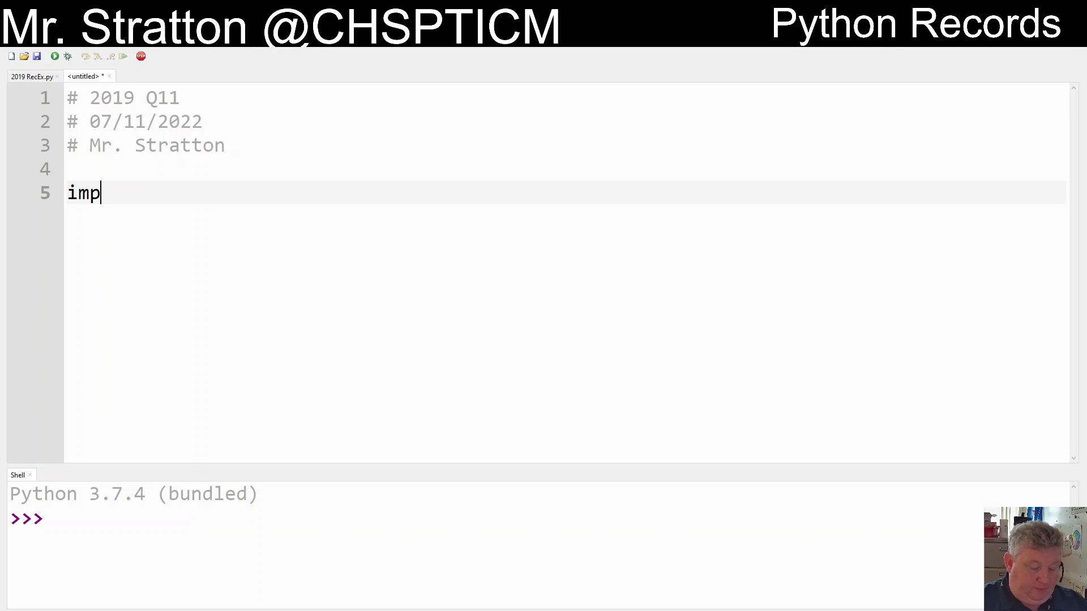
{"action": "type", "text": "om datacl"}
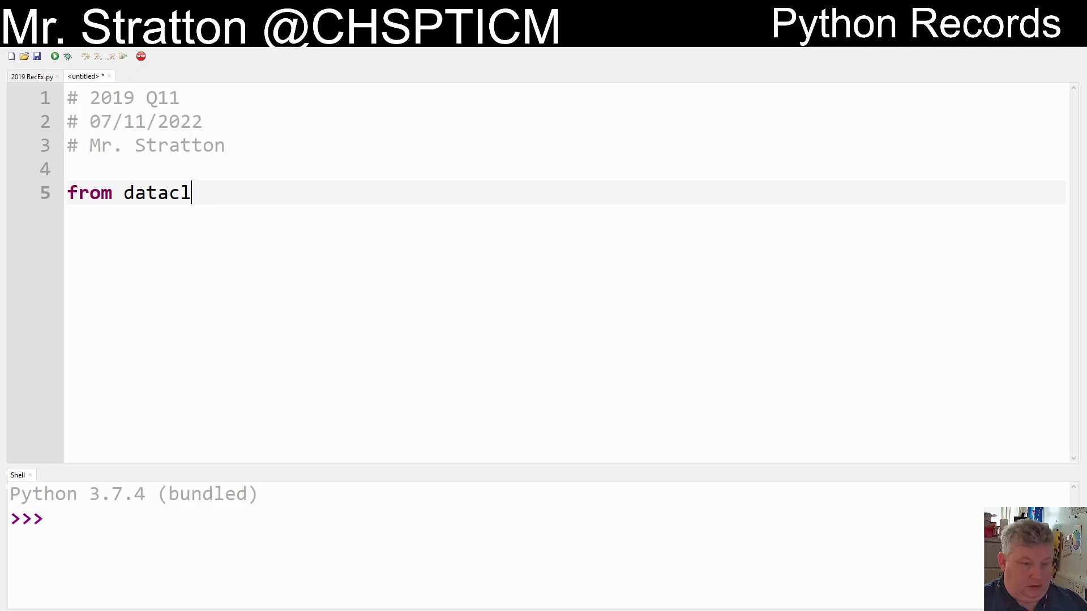
{"action": "type", "text": "asses"}
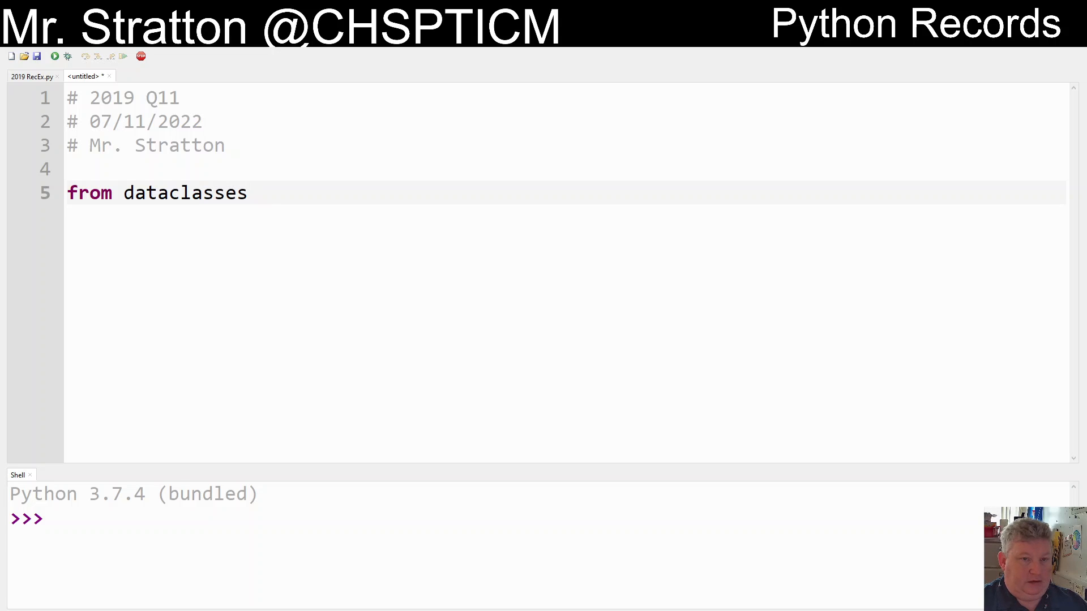
{"action": "type", "text": "impo"}
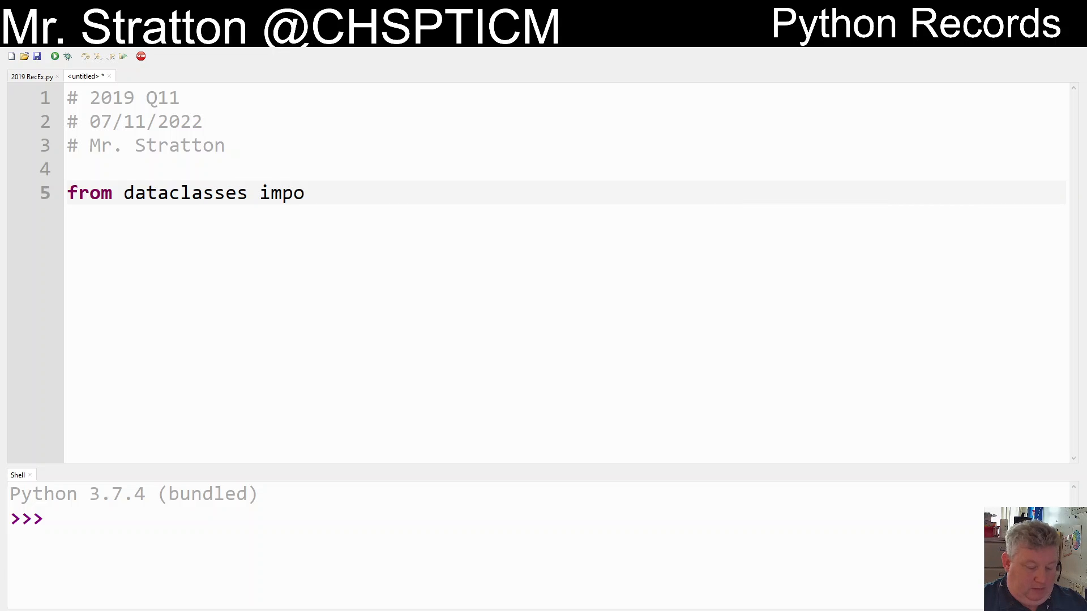
{"action": "type", "text": "rt data"}
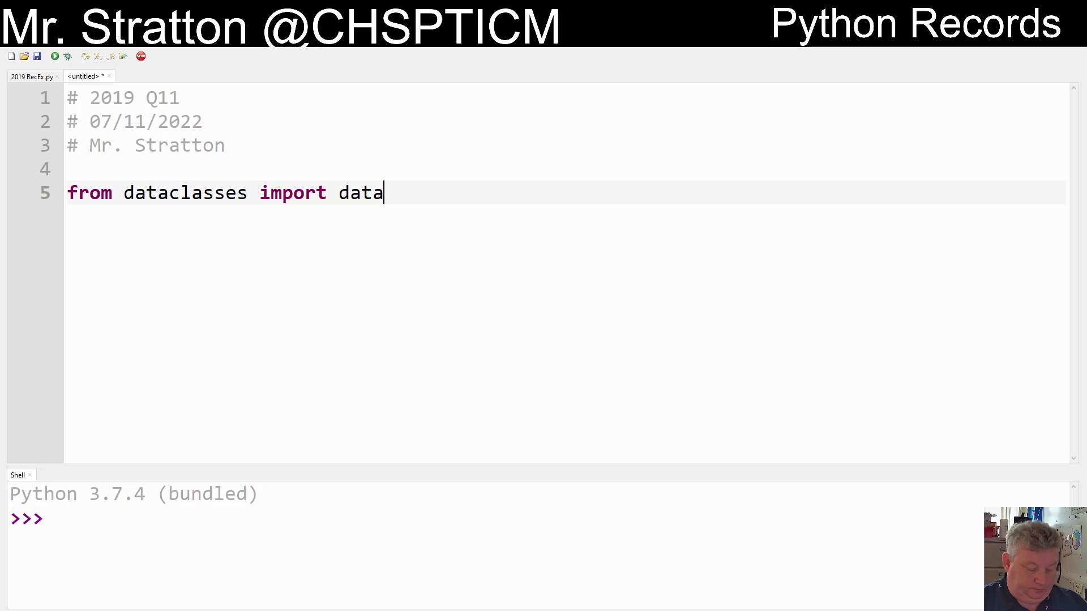
{"action": "type", "text": "class"}
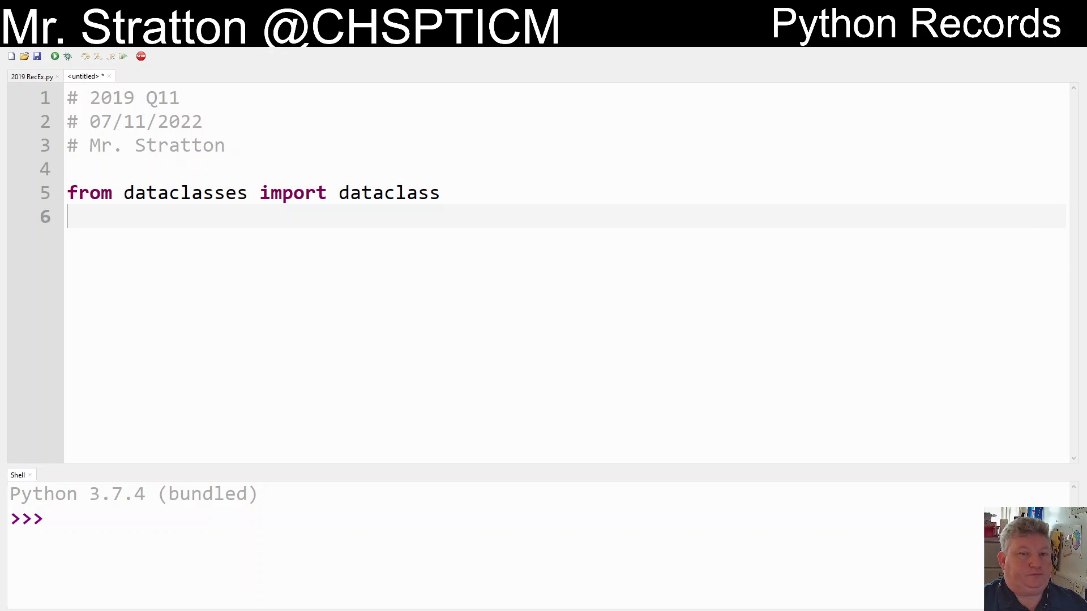
{"action": "type", "text": "@"}
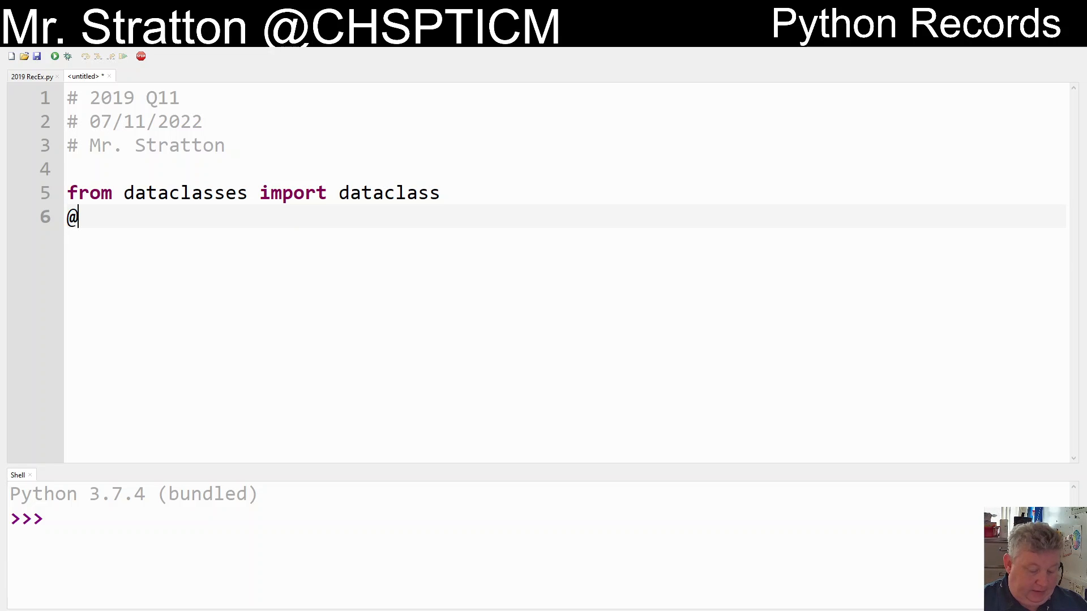
{"action": "type", "text": "dataclass"}
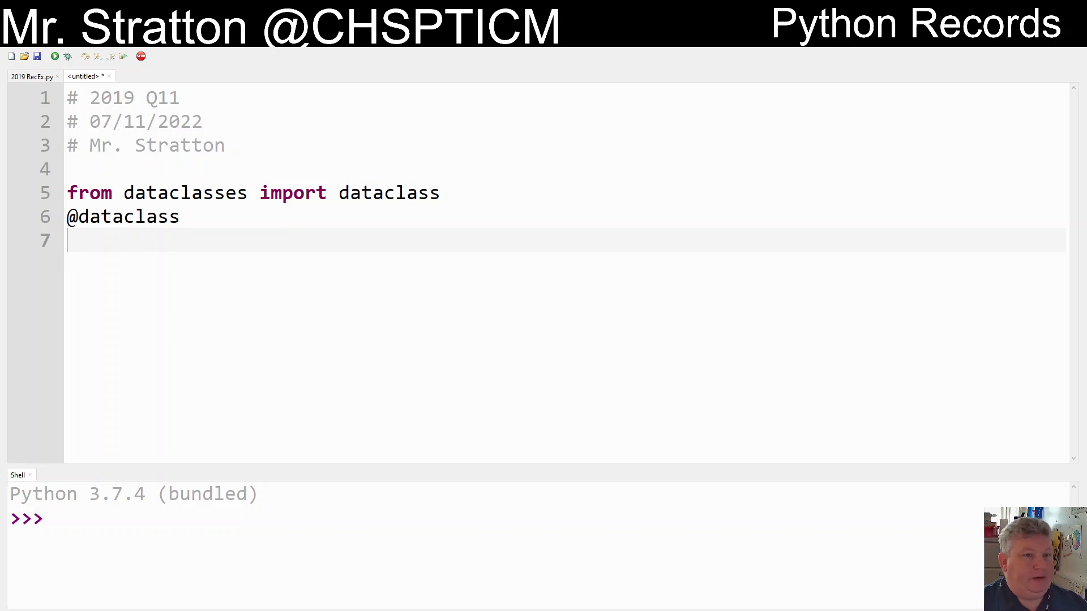
Step: Define class carData(): with its first field speed:float
{"action": "type", "text": "cl"}
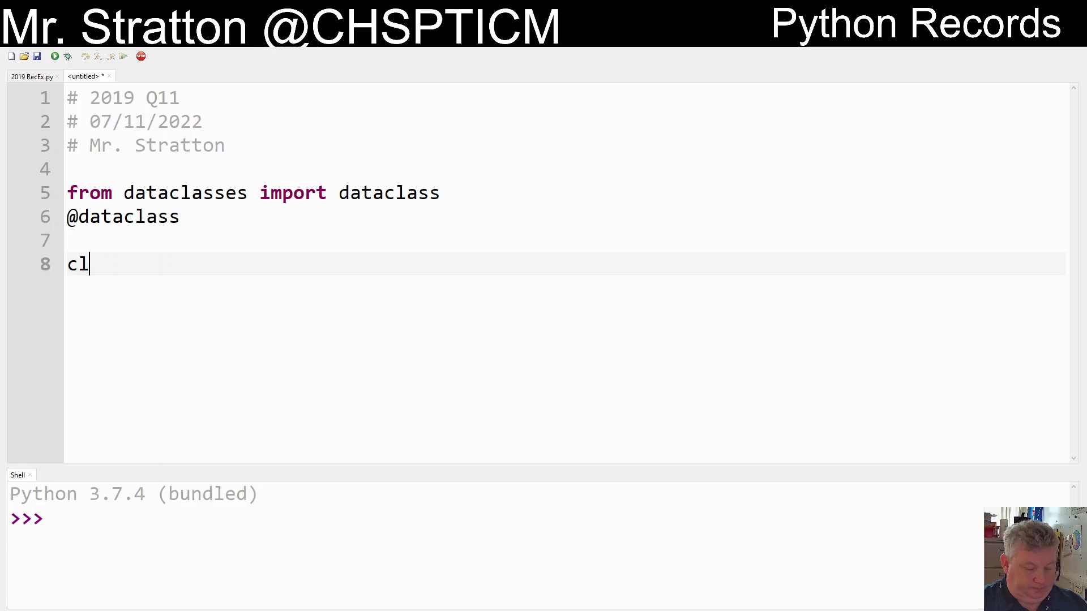
{"action": "type", "text": "ass c"}
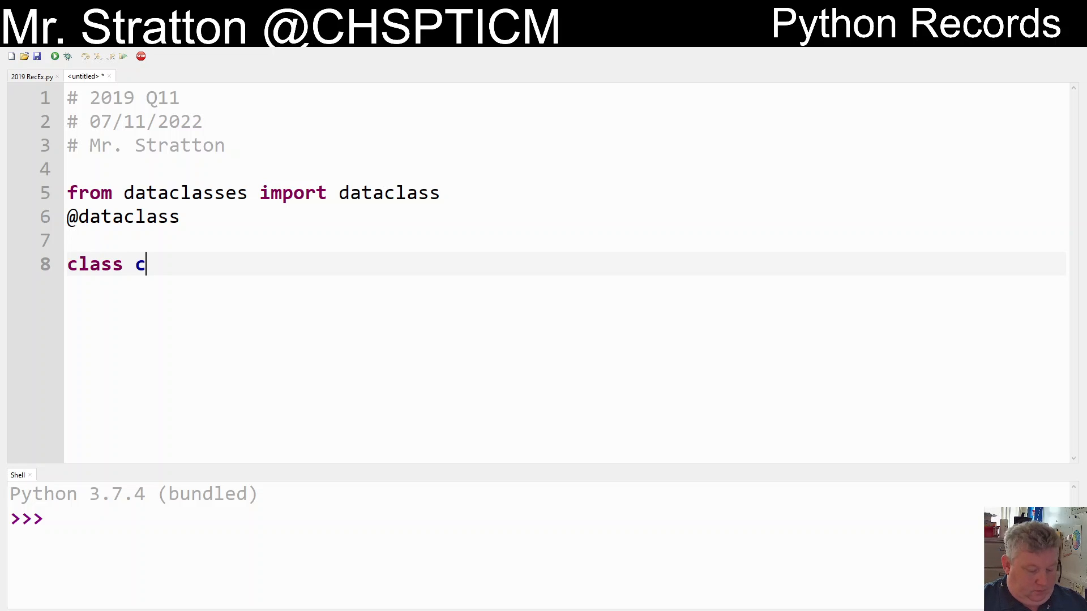
{"action": "type", "text": "arData"}
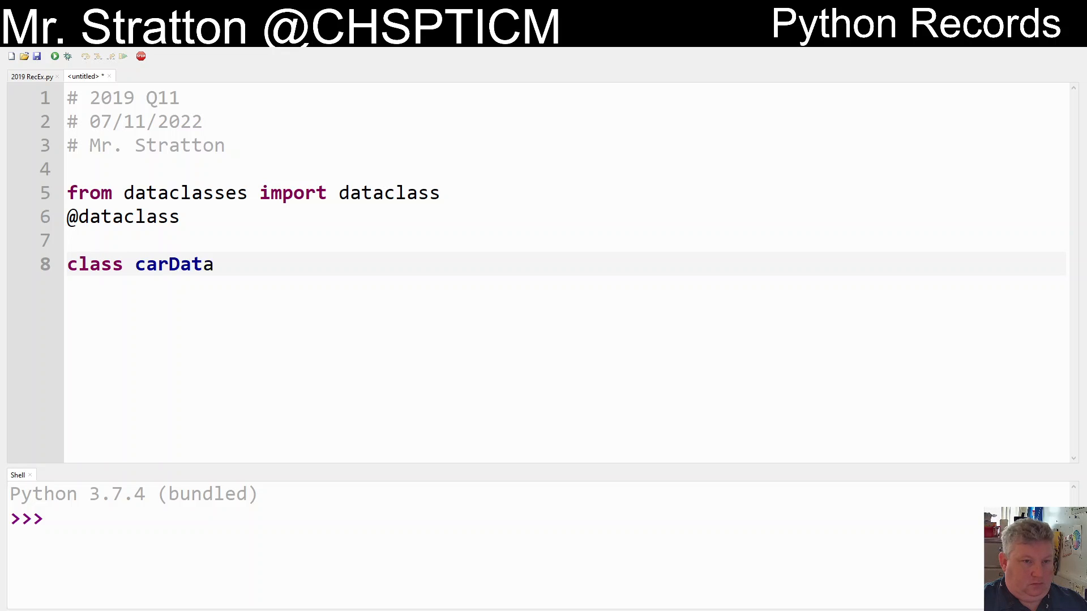
{"action": "type", "text": "()"}
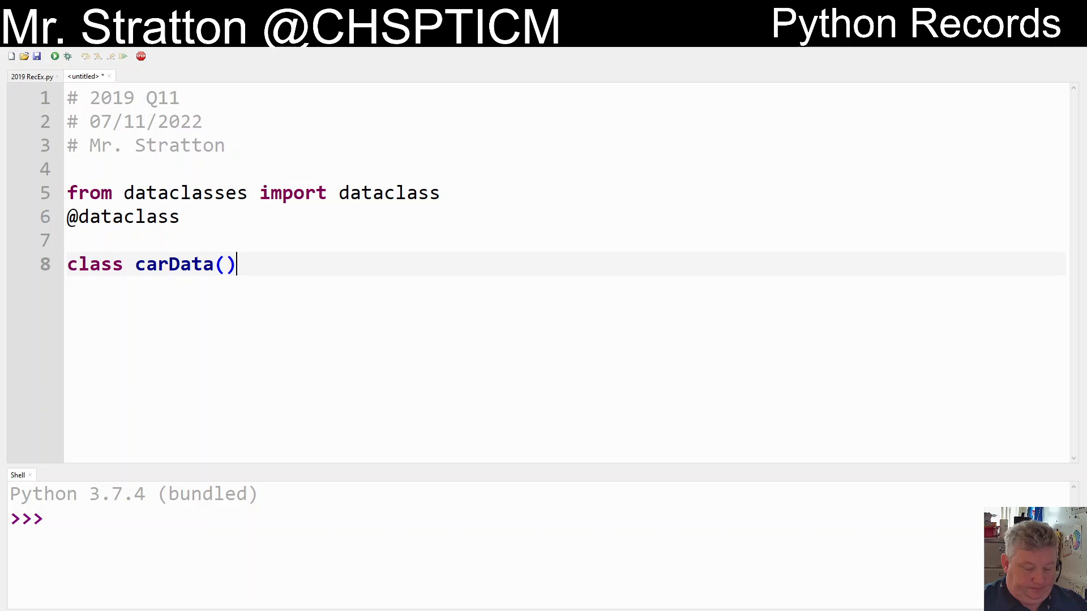
{"action": "type", "text": ":"}
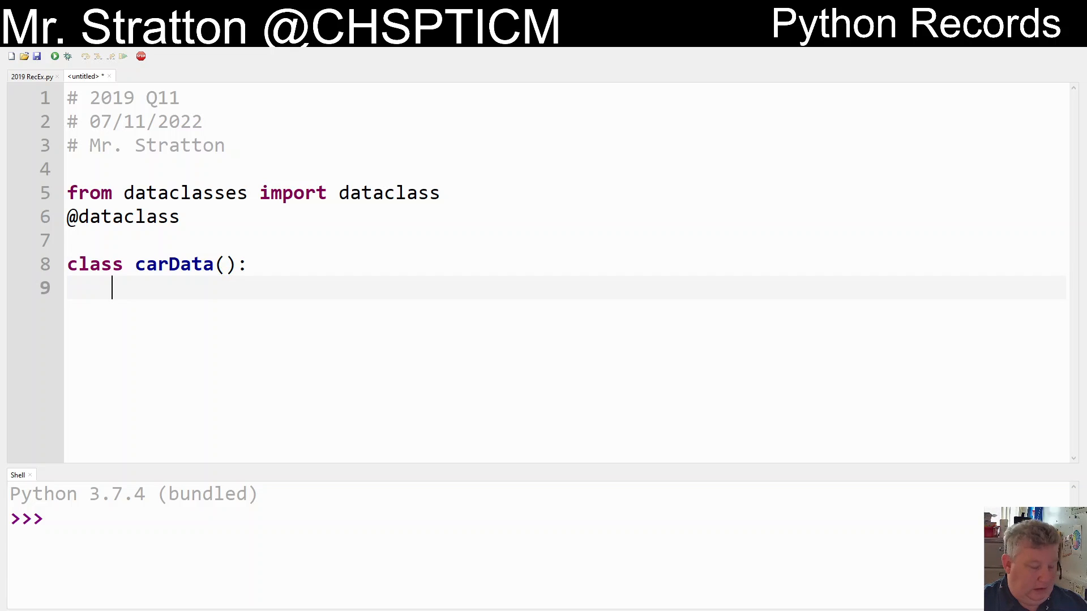
{"action": "type", "text": "speed:"}
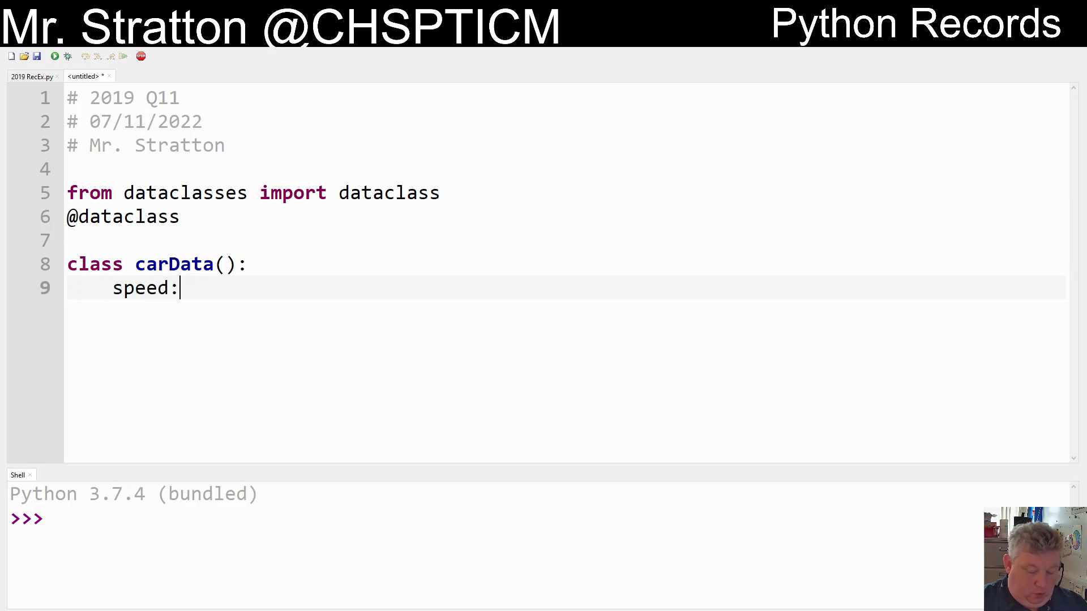
{"action": "type", "text": "float"}
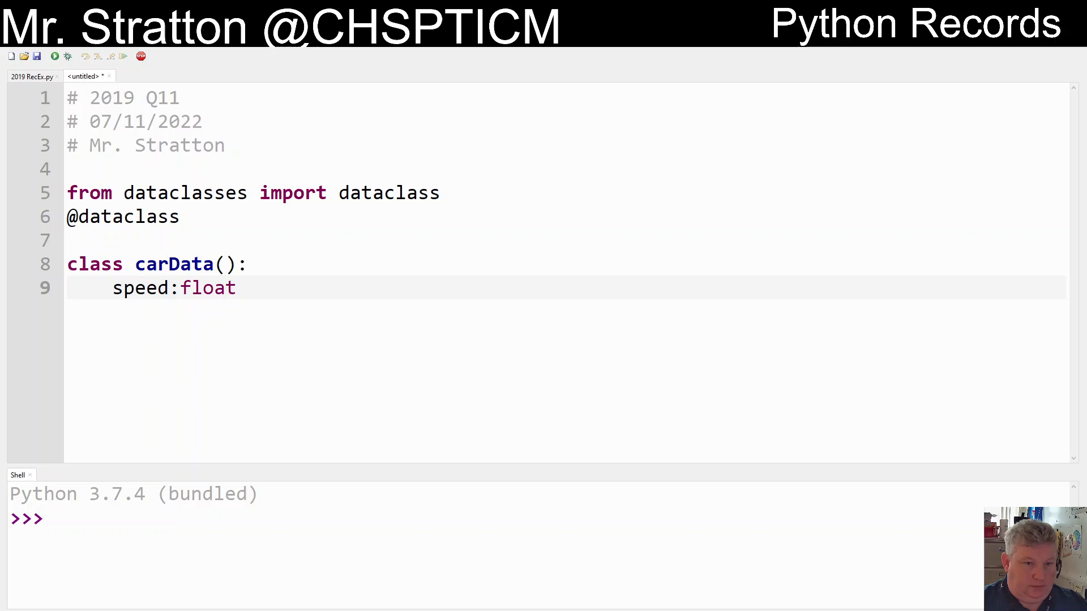
{"action": "key", "text": "enter"}
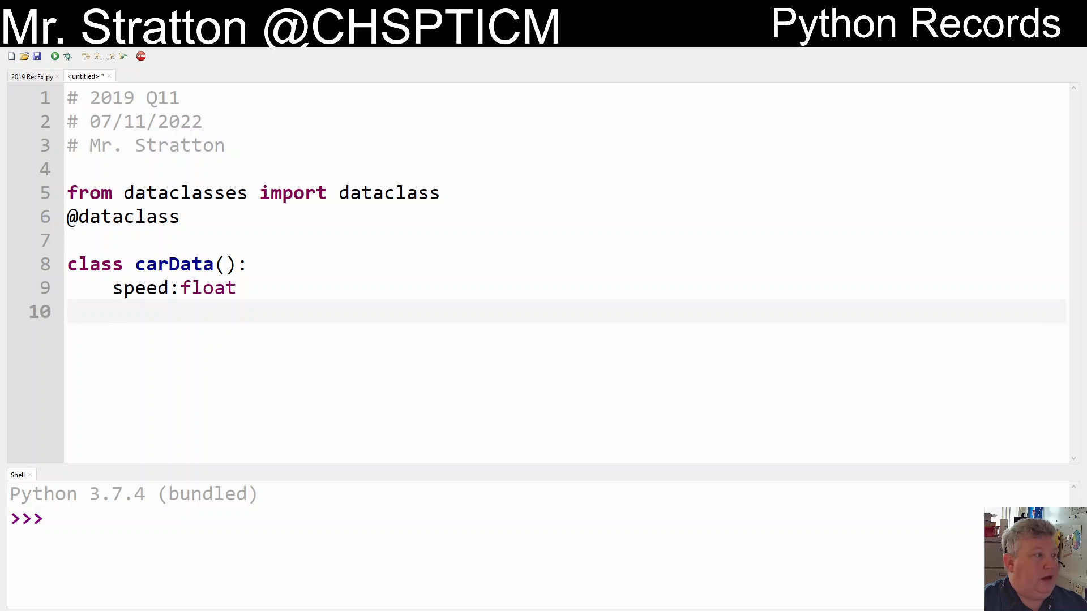
Step: Add the remaining carData fields acc:int, brake:int and seatBelt:bool
{"action": "type", "text": "Ac"}
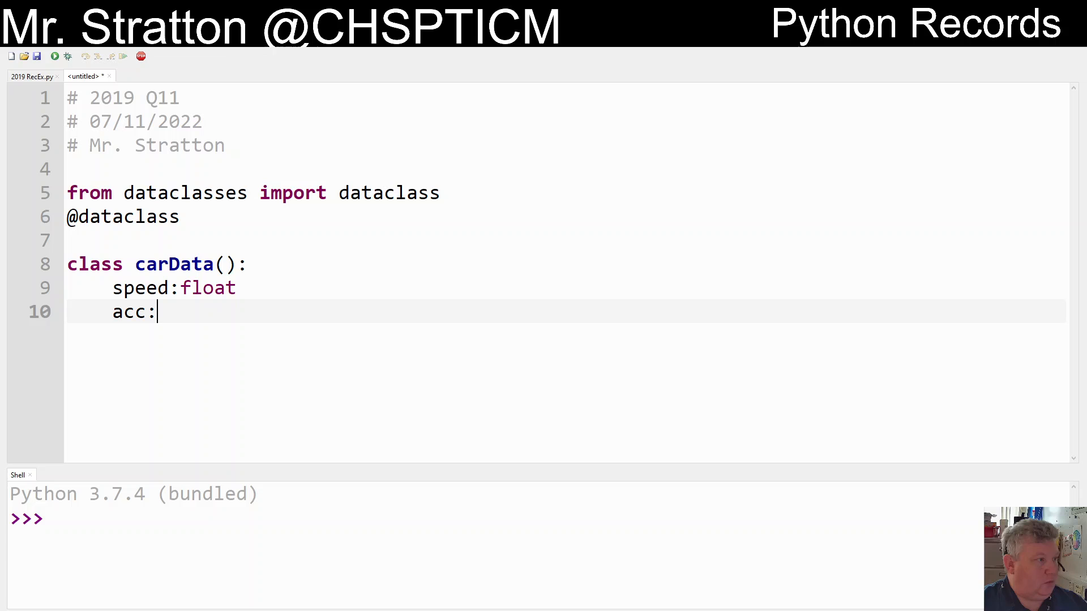
{"action": "type", "text": "int"}
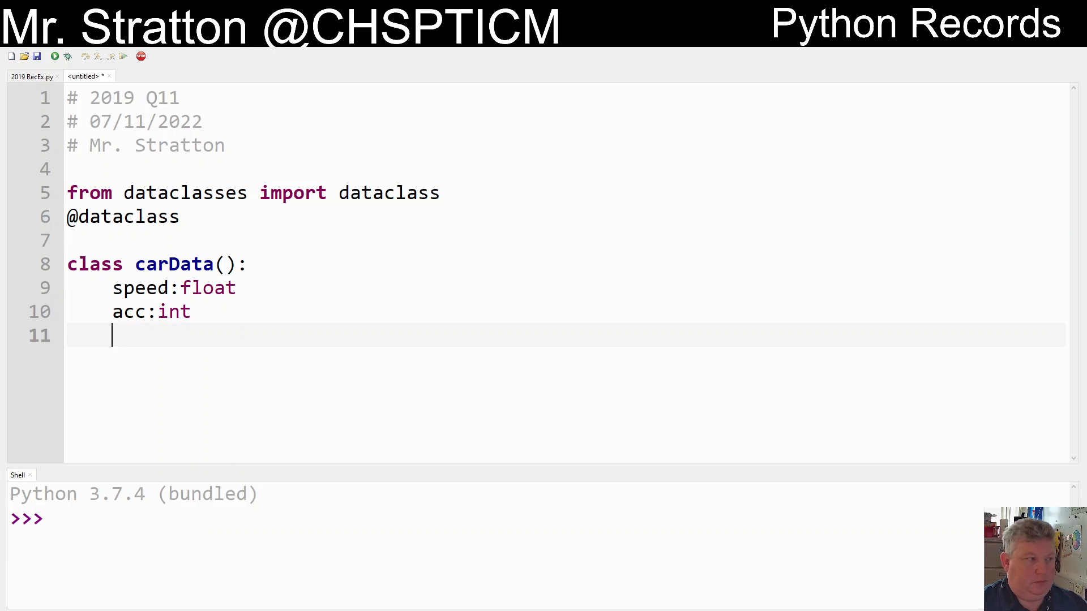
{"action": "type", "text": "brea"}
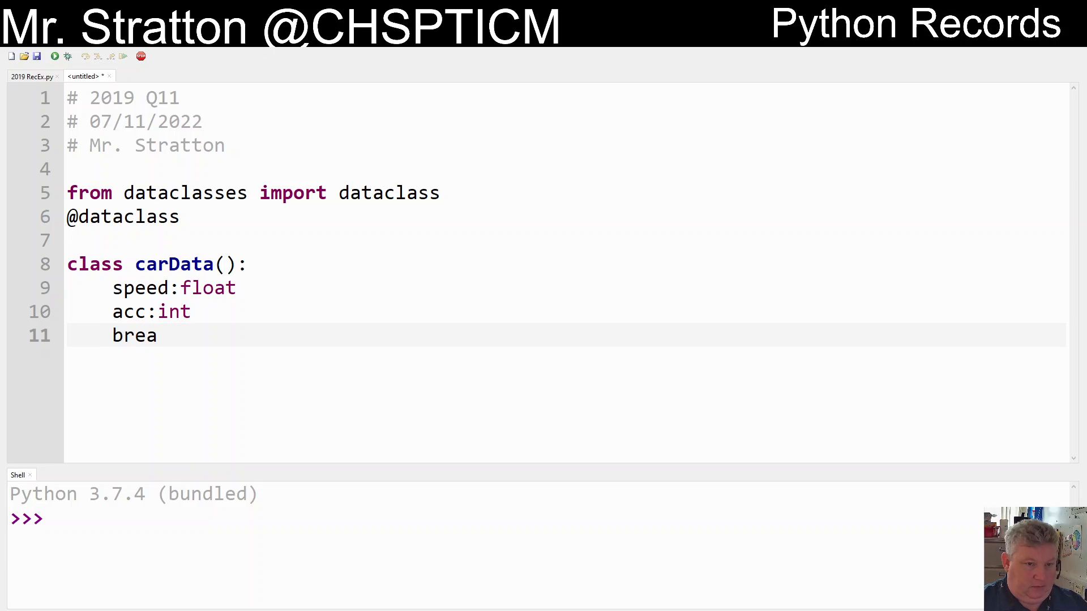
{"action": "type", "text": "ke:int"}
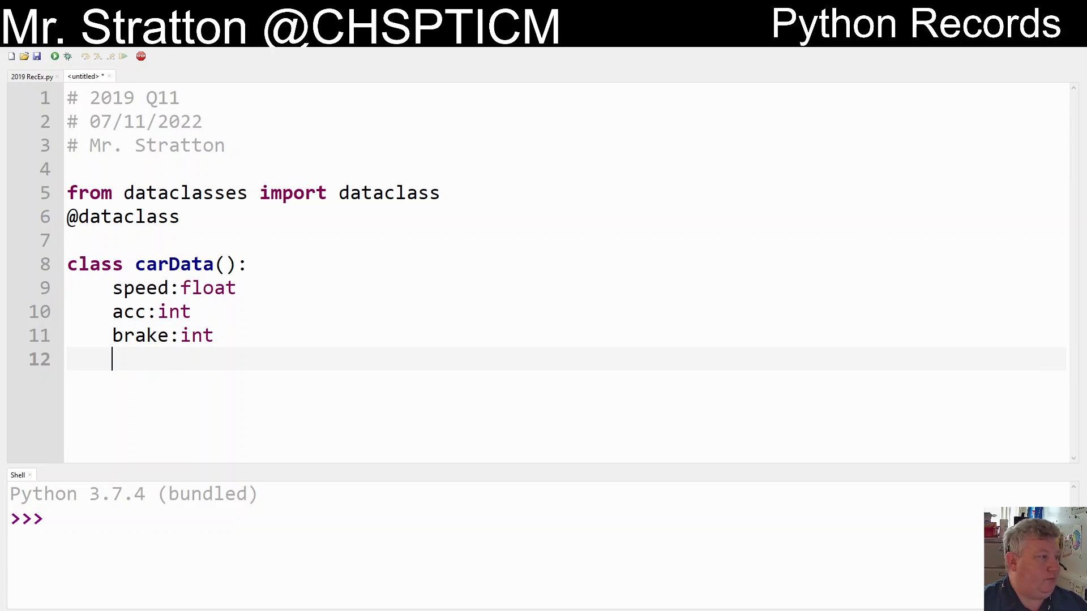
{"action": "type", "text": "stea"}
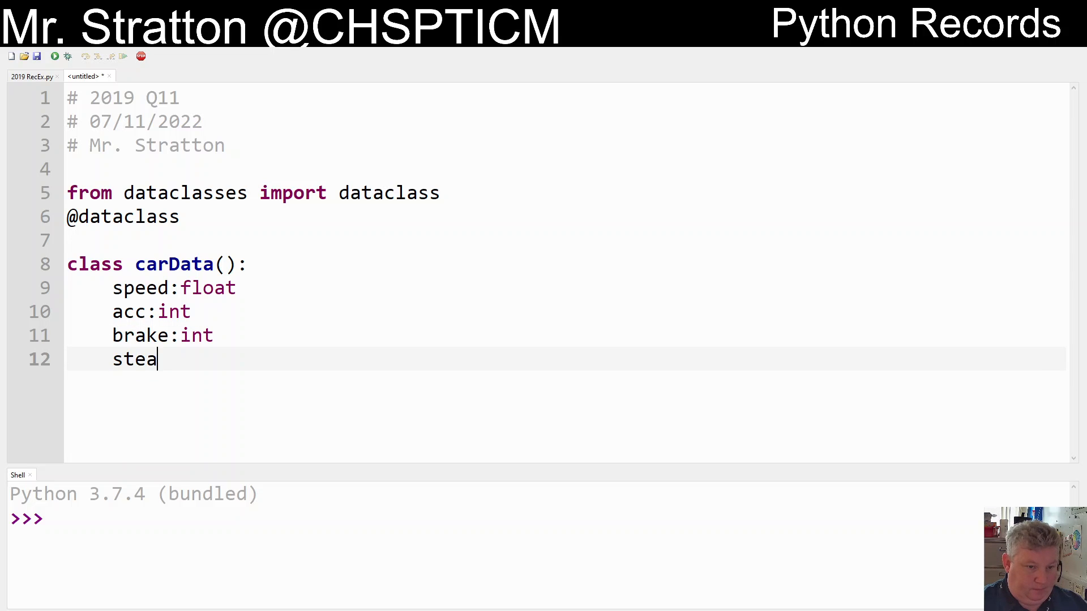
{"action": "type", "text": "seat"}
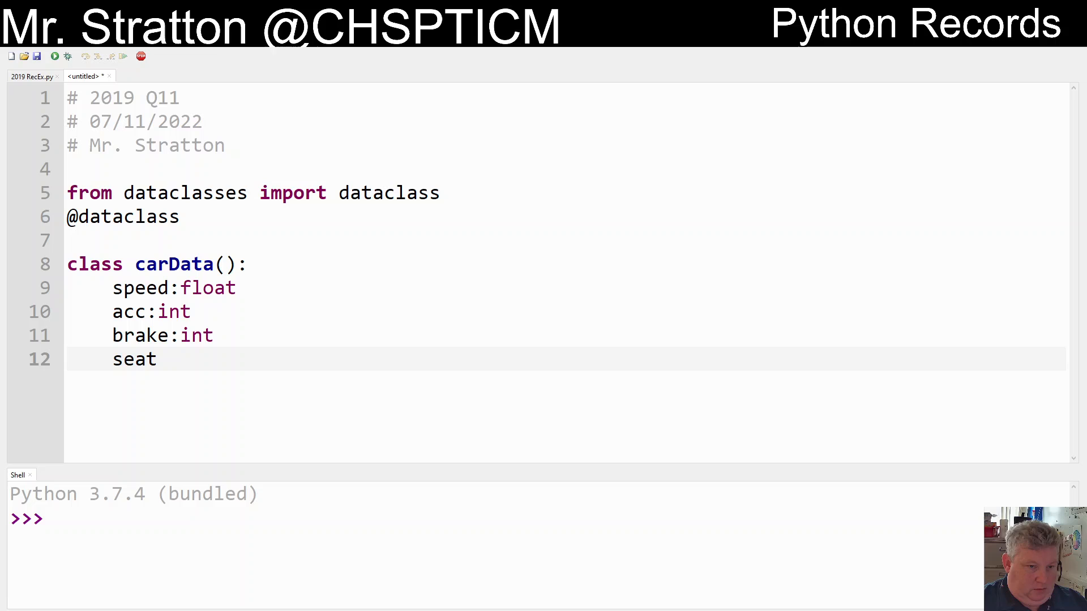
{"action": "type", "text": "Belt"}
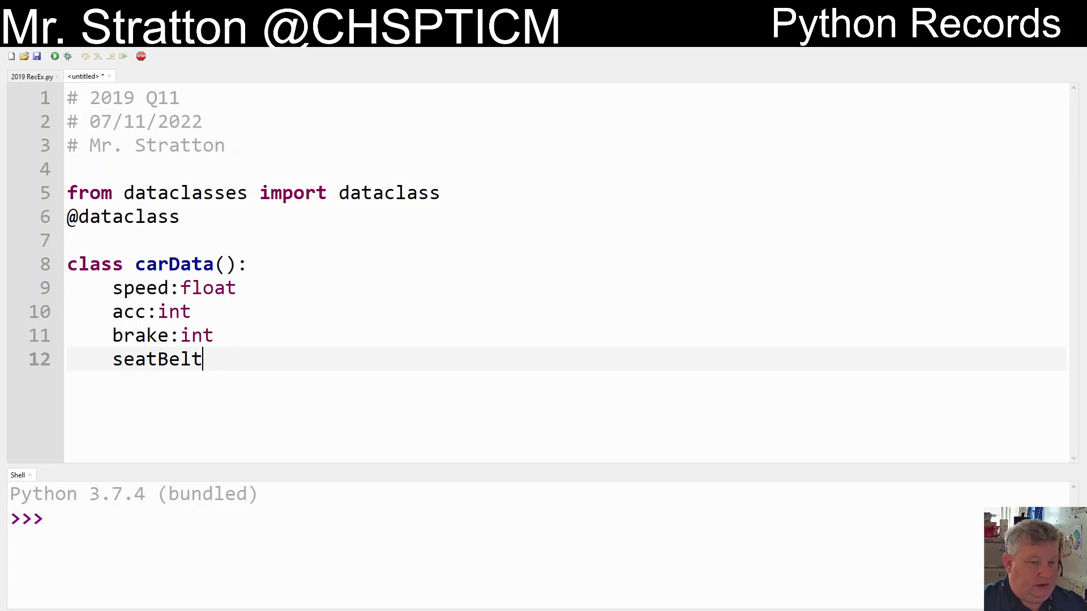
{"action": "type", "text": ":boo"}
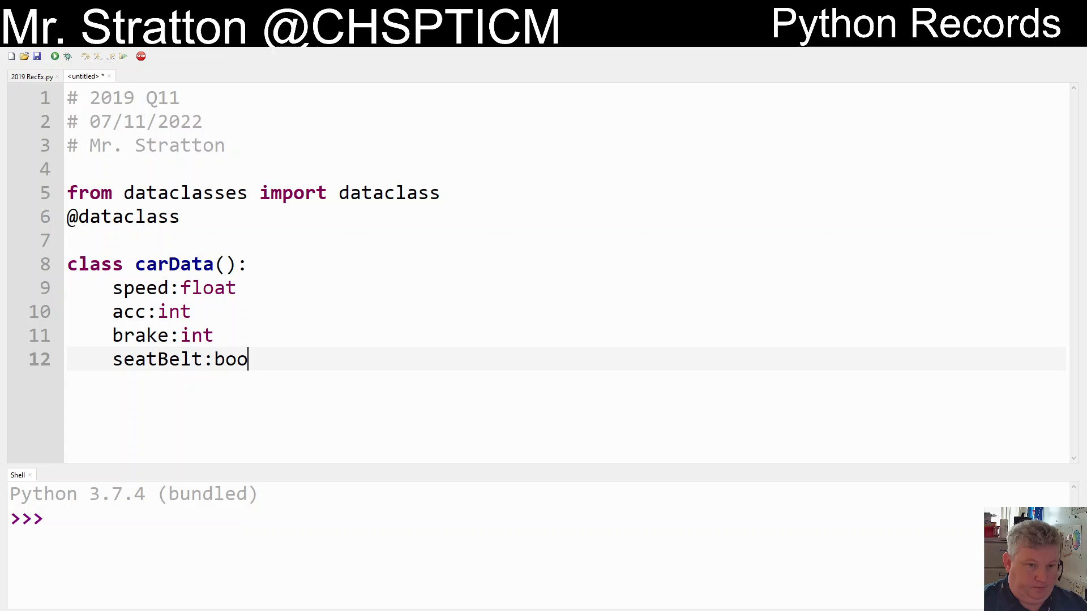
{"action": "type", "text": "l"}
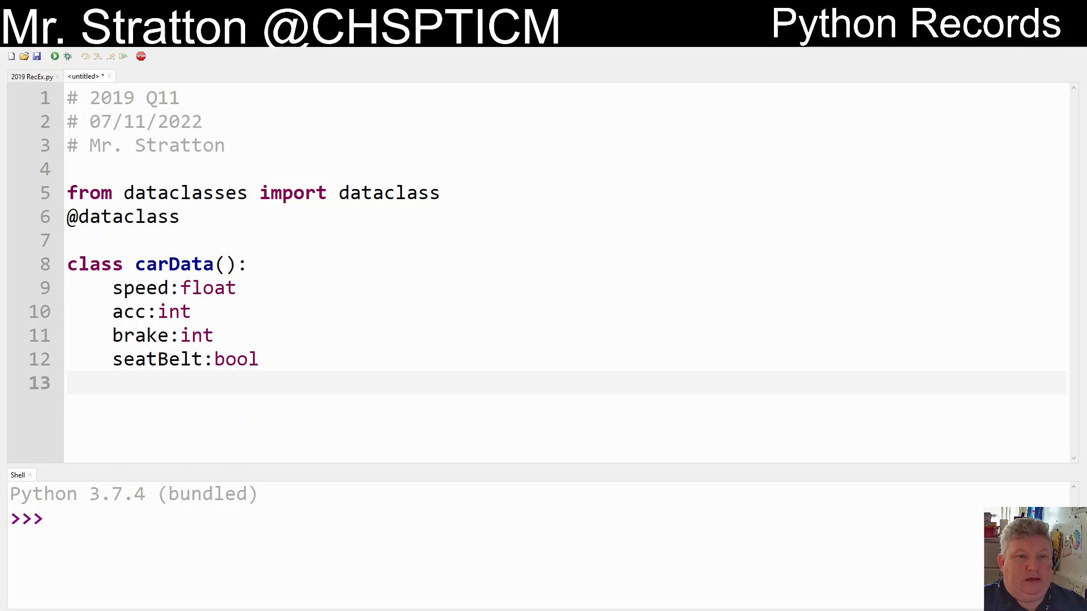
Step: Leave a blank line after the carData class for the next function
{"action": "key", "text": "enter"}
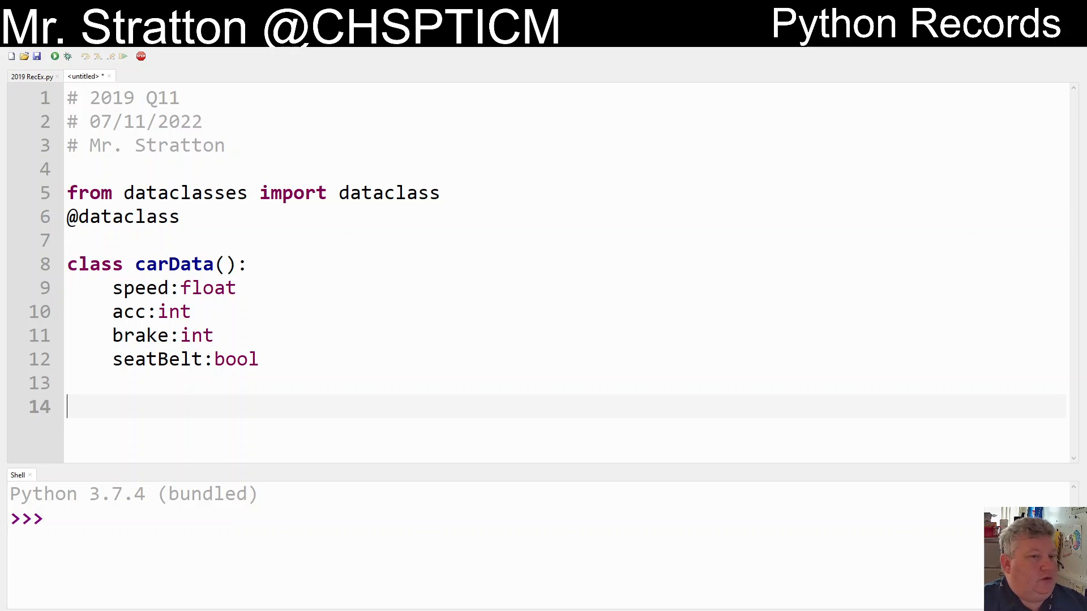
Step: Define def main(): with a pass body and call main() on the last line
{"action": "type", "text": "def"}
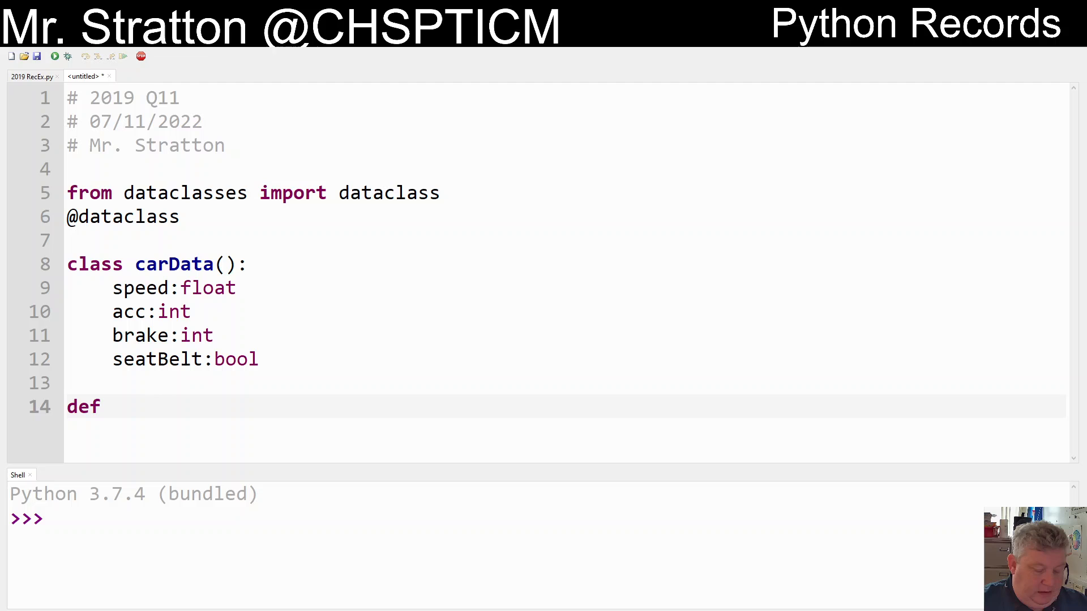
{"action": "type", "text": "main():"}
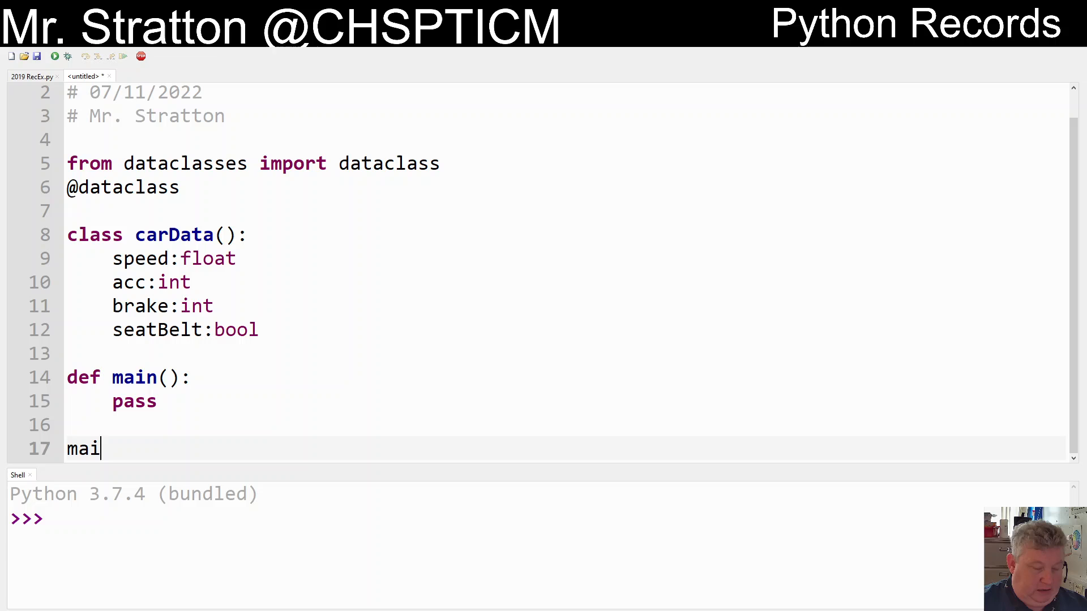
{"action": "type", "text": "n()"}
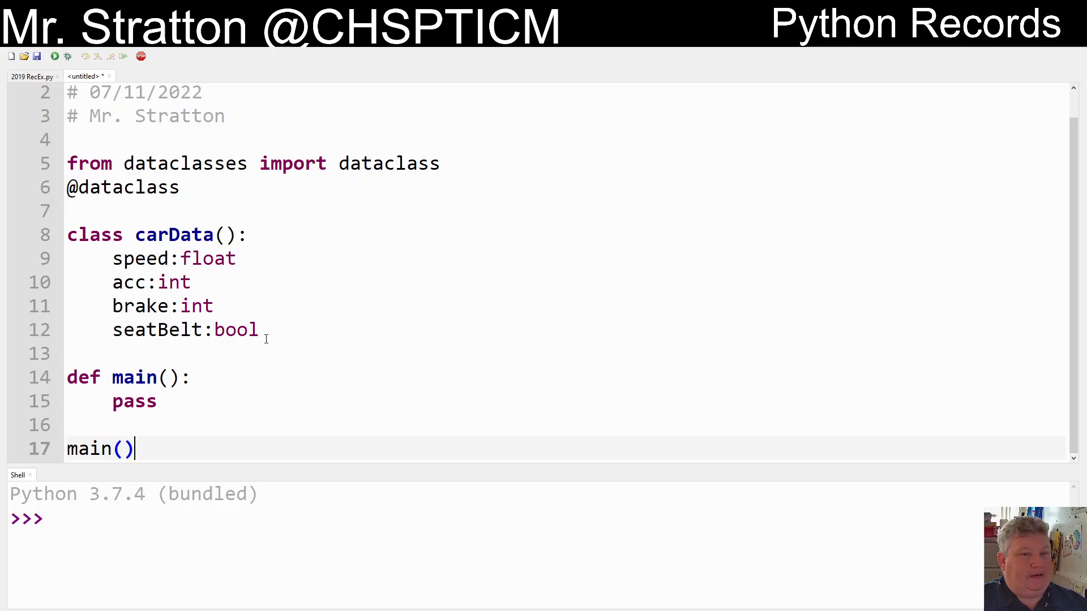
{"action": "left_click", "coordinate": [156, 401]}
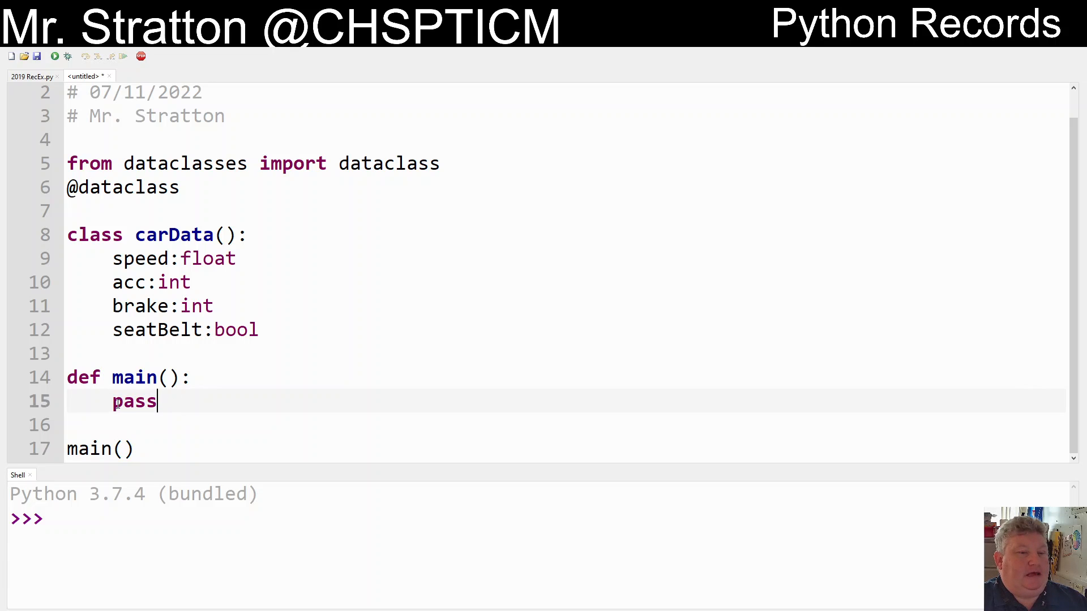
Step: Replace pass with readings = [carData(0.0,0,0,False) as the default record
{"action": "double_click", "coordinate": [134, 401]}
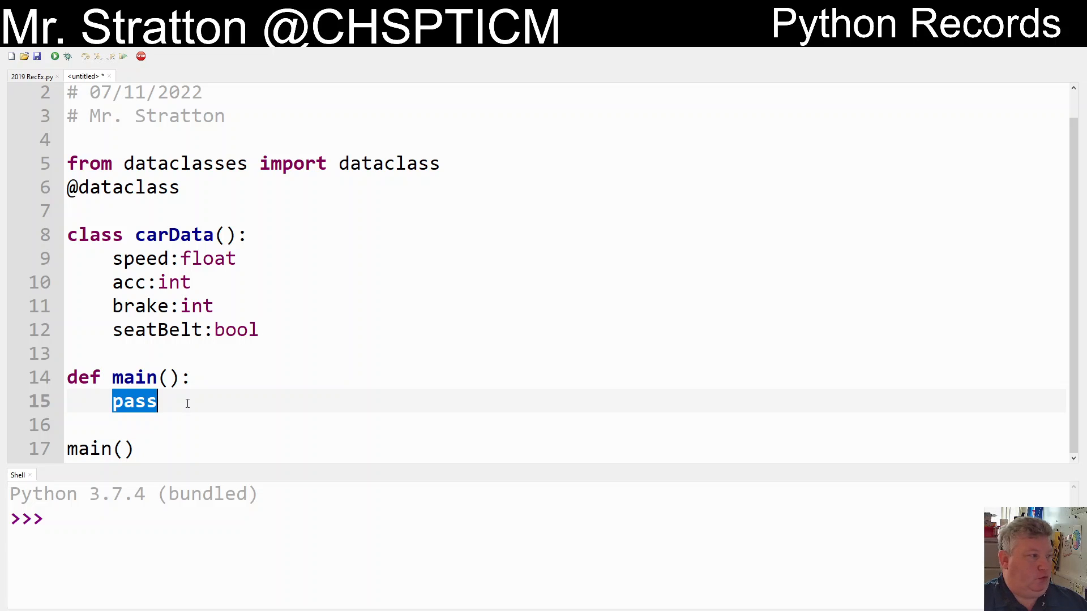
{"action": "type", "text": "reading"}
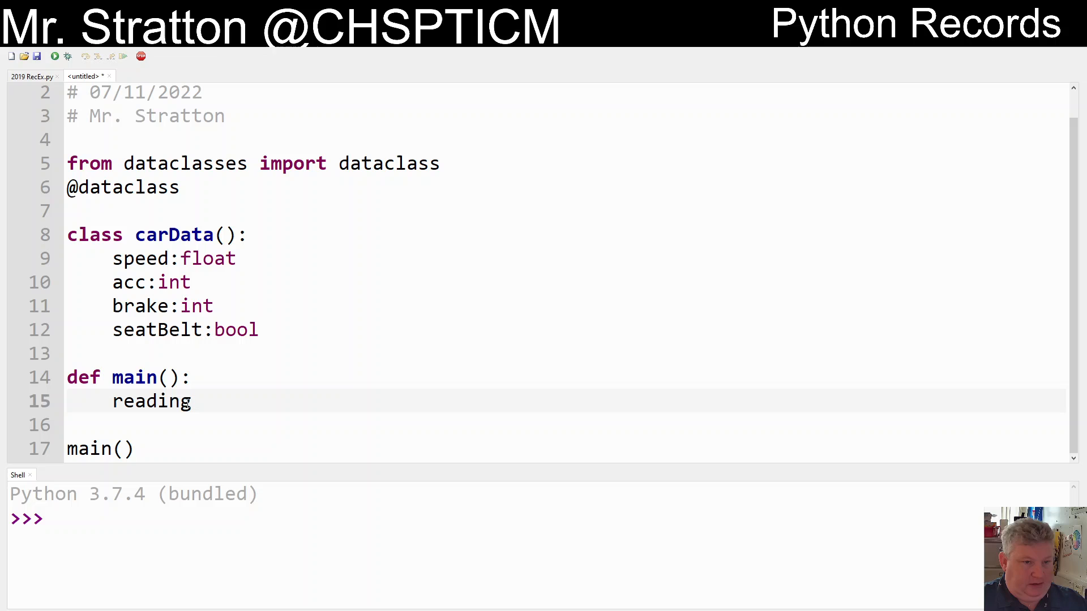
{"action": "type", "text": "s ="}
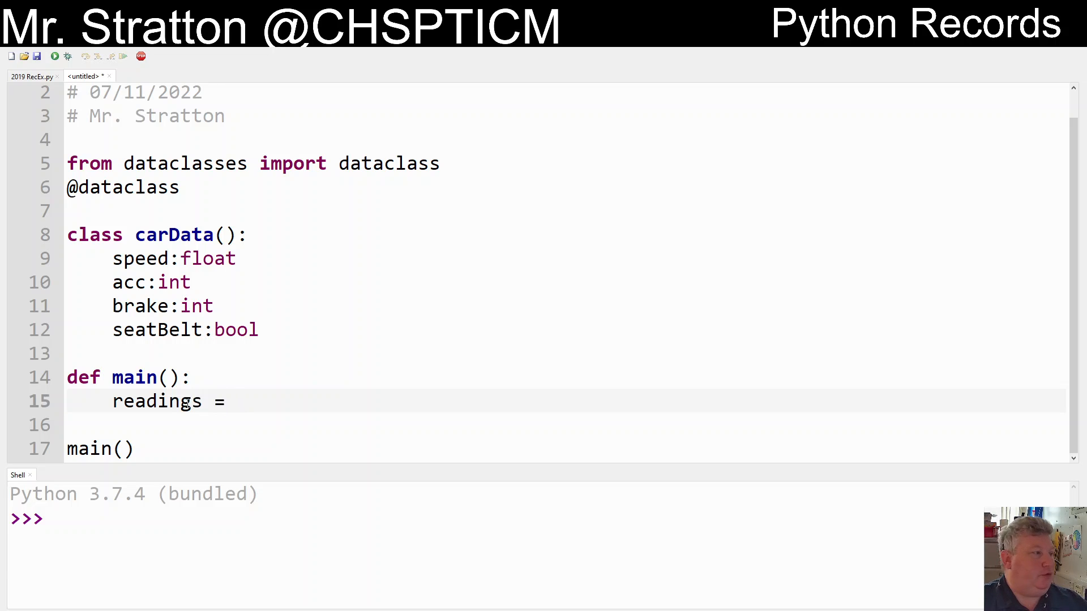
{"action": "type", "text": "["}
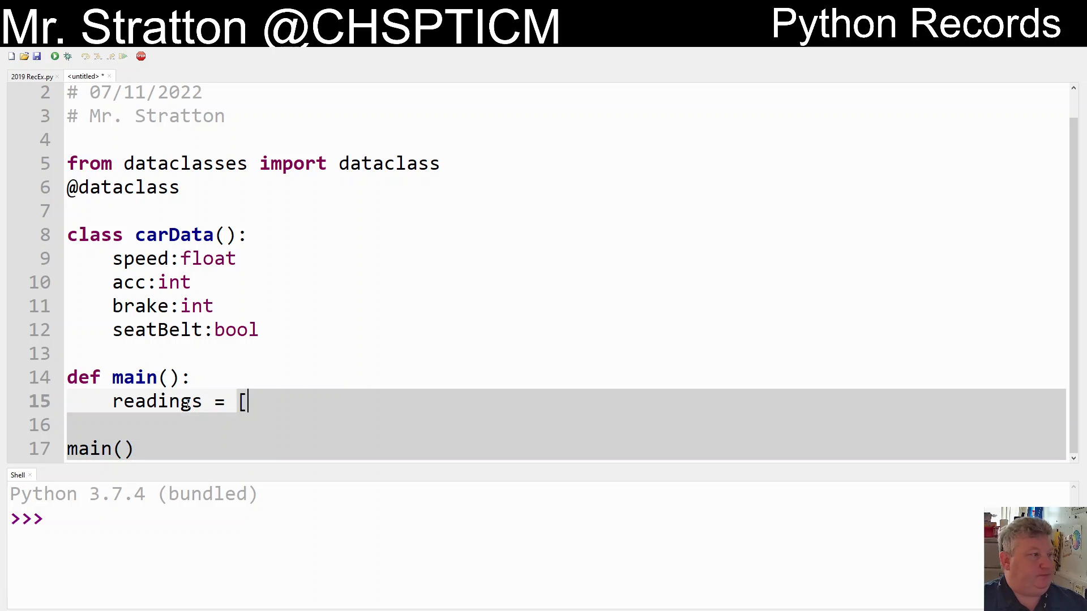
{"action": "type", "text": "cara"}
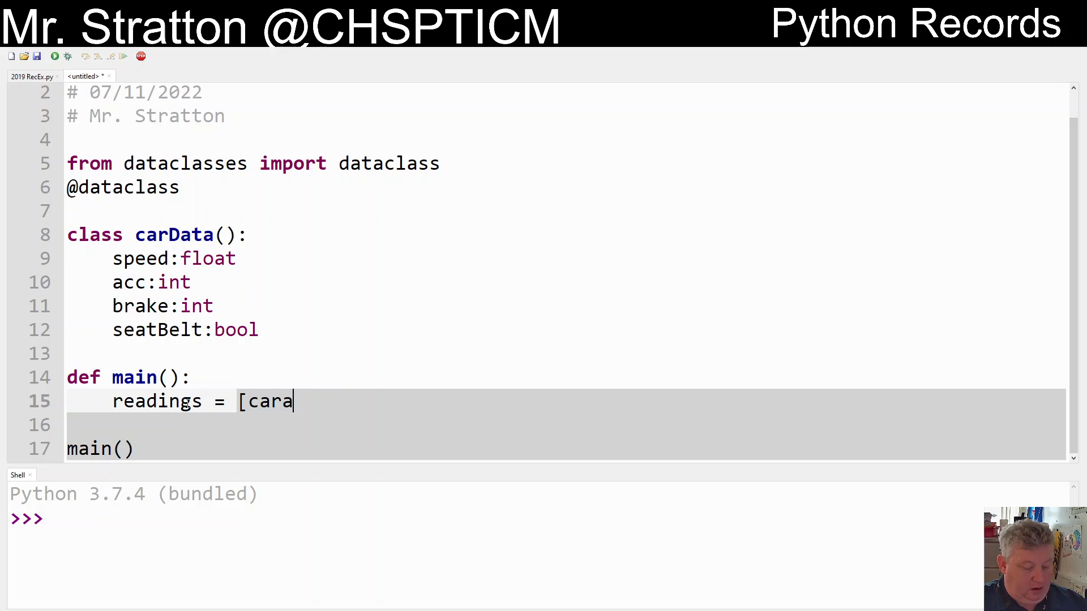
{"action": "type", "text": "data"}
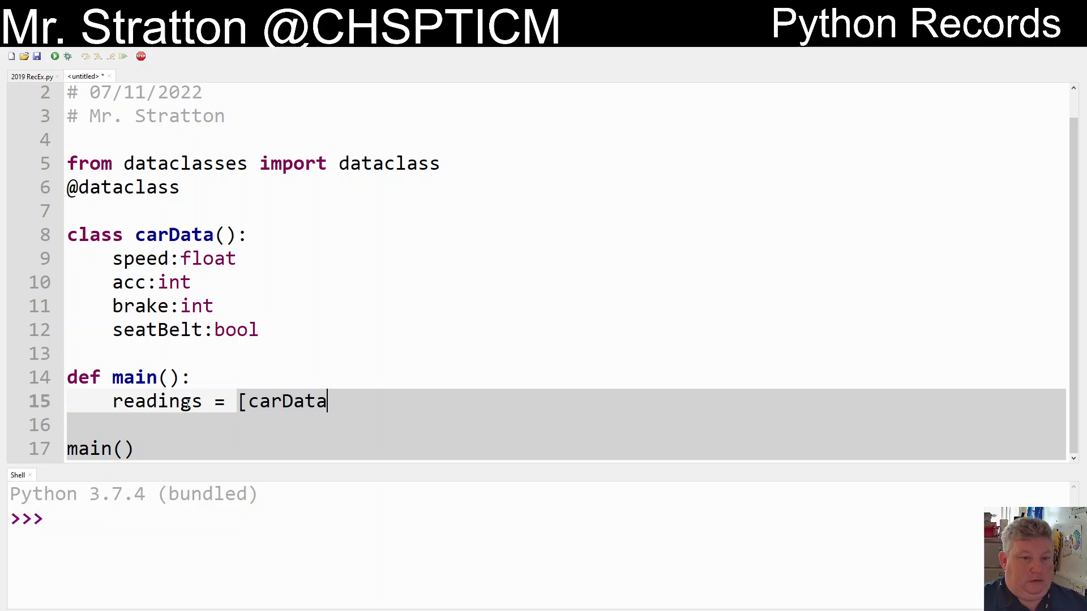
{"action": "type", "text": "("}
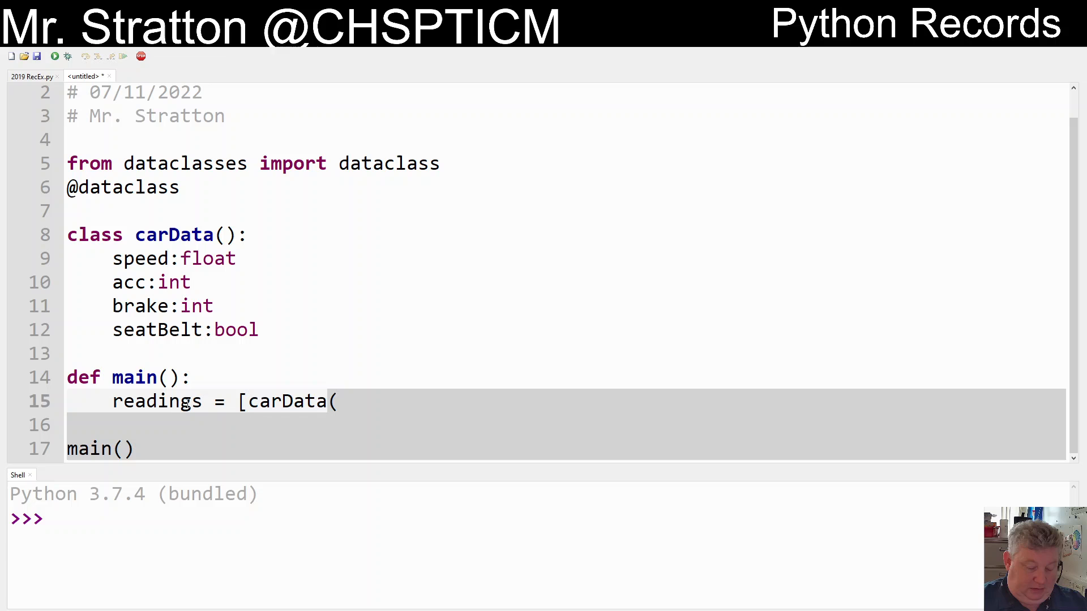
{"action": "type", "text": "0"}
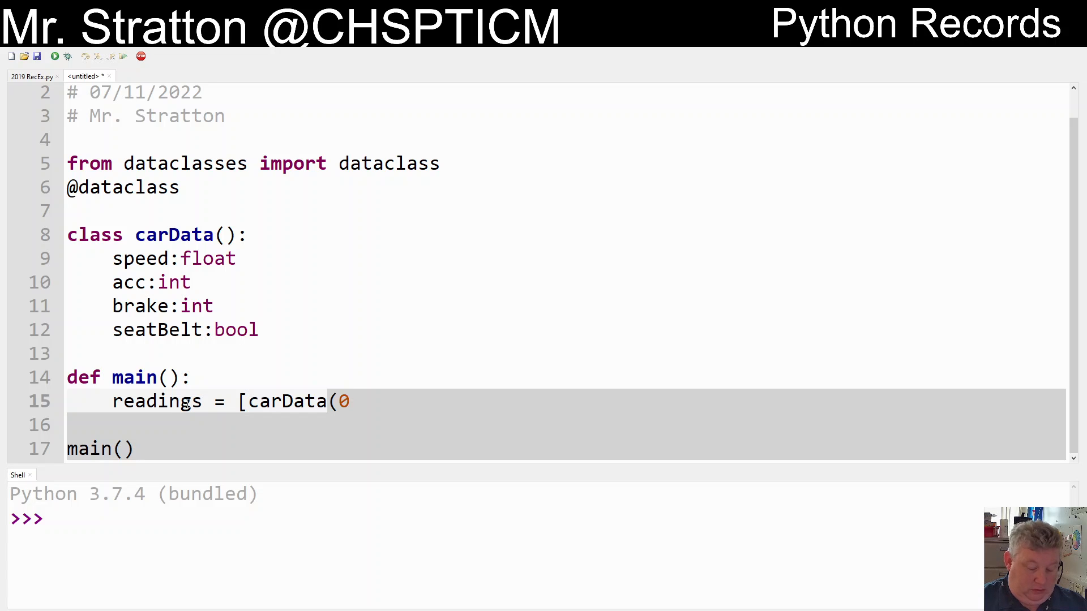
{"action": "type", "text": ".0,"}
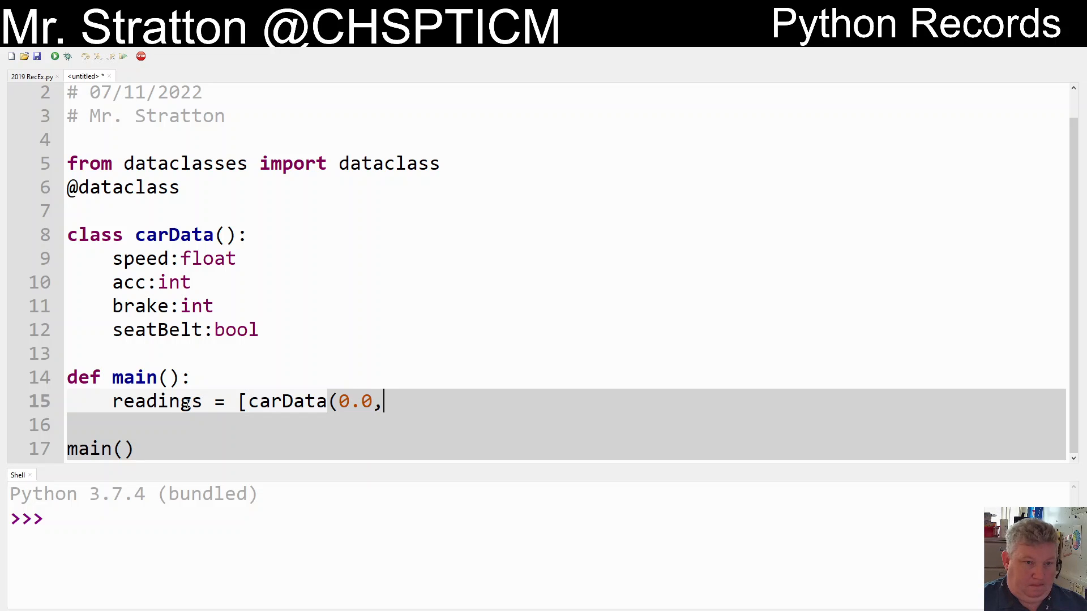
{"action": "type", "text": "0,"}
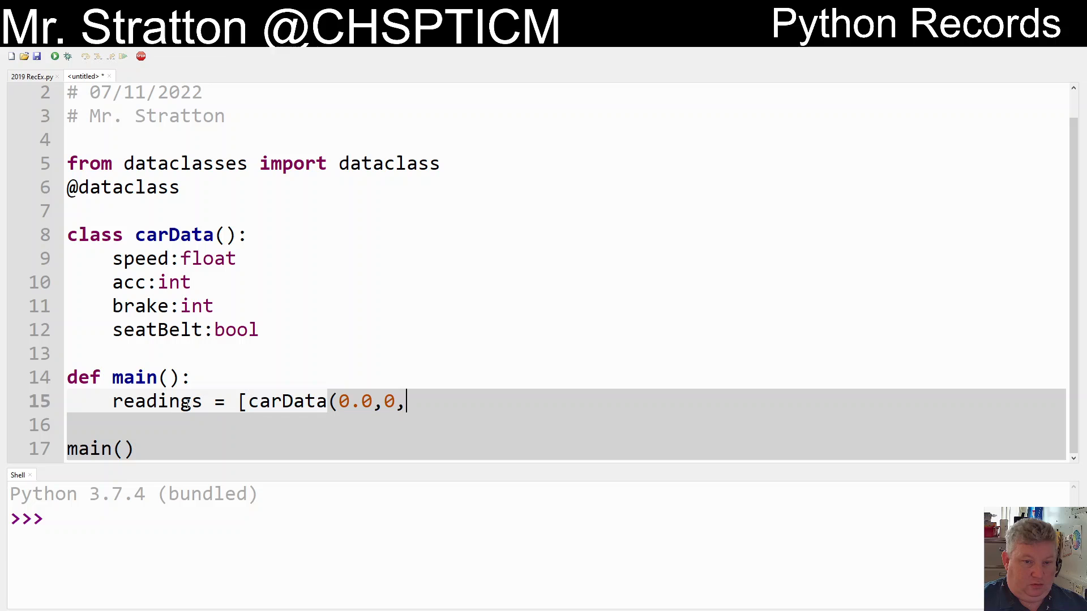
{"action": "type", "text": "0,"}
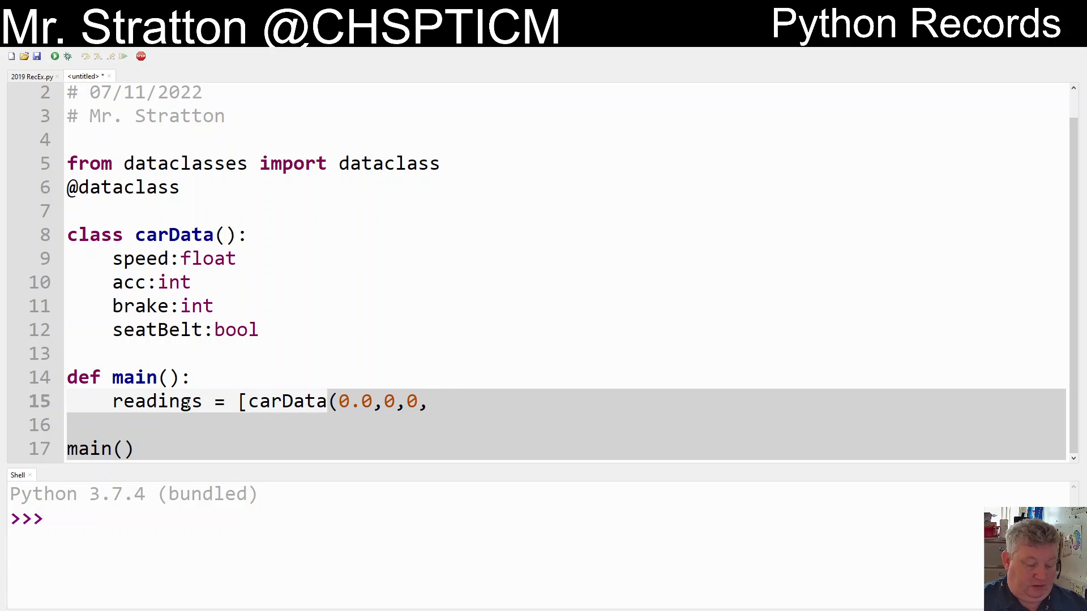
{"action": "type", "text": "False"}
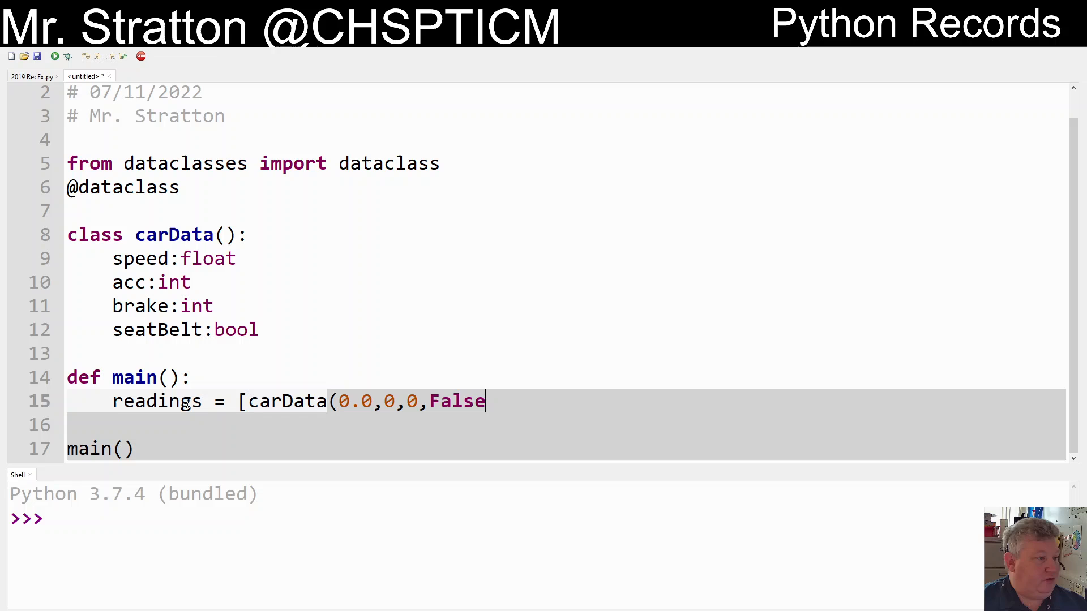
{"action": "type", "text": ")"}
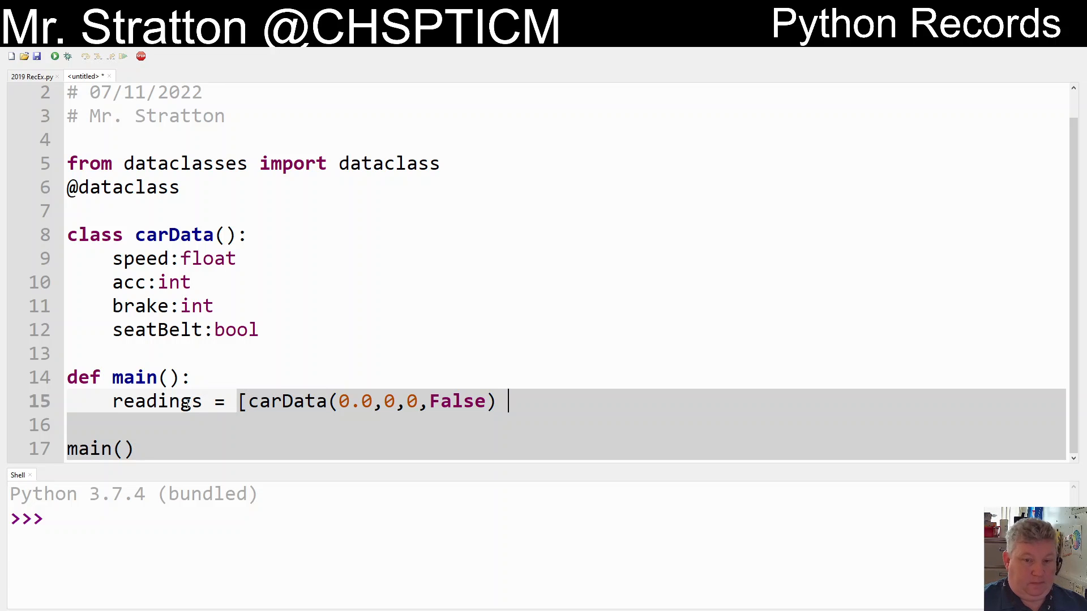
Step: Complete the comprehension with for x in range(200)] to build 200 records
{"action": "type", "text": "for x"}
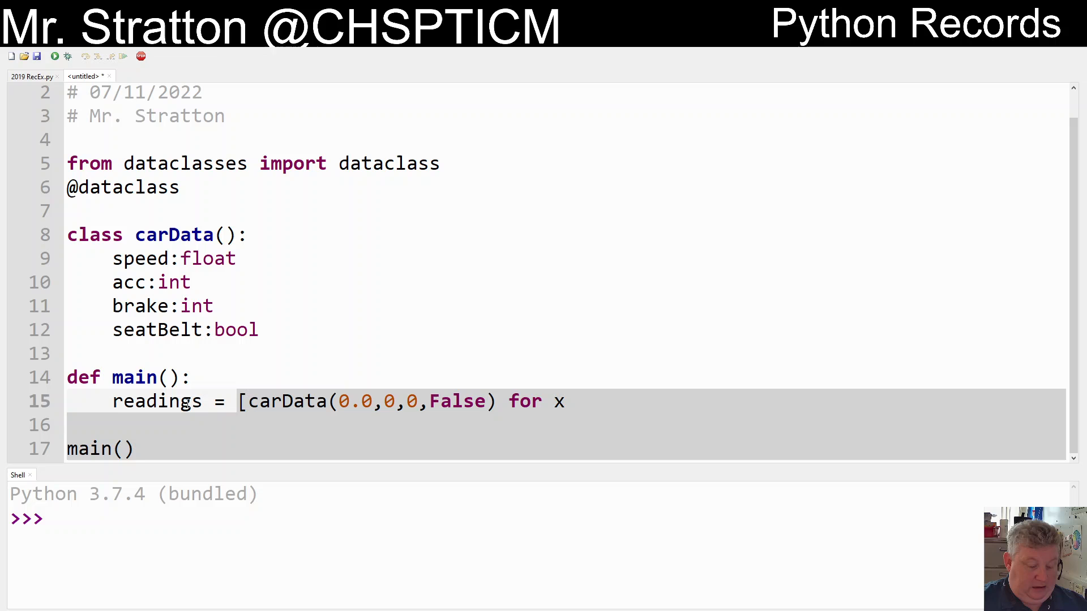
{"action": "type", "text": "in range"}
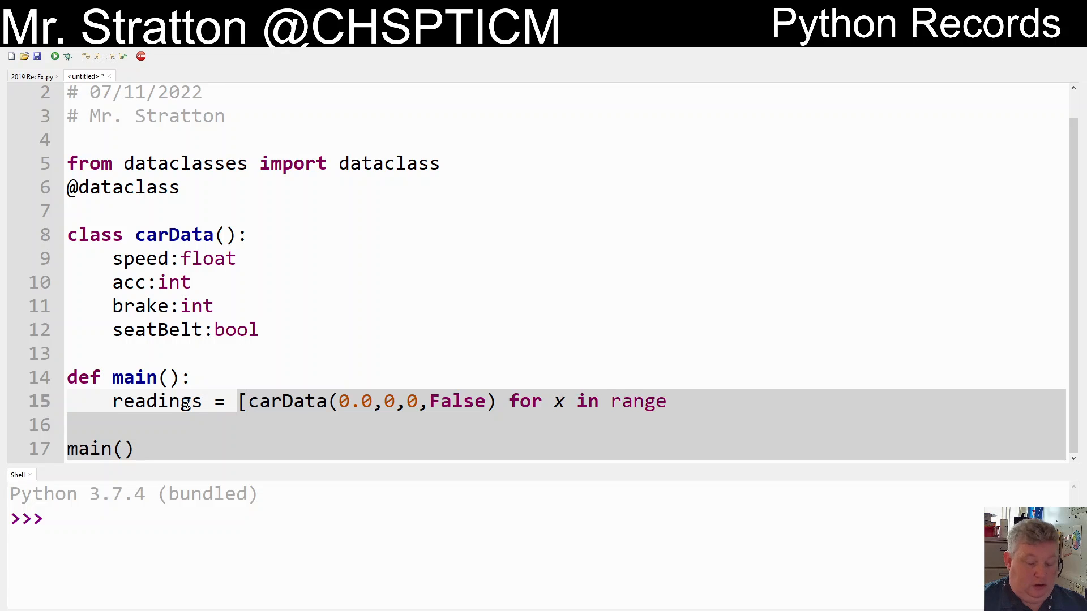
{"action": "type", "text": "(2"}
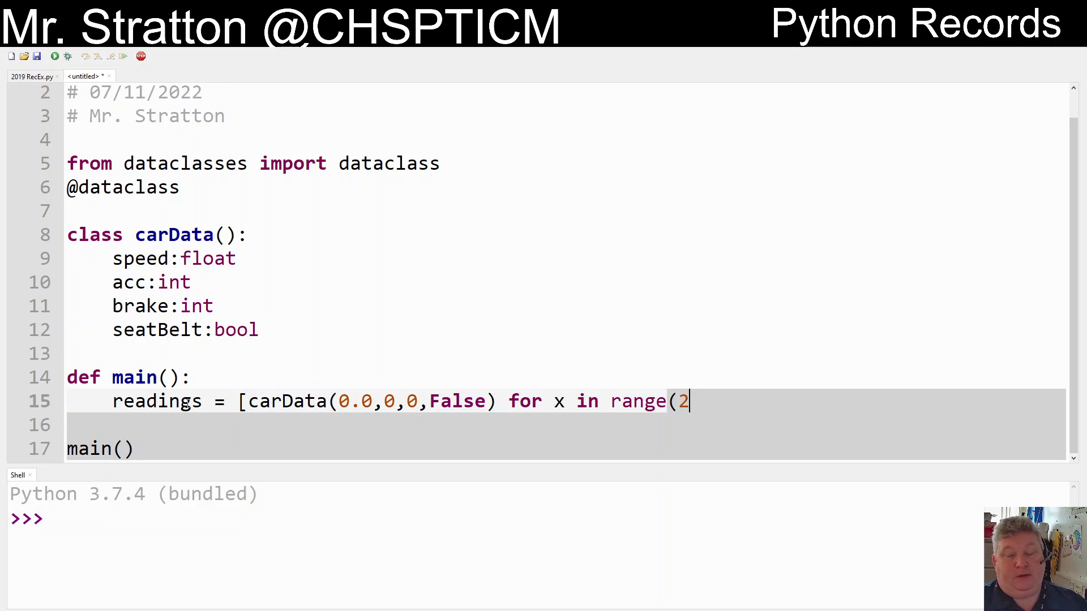
{"action": "type", "text": "00)"}
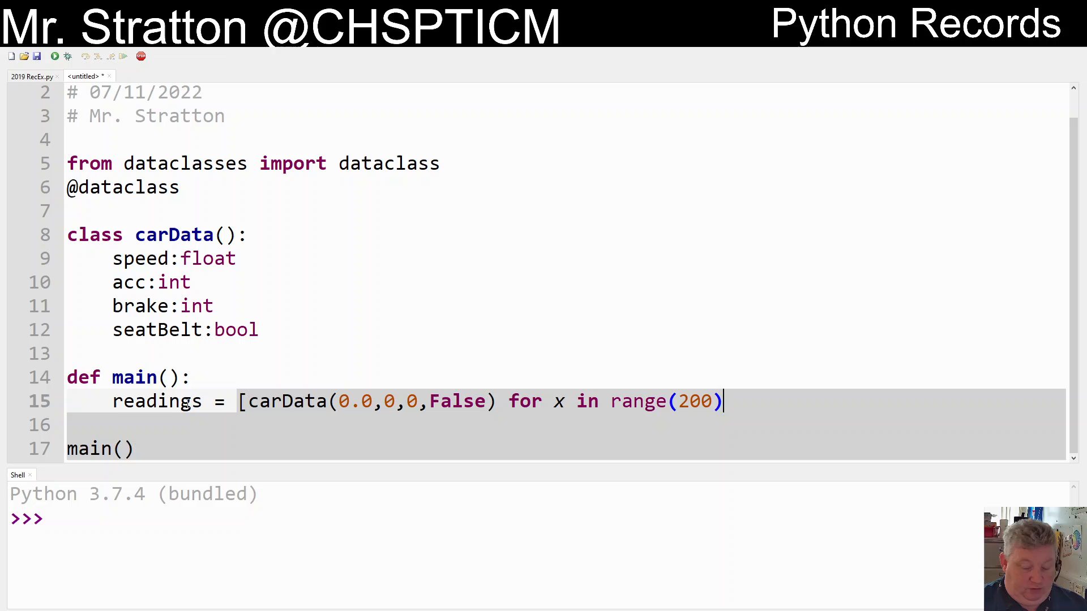
{"action": "type", "text": "]"}
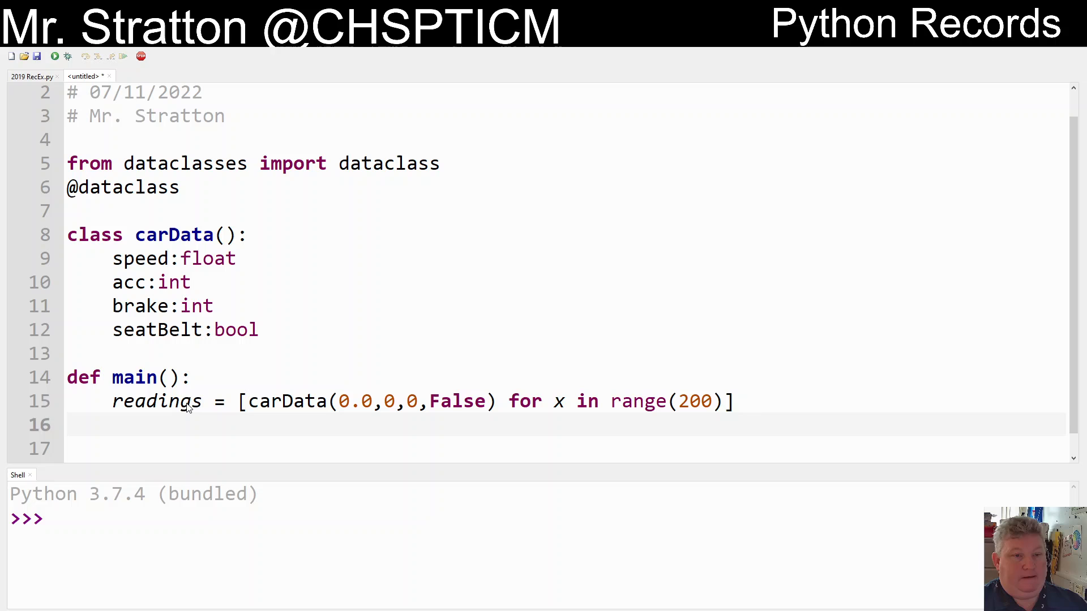
{"action": "mouse_move", "coordinate": [185, 313]}
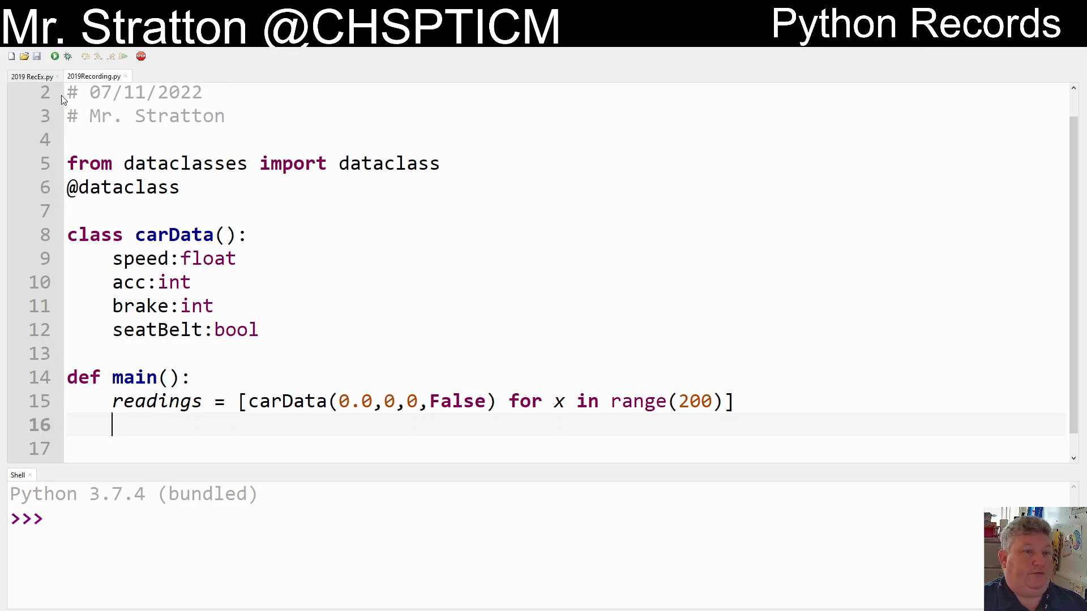
Step: Run the saved 2019Recording.py script and restore the main() call at the end
{"action": "left_click", "coordinate": [55, 57]}
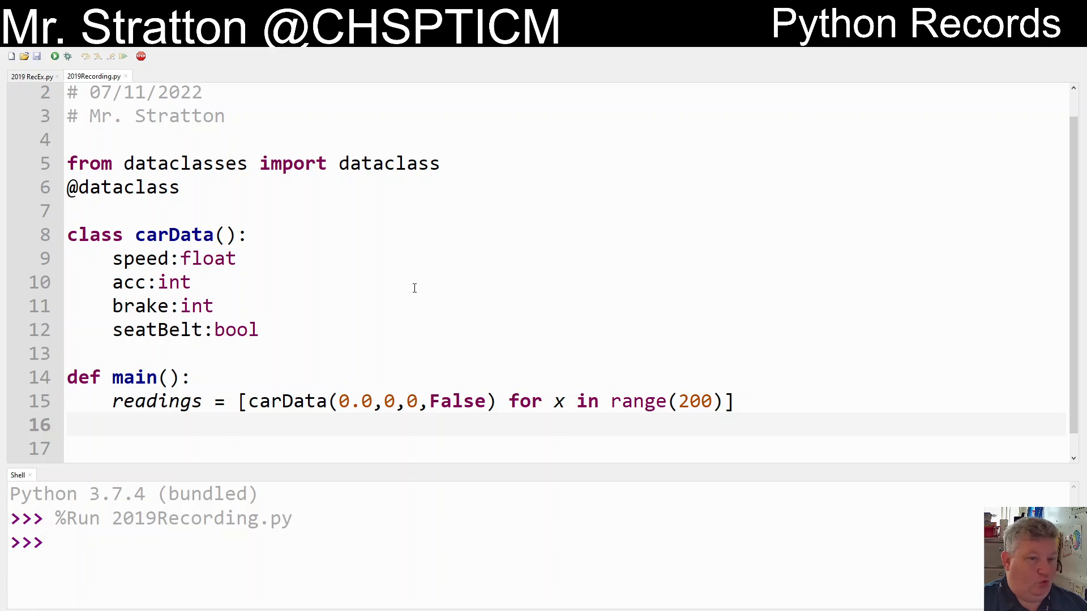
{"action": "type", "text": "main()"}
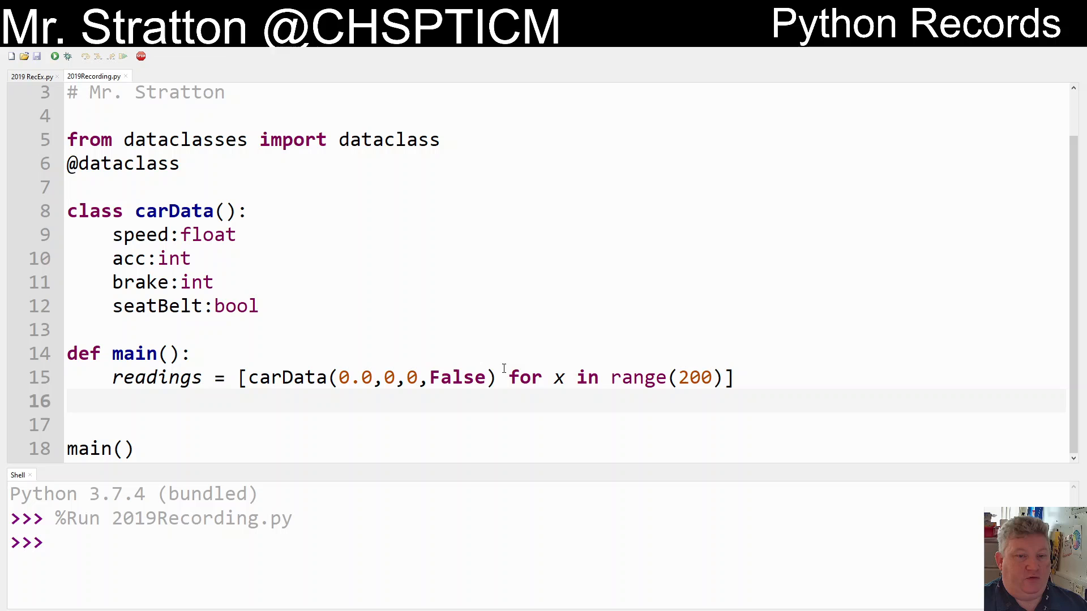
{"action": "mouse_move", "coordinate": [144, 382]}
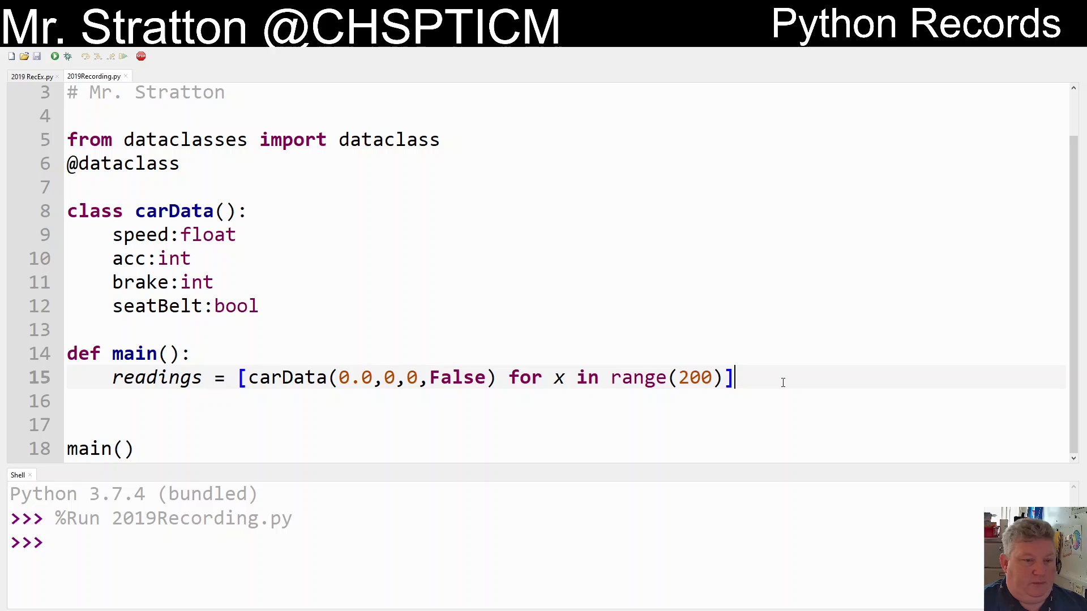
Step: In main, write readings = takeReadings(readings)
{"action": "type", "text": "t"}
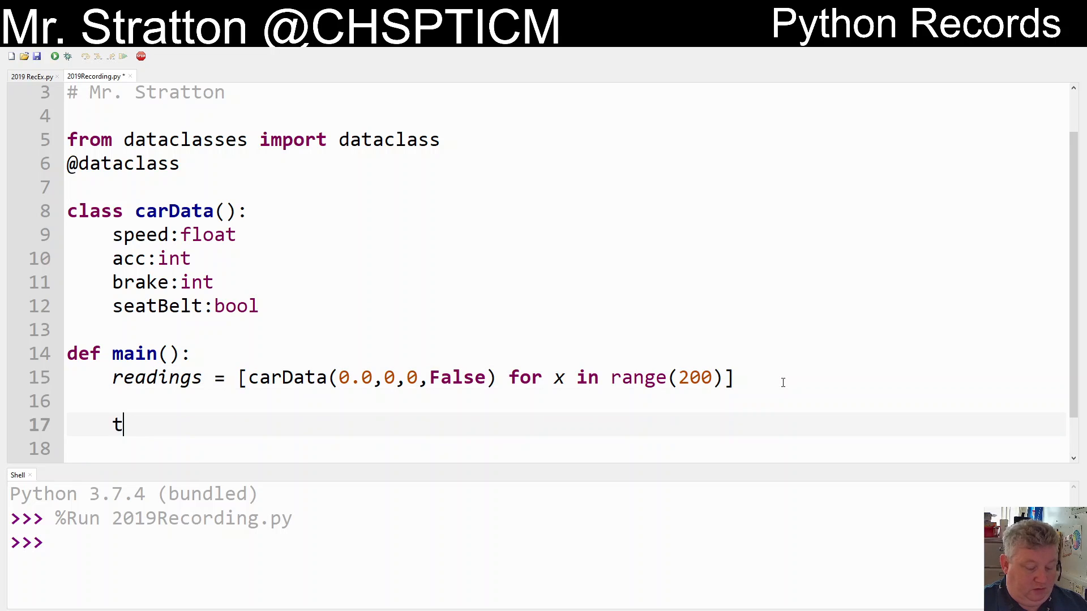
{"action": "type", "text": "ake"}
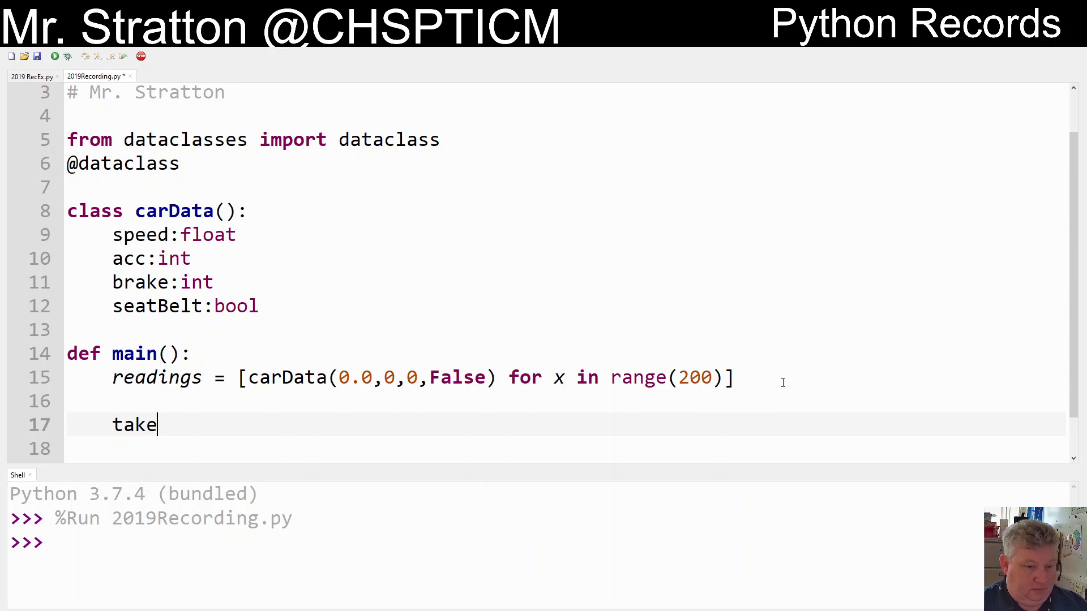
{"action": "type", "text": "Reading"}
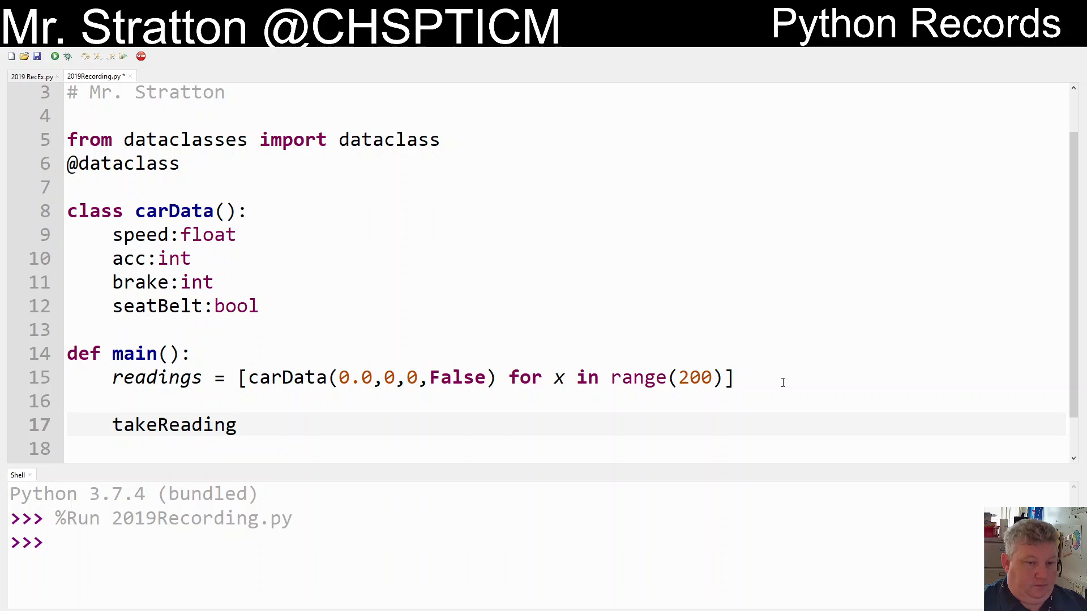
{"action": "type", "text": "s(re"}
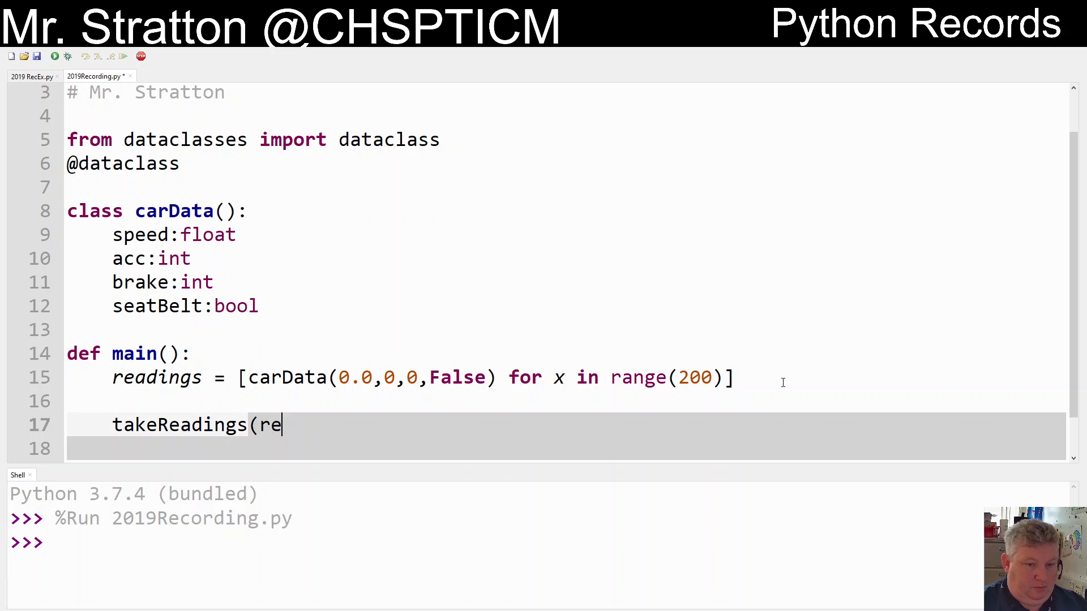
{"action": "type", "text": "adings ="}
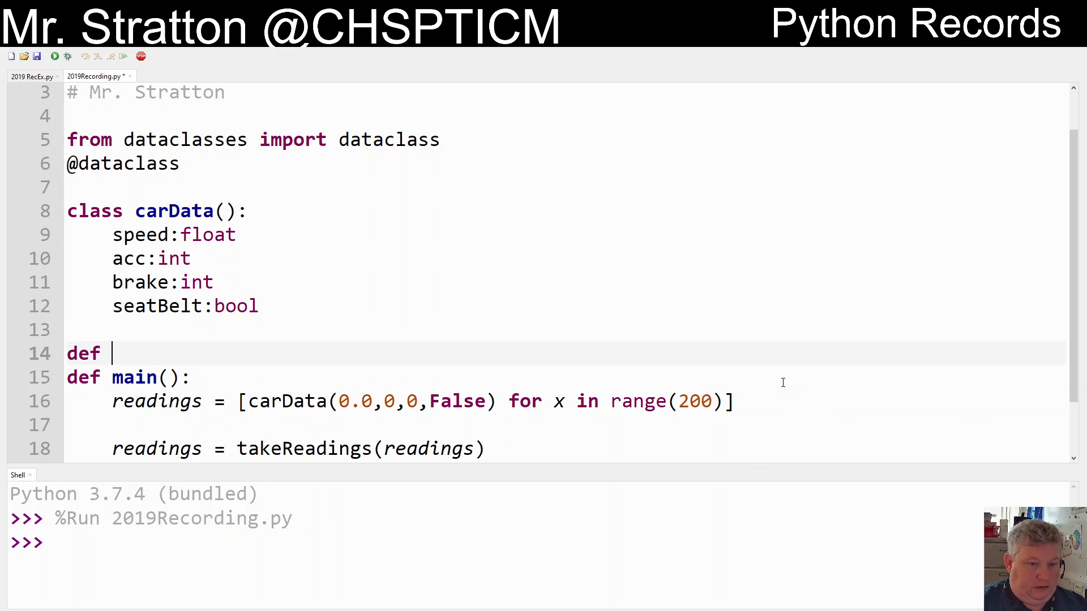
Step: Define def takeReadings(readings): above main
{"action": "type", "text": "t"}
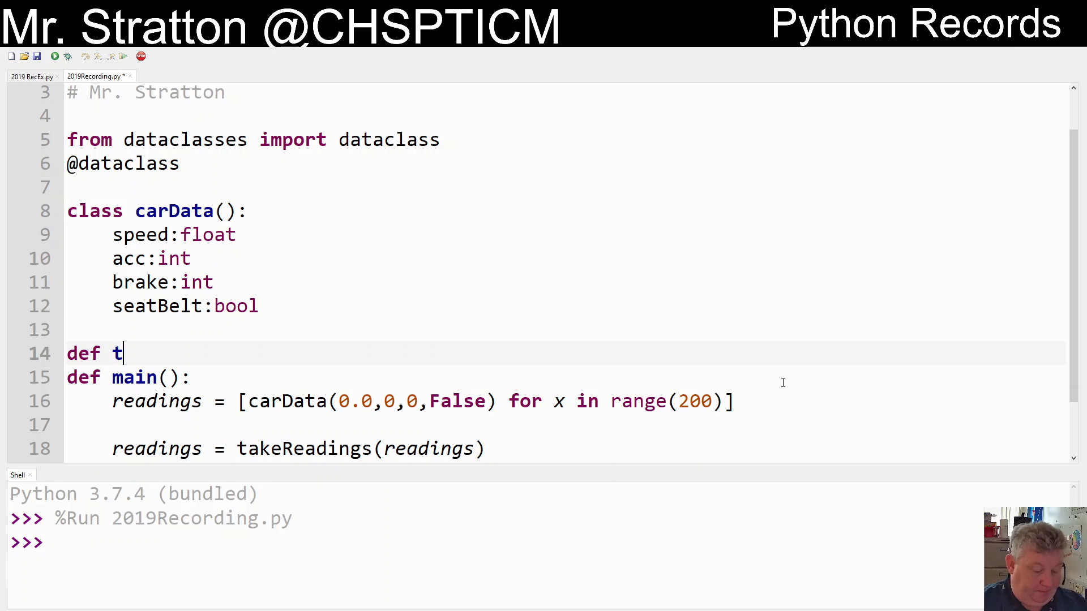
{"action": "type", "text": "ake"}
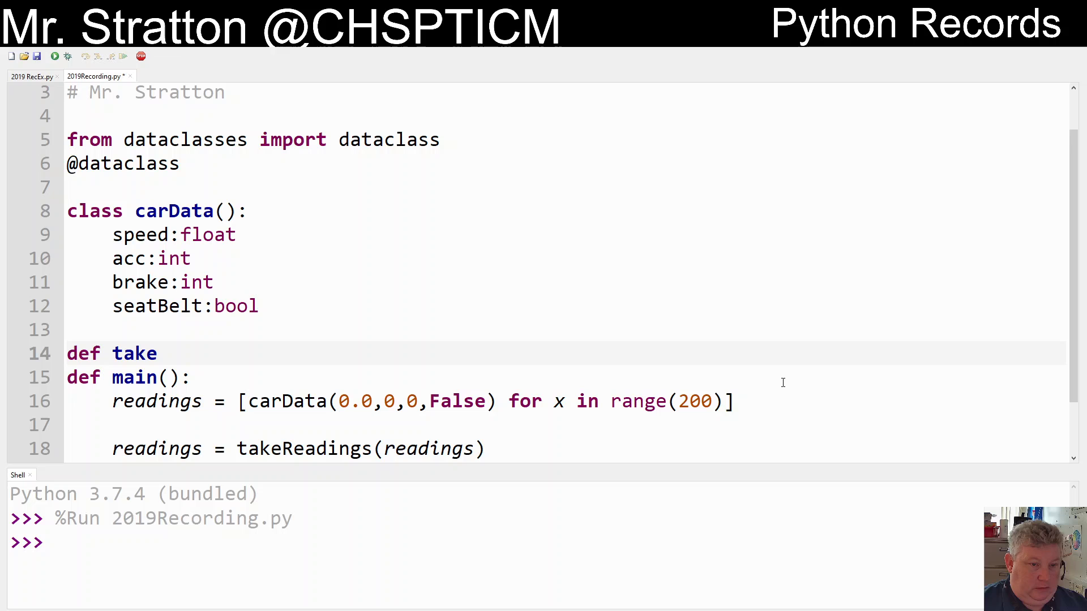
{"action": "type", "text": "readings"}
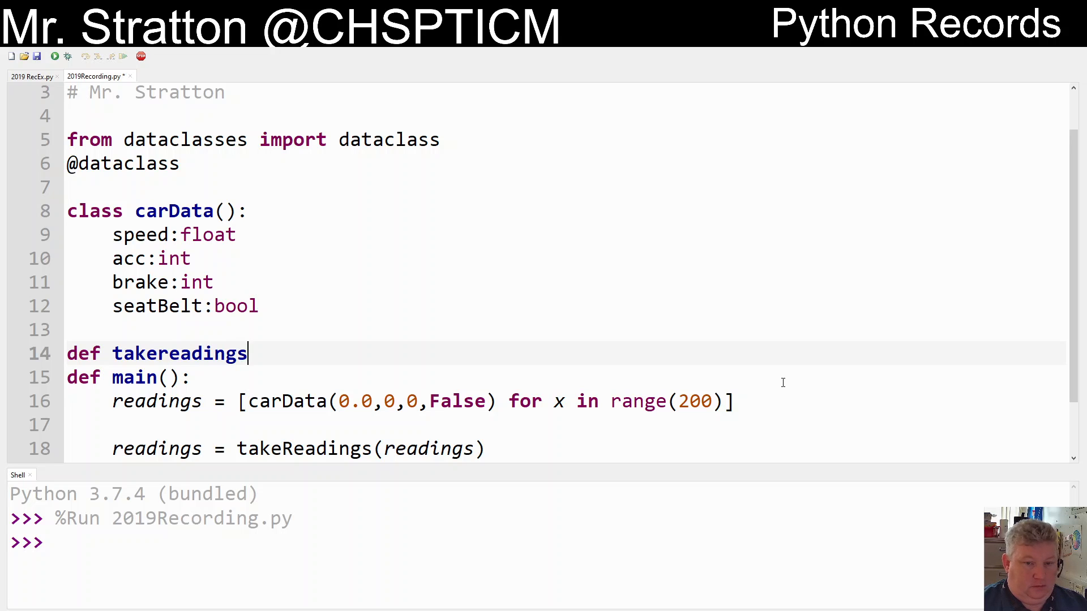
{"action": "type", "text": "(read"}
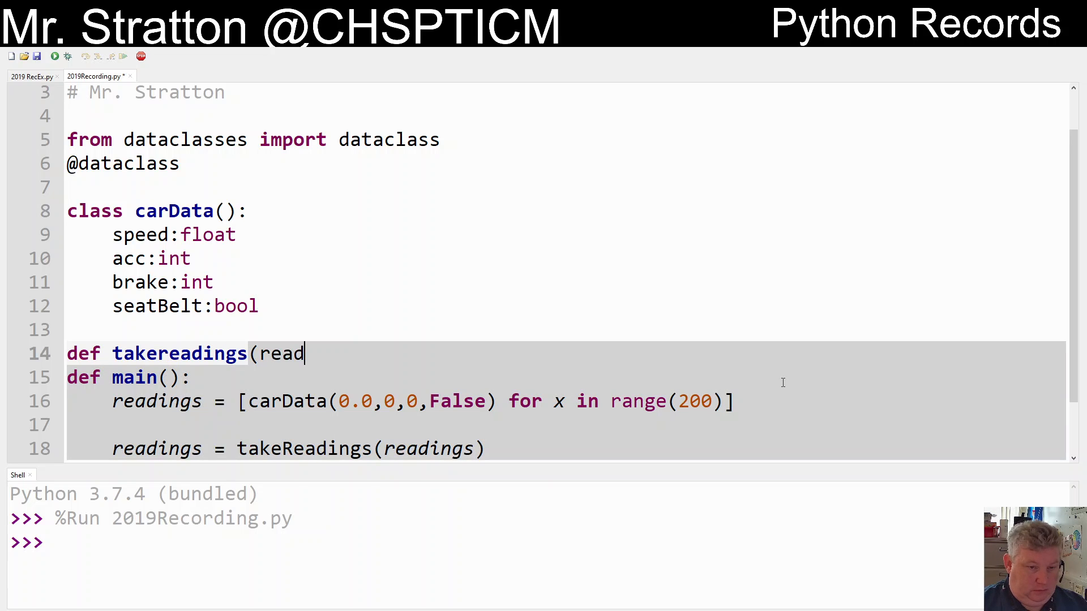
{"action": "type", "text": "ings):"}
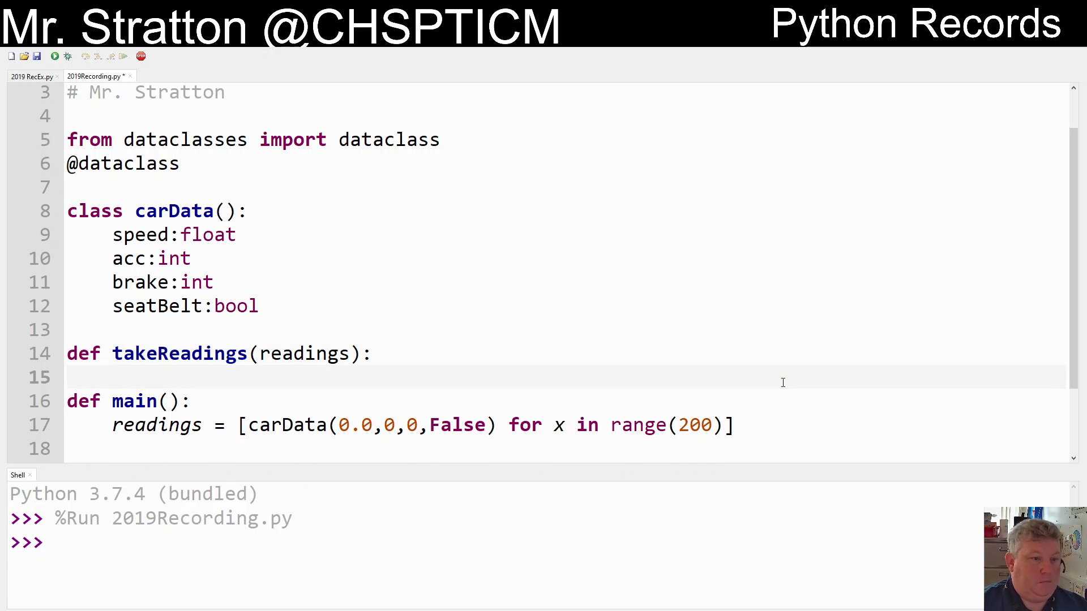
Step: Inside takeReadings, import random and start the loop for x in range(200):
{"action": "type", "text": "imp"}
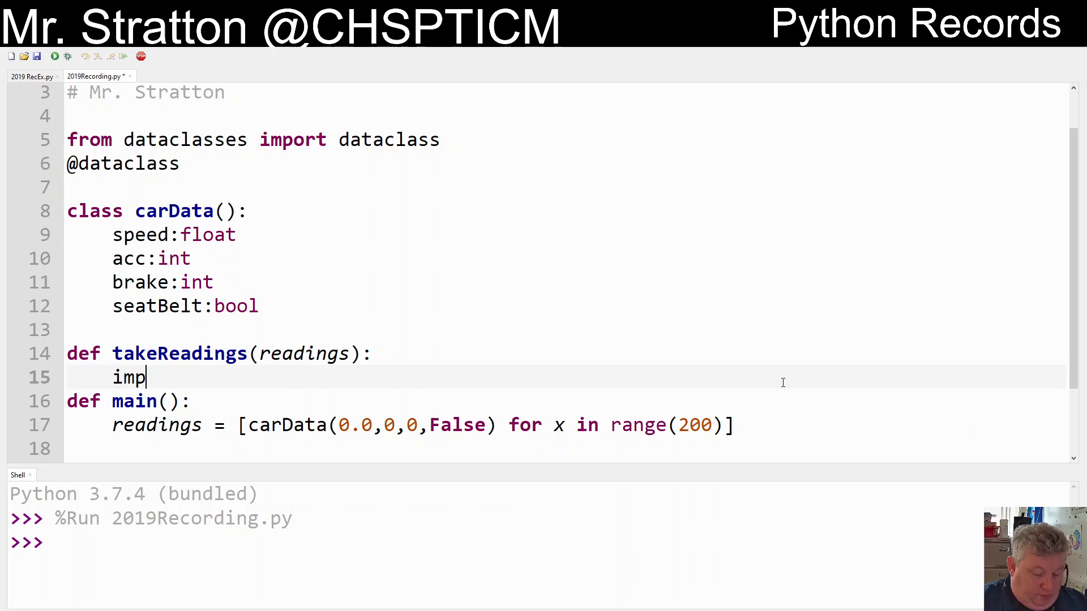
{"action": "type", "text": "ort random"}
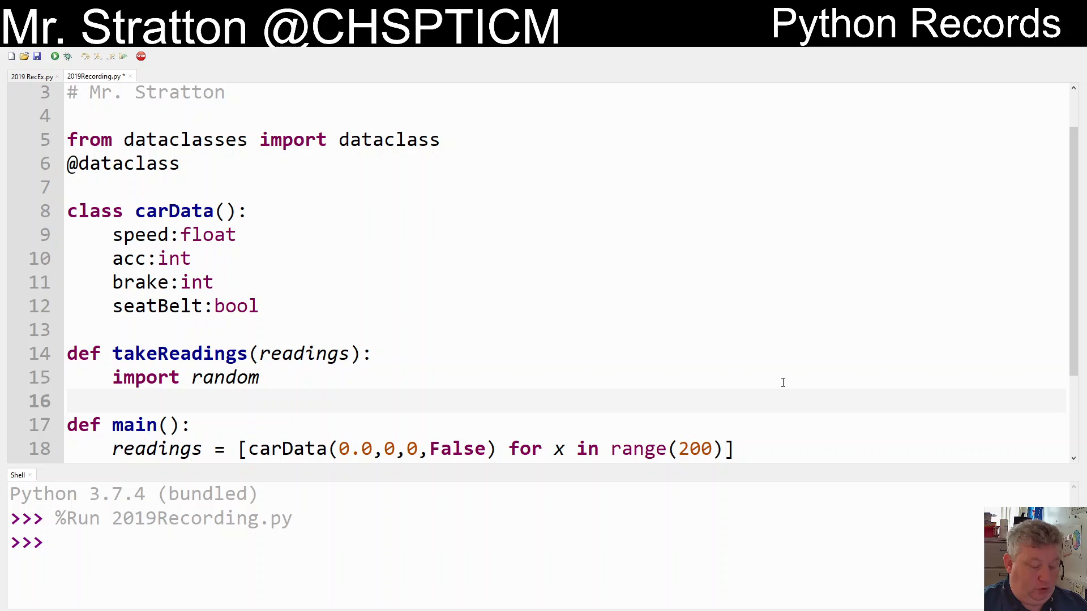
{"action": "type", "text": "for x"}
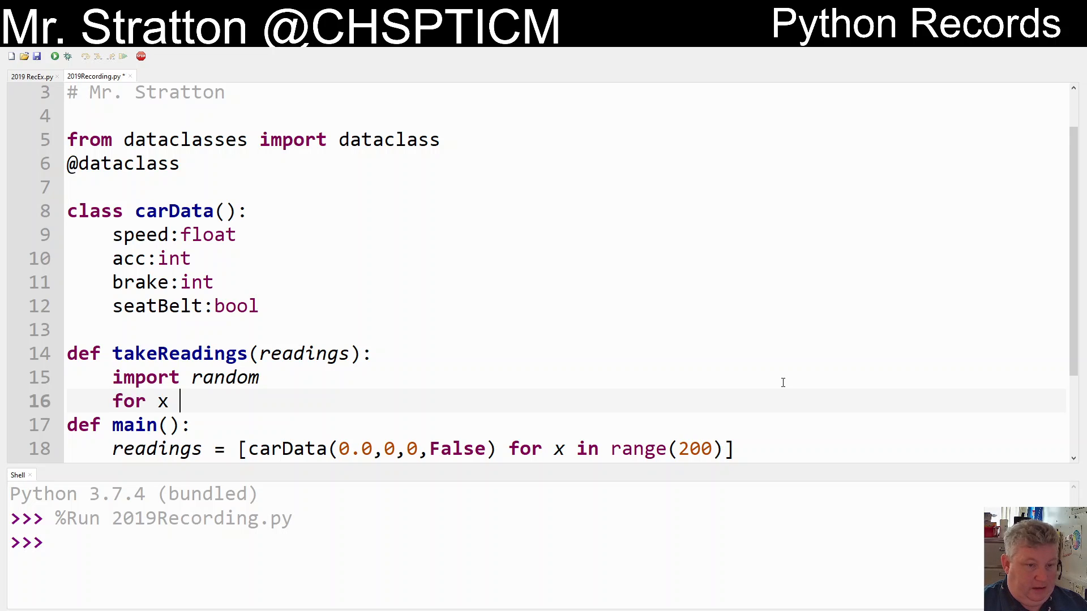
{"action": "type", "text": "in range"}
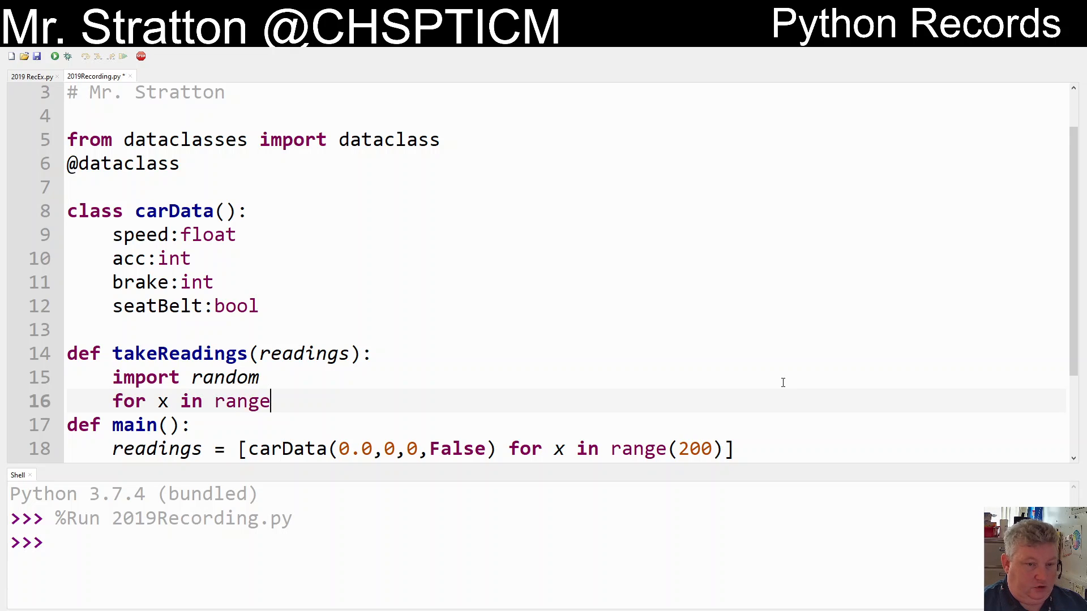
{"action": "type", "text": "(200):"}
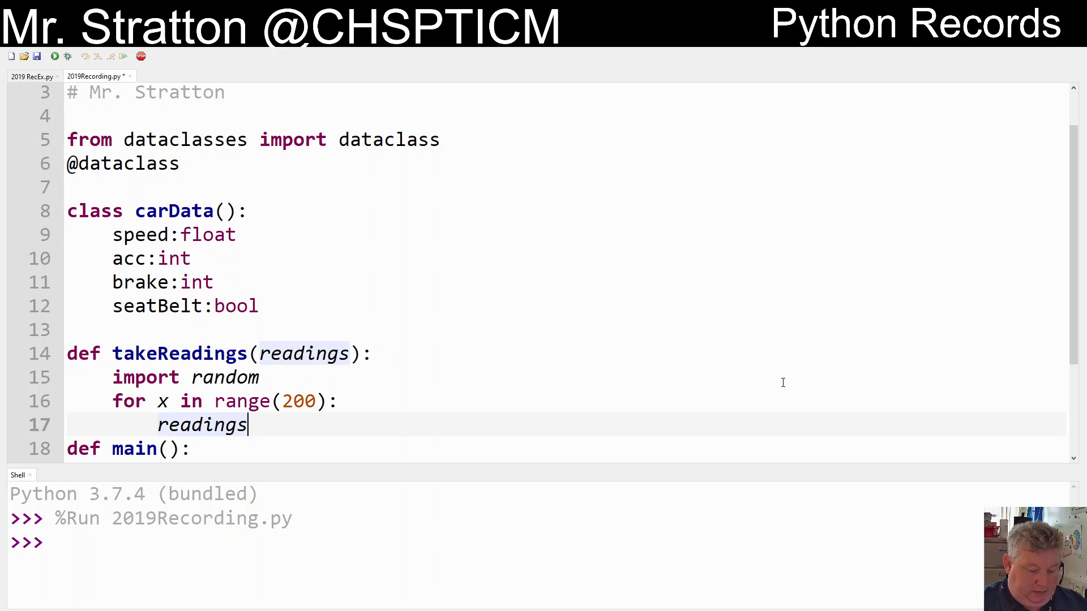
Step: In the loop body write readings(x).speed = random.randint(0,155)
{"action": "type", "text": "(x)"}
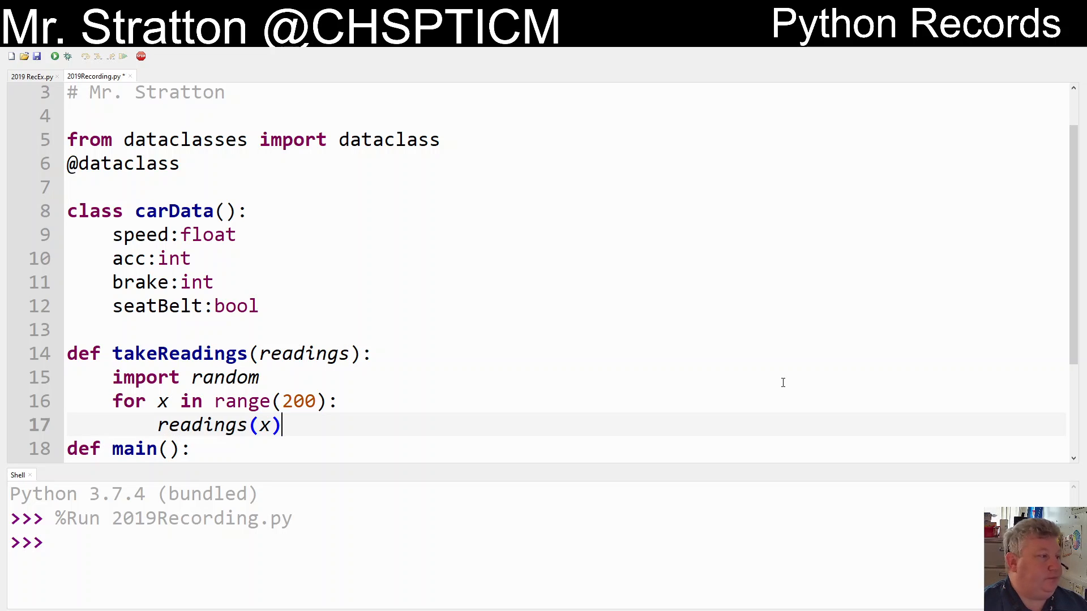
{"action": "type", "text": ".spee"}
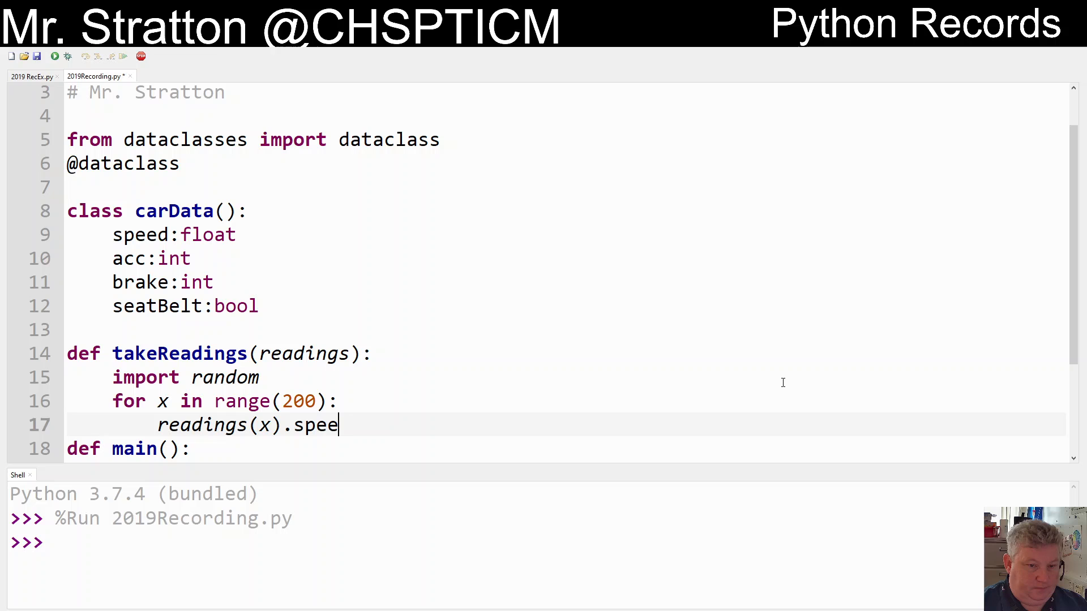
{"action": "type", "text": "d"}
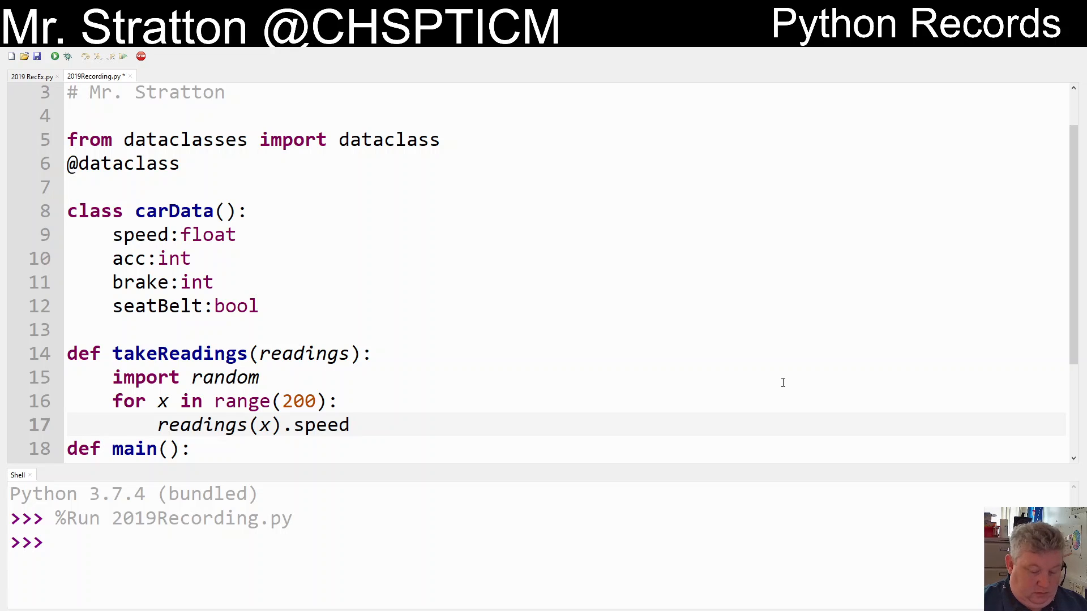
{"action": "type", "text": "= random."}
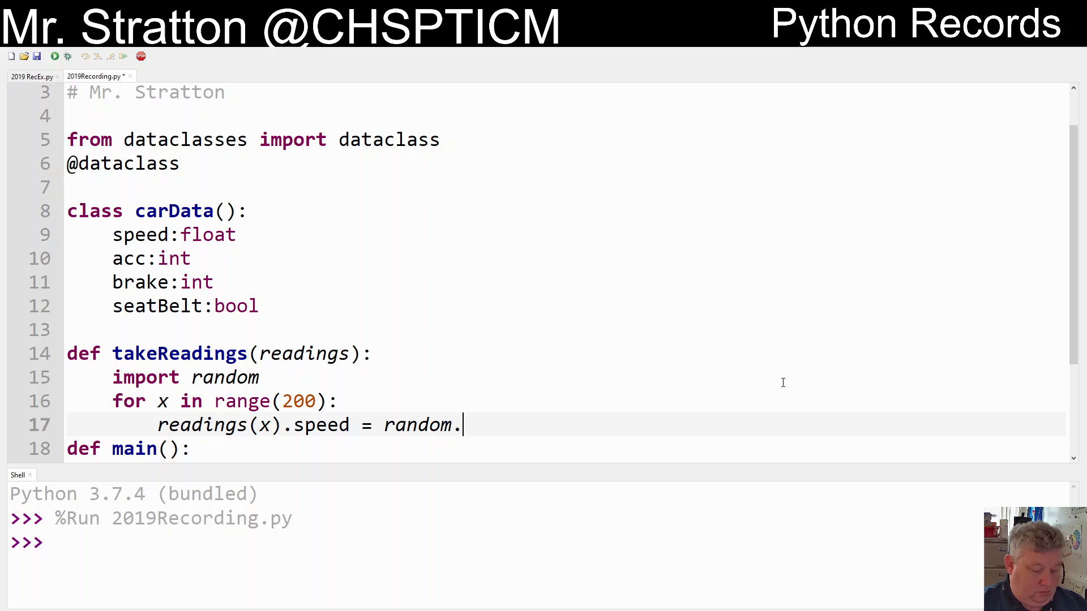
{"action": "type", "text": "ran"}
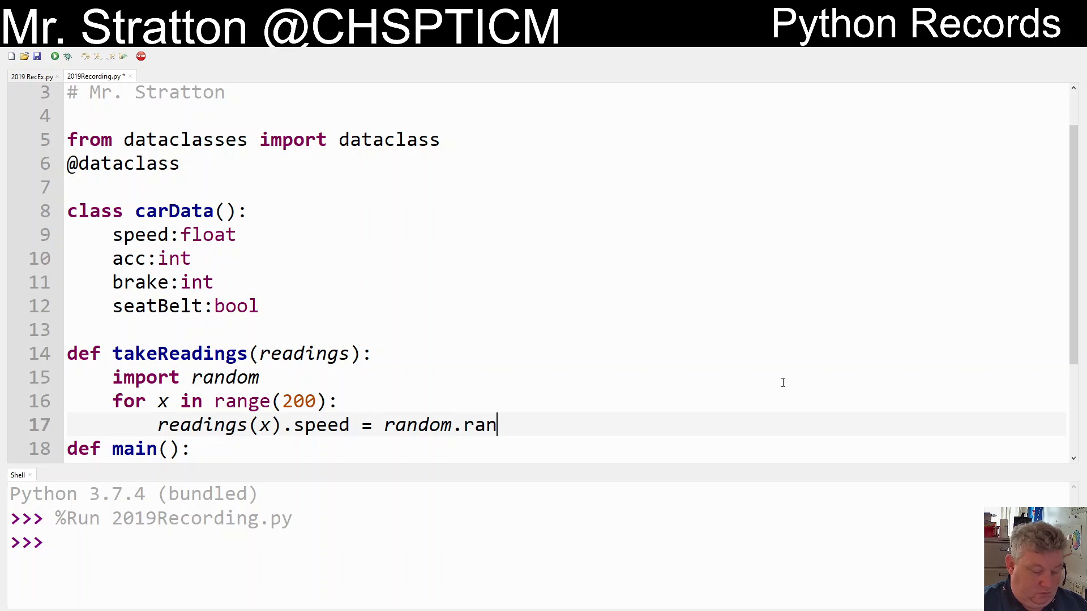
{"action": "type", "text": "dint("}
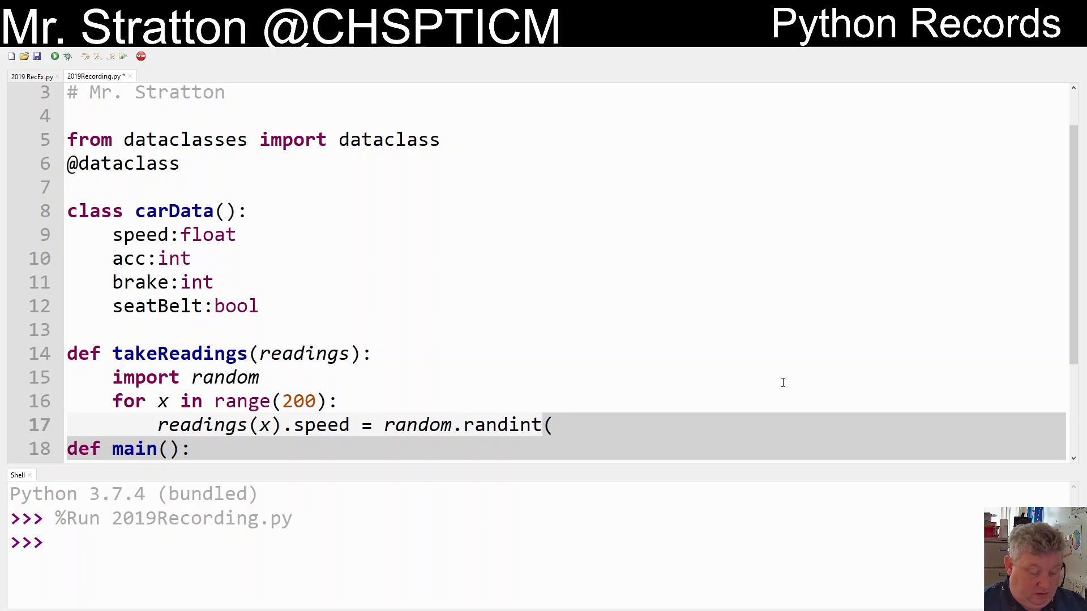
{"action": "type", "text": "0,155"}
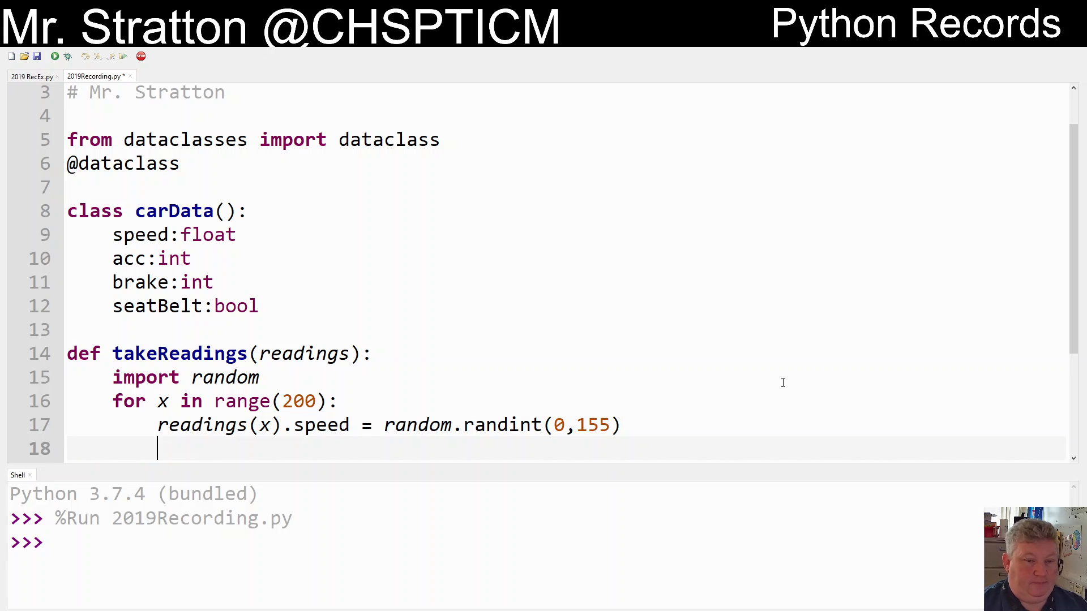
{"action": "scroll", "scroll_direction": "down", "scroll_amount": 3}
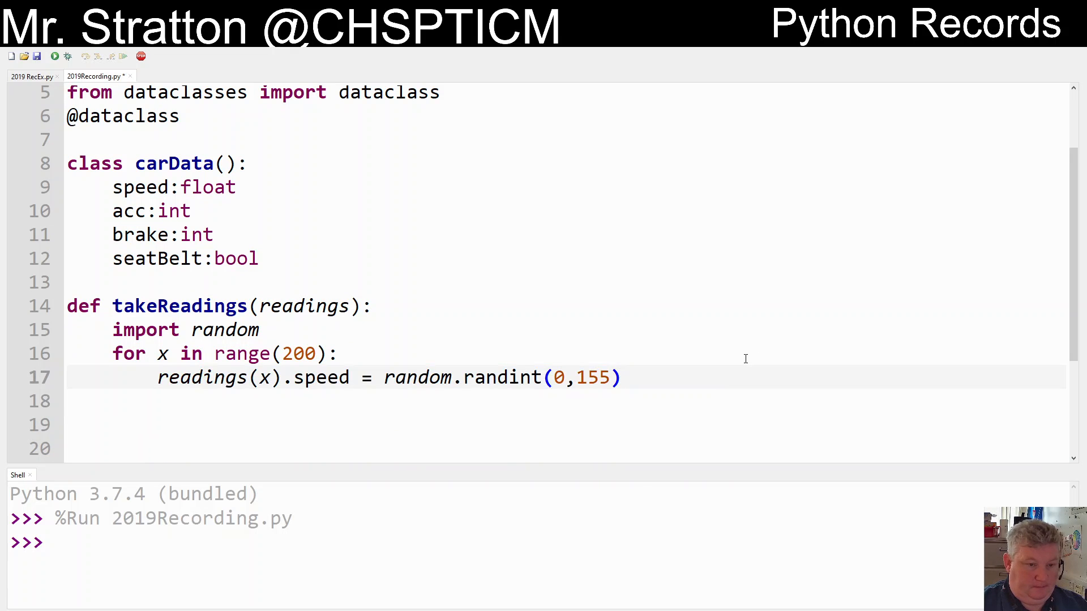
Step: Duplicate the speed line so acc and brake each get random.randint(0,100)
{"action": "triple_click", "coordinate": [388, 377]}
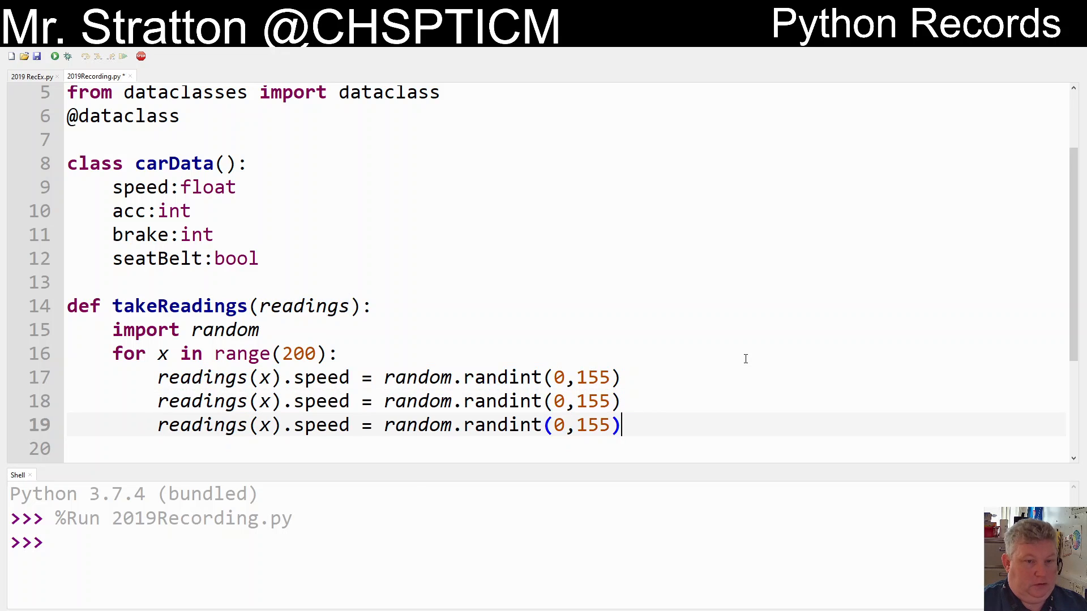
{"action": "double_click", "coordinate": [320, 401]}
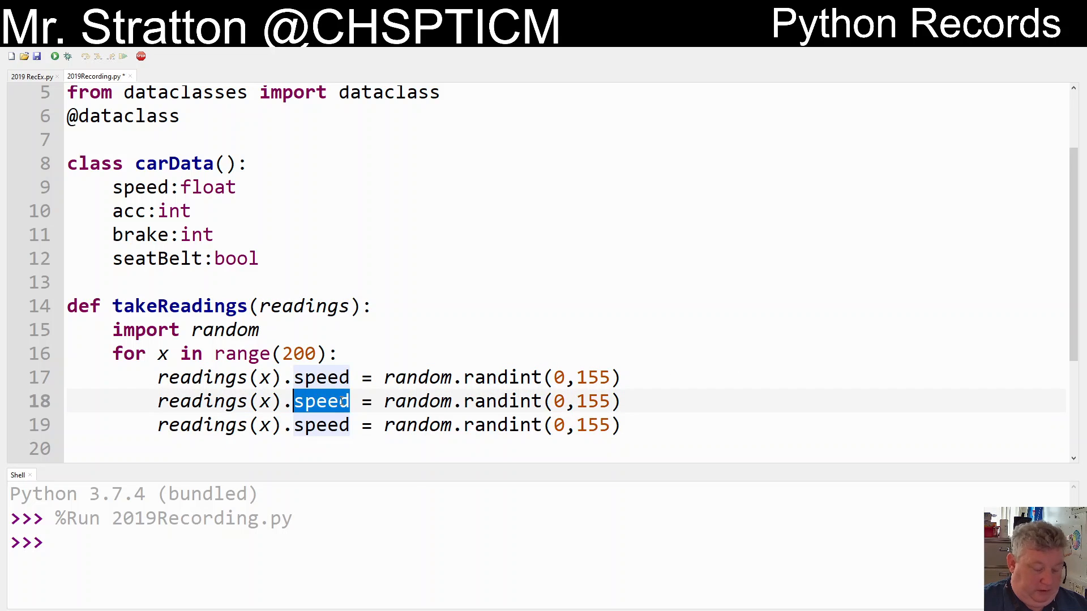
{"action": "type", "text": "ACC"}
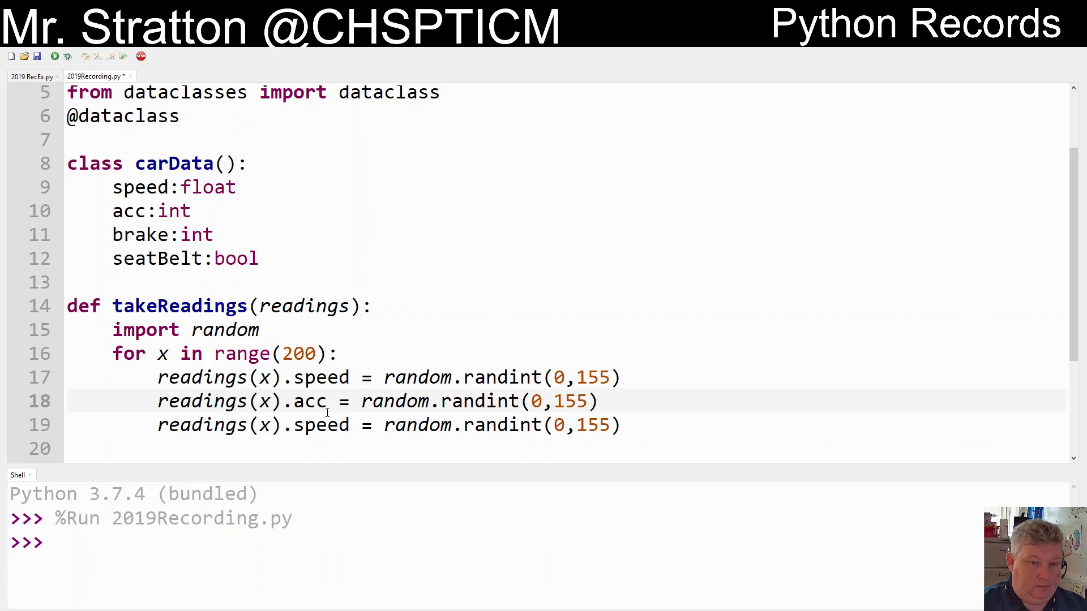
{"action": "double_click", "coordinate": [321, 424]}
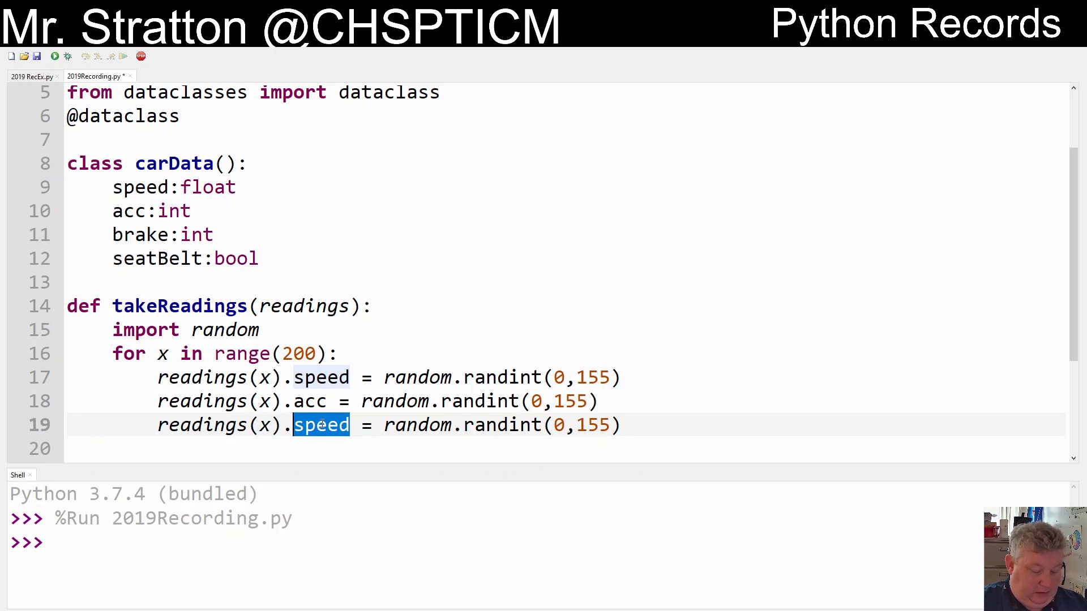
{"action": "type", "text": "brake"}
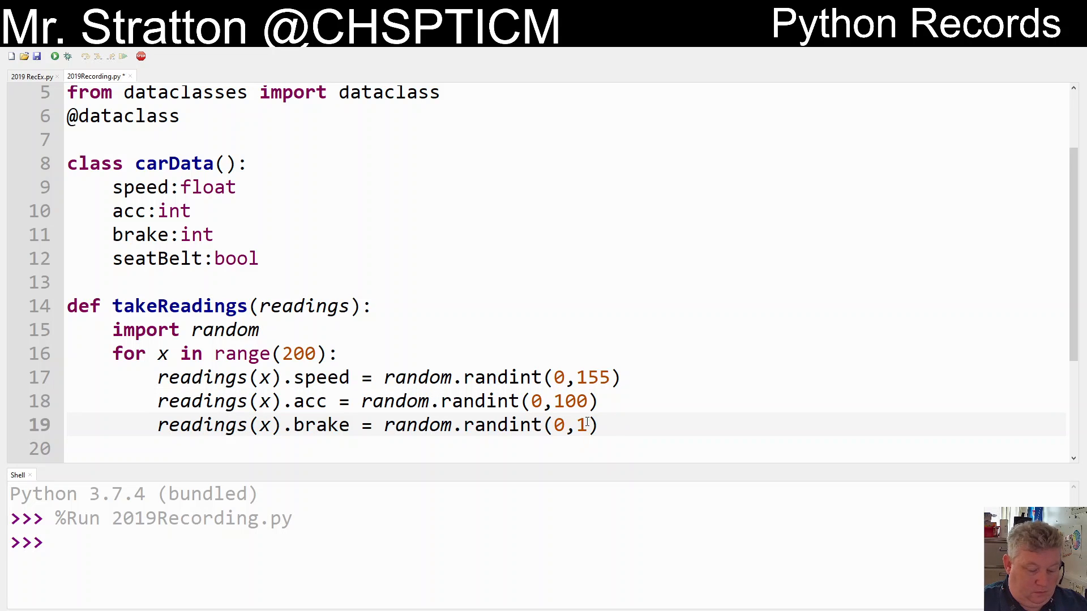
{"action": "type", "text": "00"}
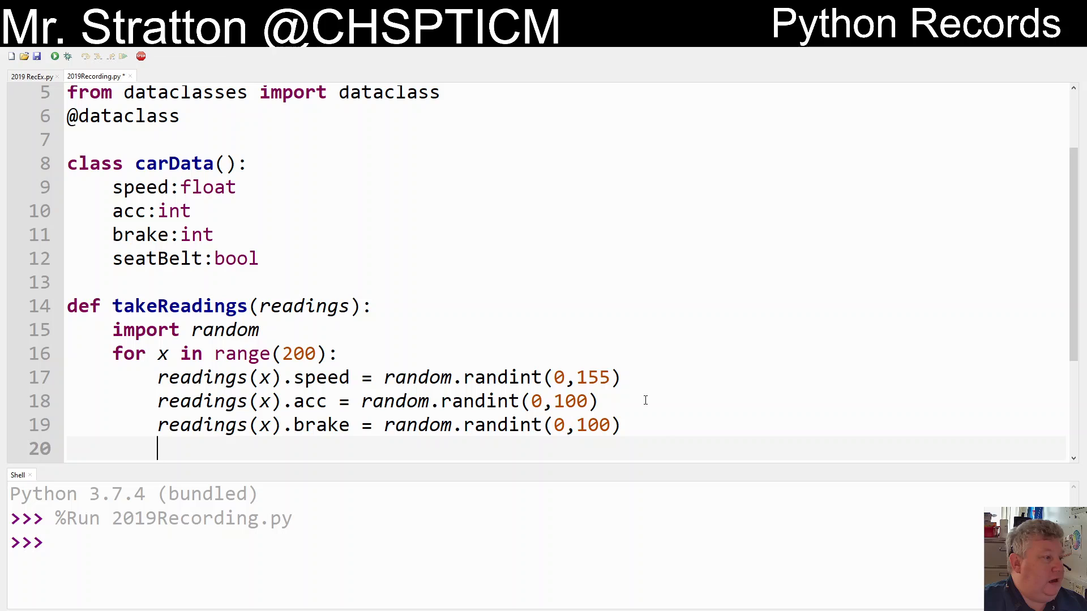
Step: Add readings[x].seatBelt = random.choice([True,False]) to the loop
{"action": "type", "text": "rea"}
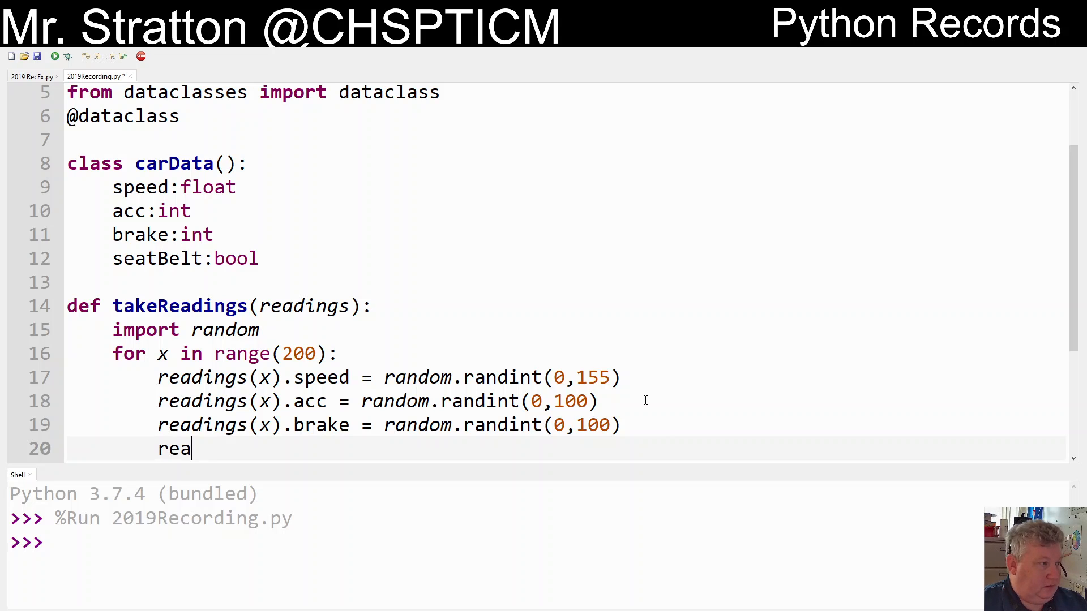
{"action": "type", "text": "ding"}
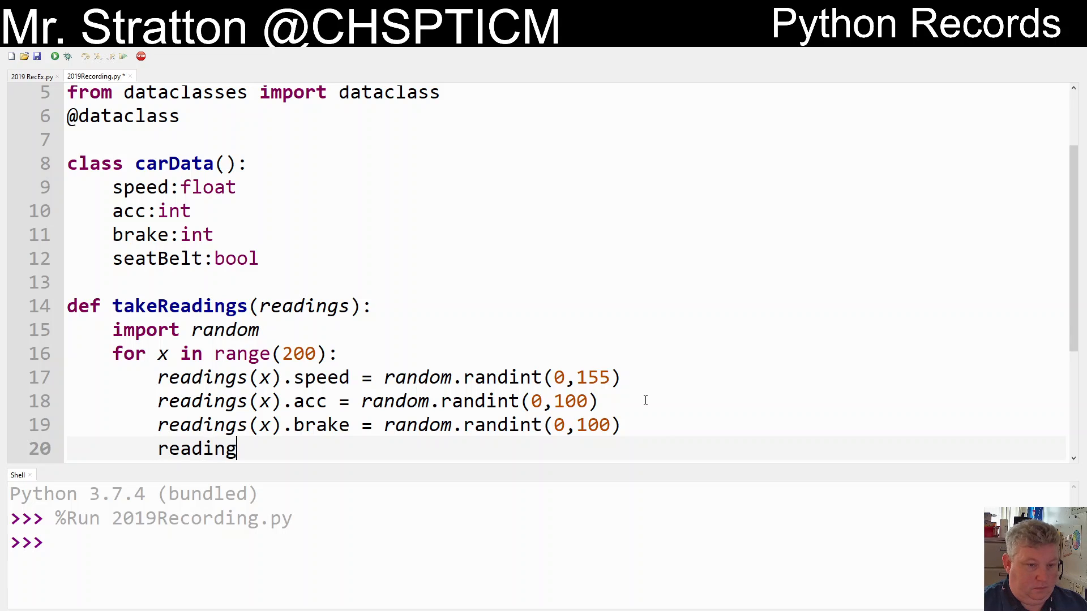
{"action": "type", "text": "s(x"}
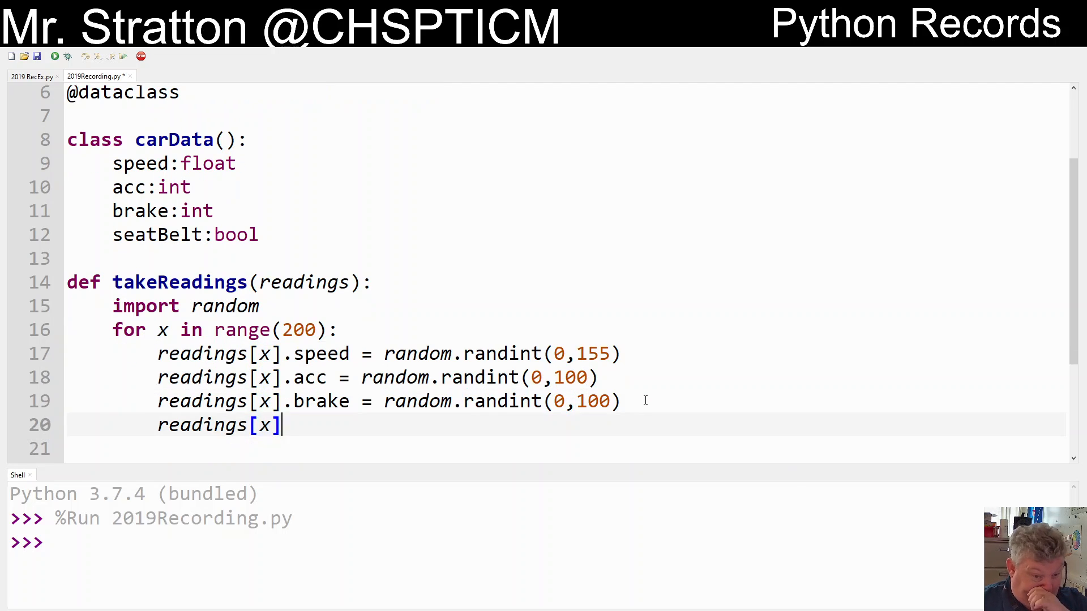
{"action": "type", "text": "."}
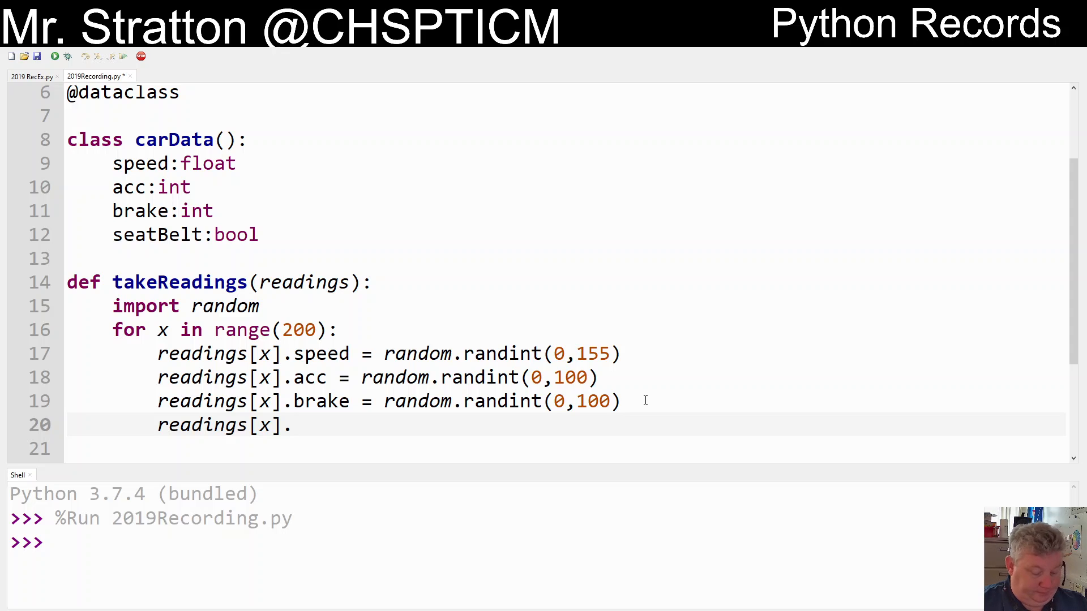
{"action": "type", "text": "seat"}
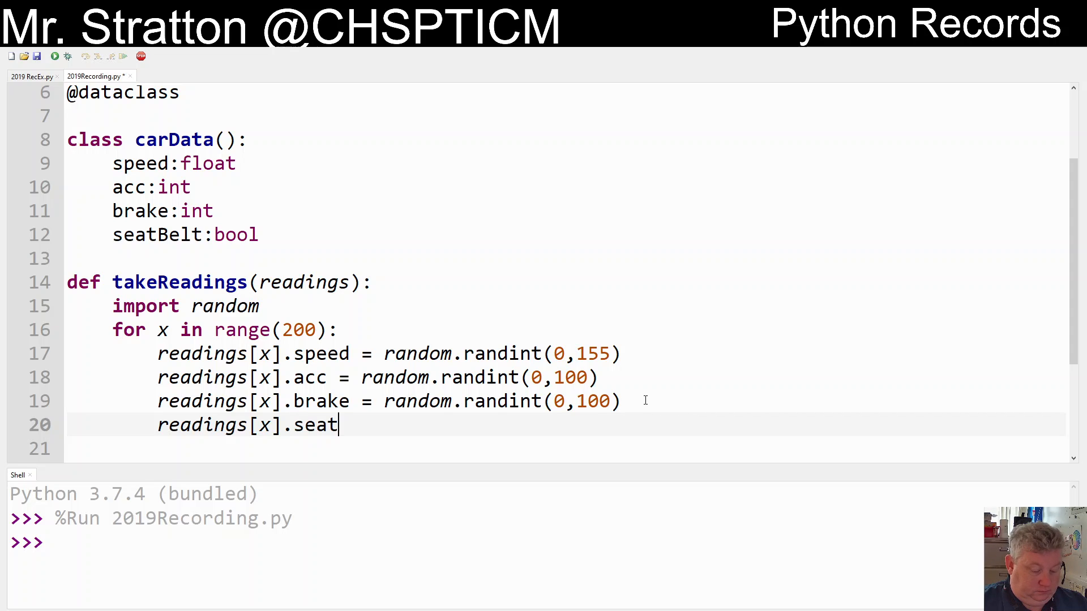
{"action": "type", "text": "Belt"}
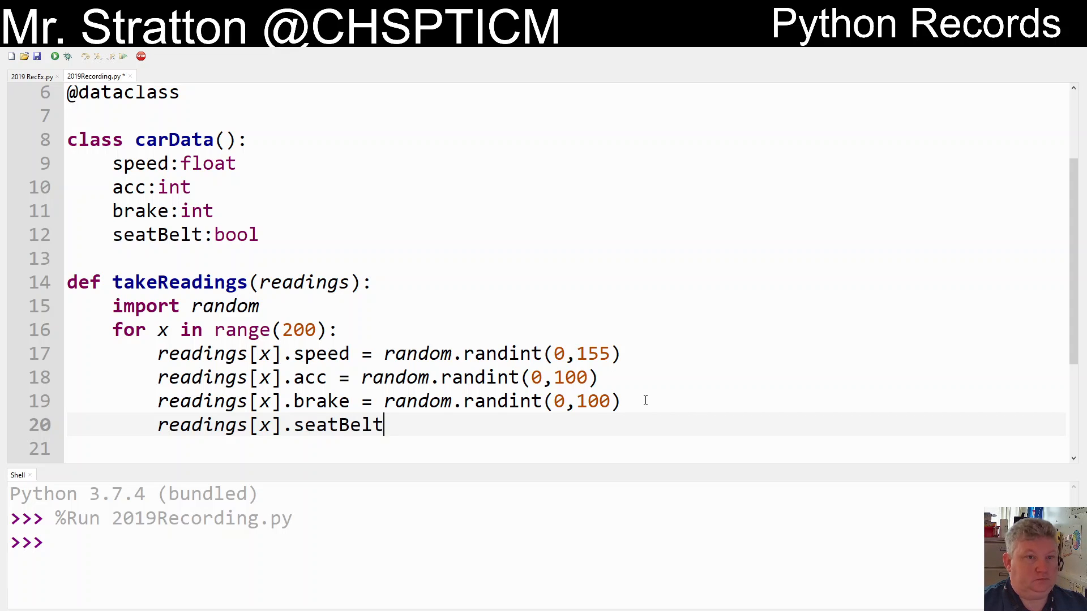
{"action": "type", "text": "\" \""}
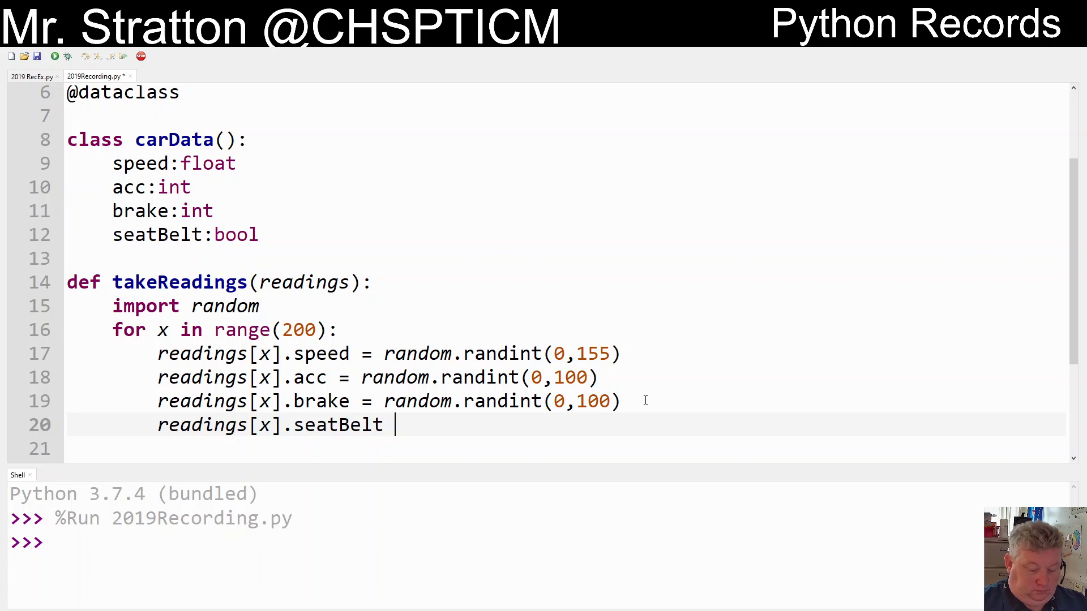
{"action": "type", "text": "= random.c"}
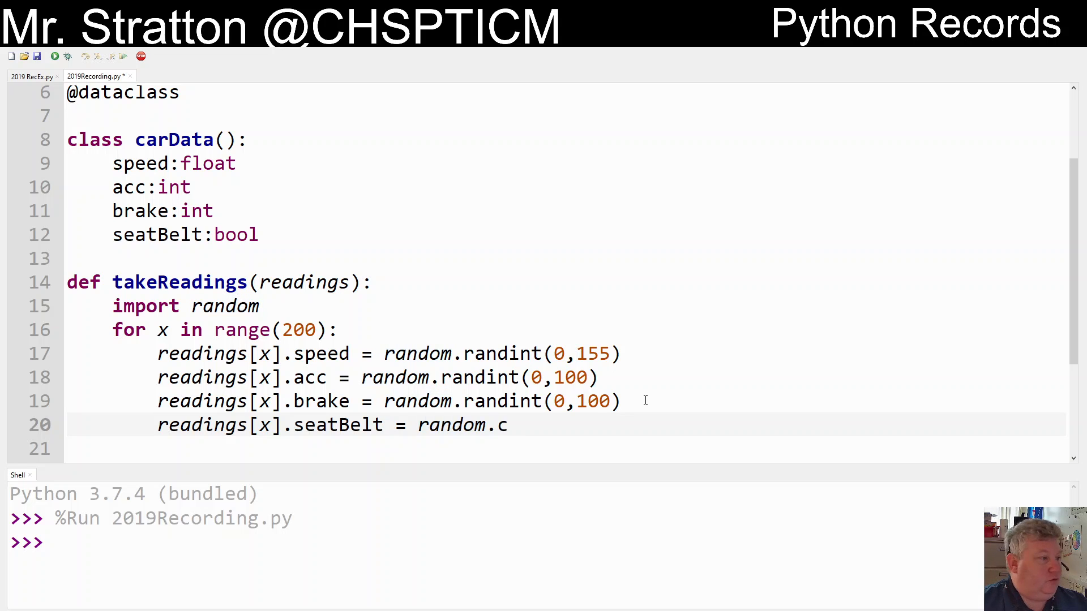
{"action": "type", "text": "oice"}
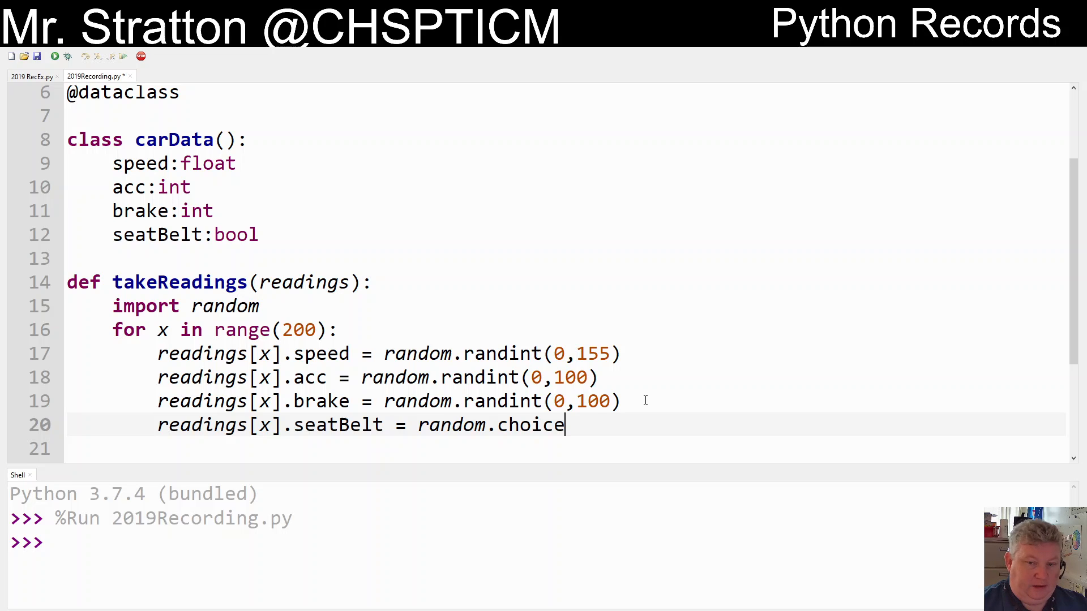
{"action": "type", "text": "("}
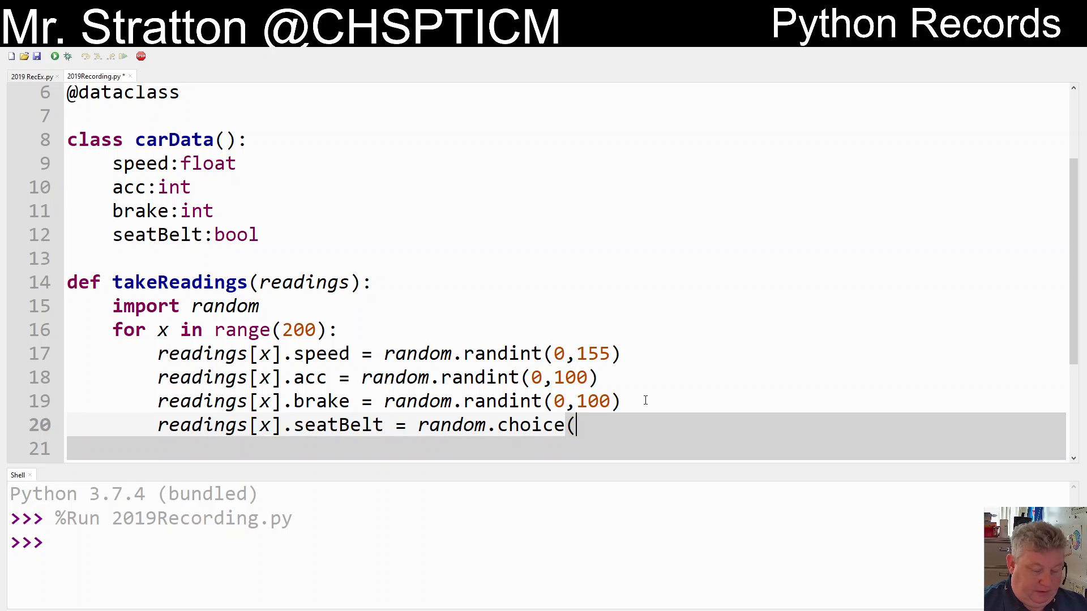
{"action": "type", "text": "["}
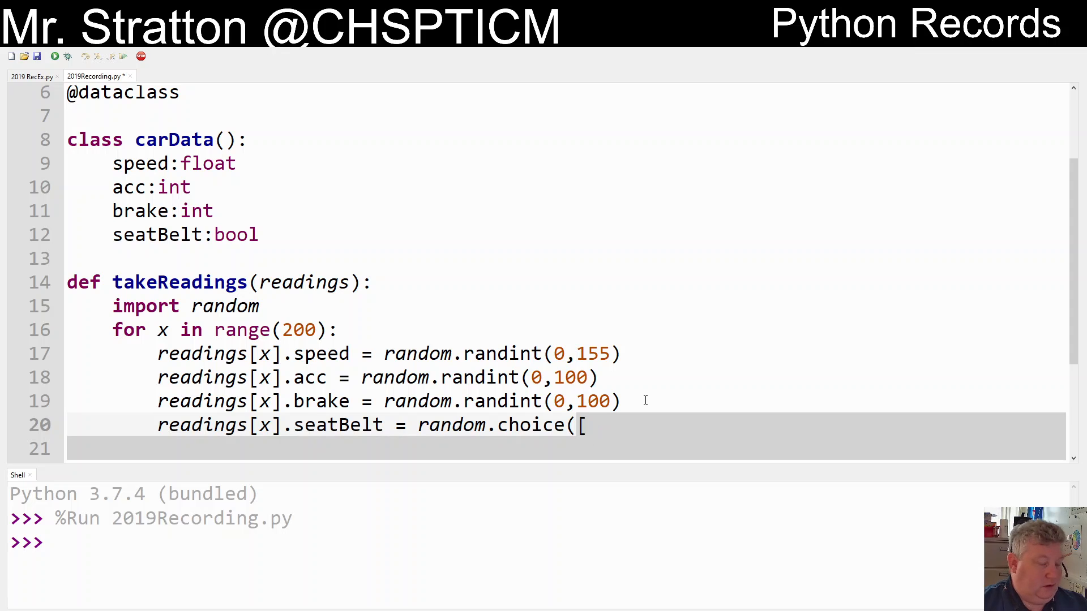
{"action": "type", "text": "True"}
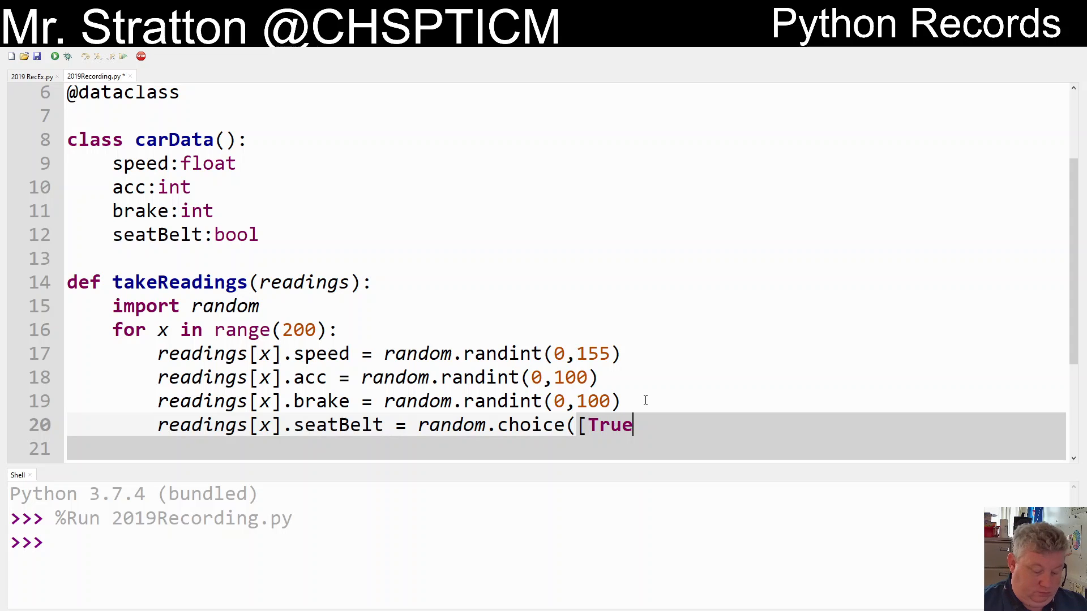
{"action": "type", "text": ",False"}
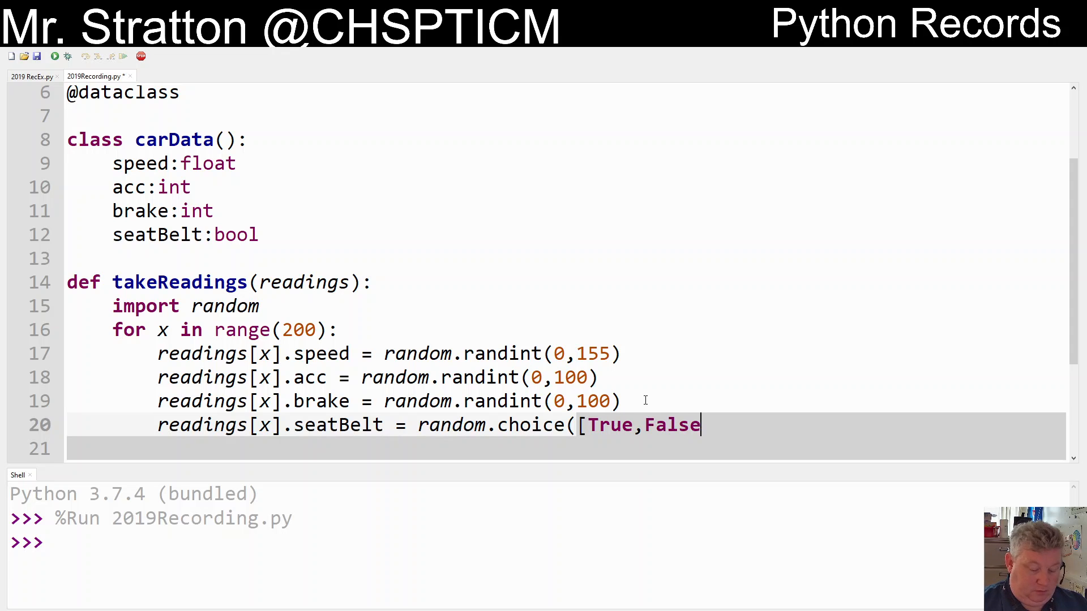
{"action": "type", "text": "])"}
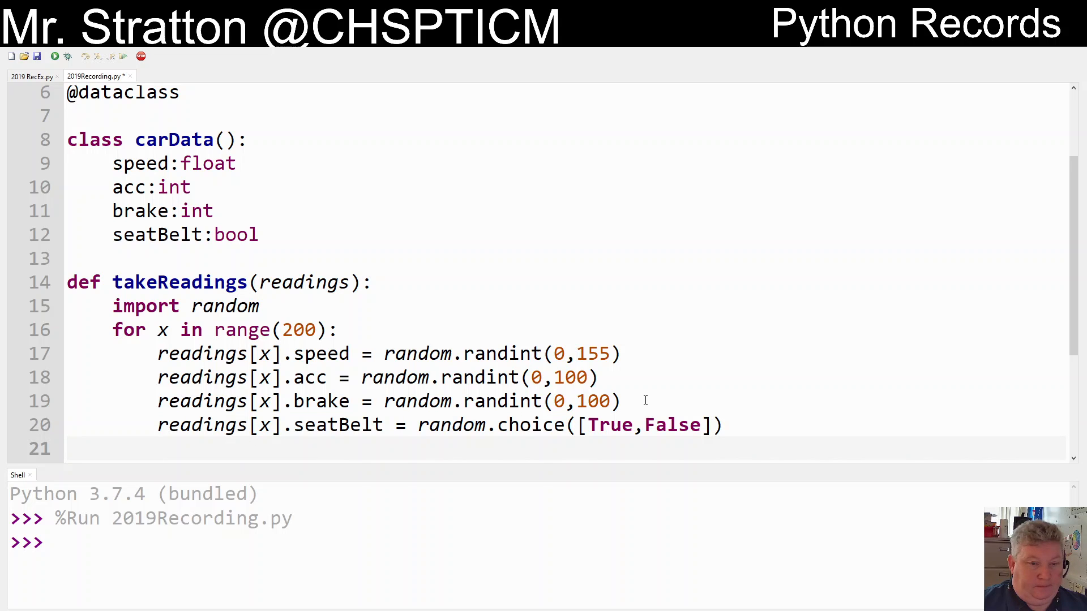
Step: End takeReadings with 'return readings' and run the script to check it
{"action": "scroll", "scroll_direction": "down", "scroll_amount": 3}
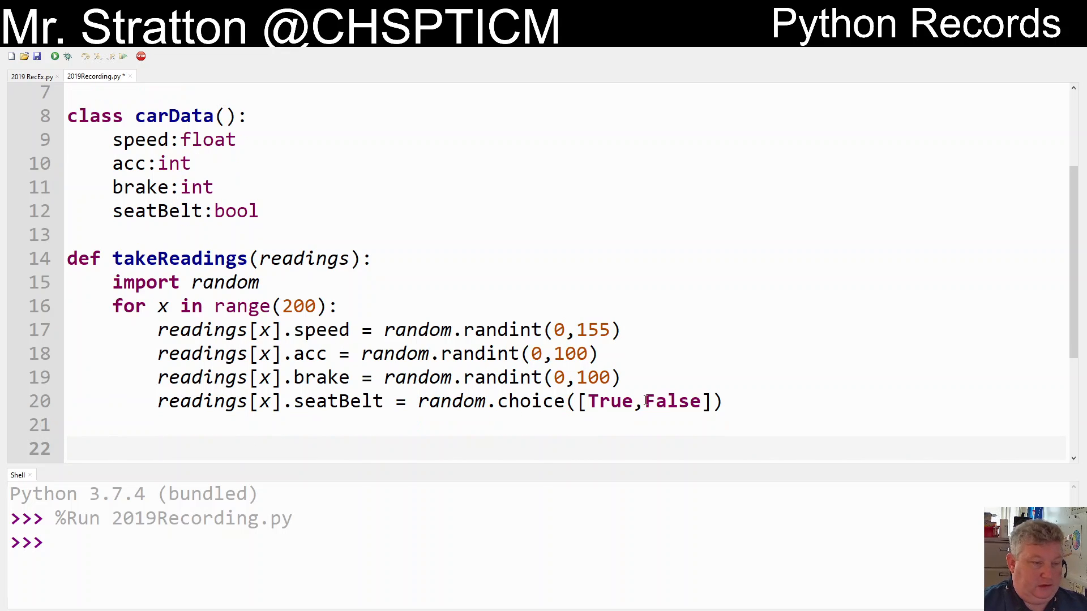
{"action": "type", "text": "return"}
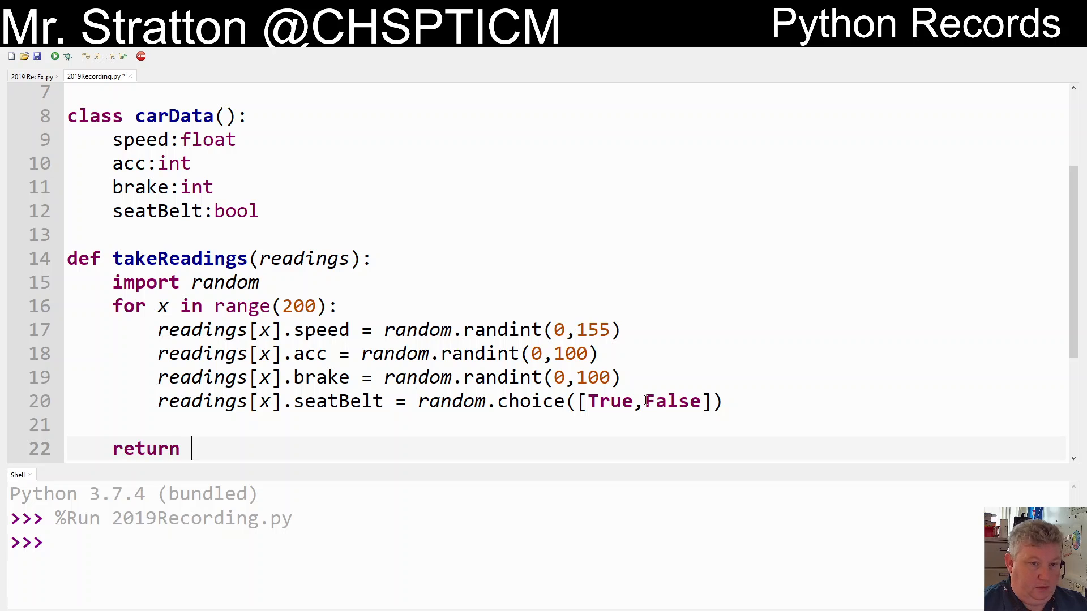
{"action": "type", "text": "reading"}
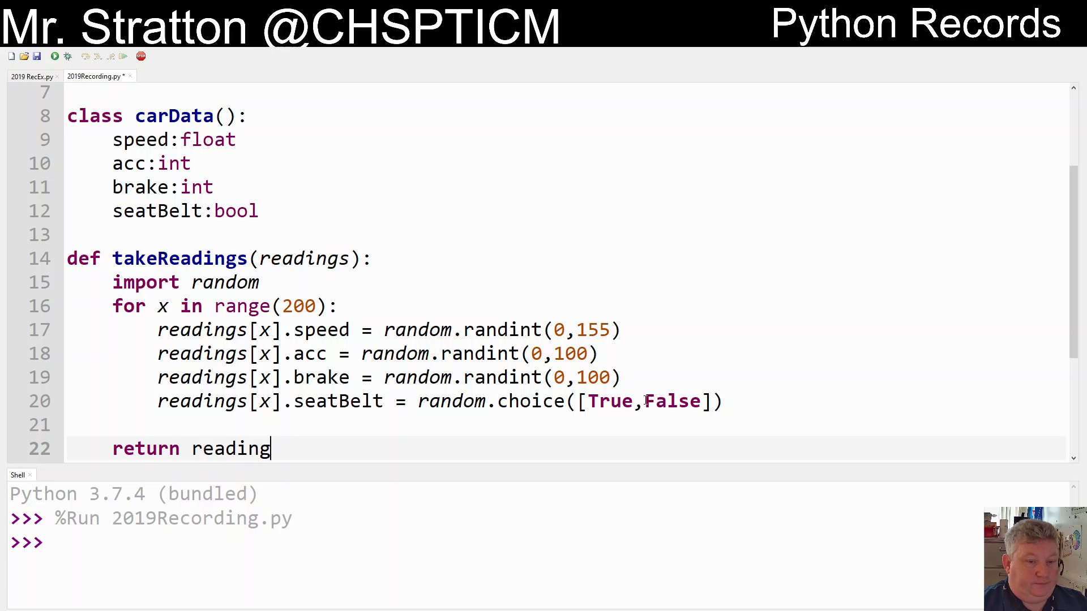
{"action": "type", "text": "s"}
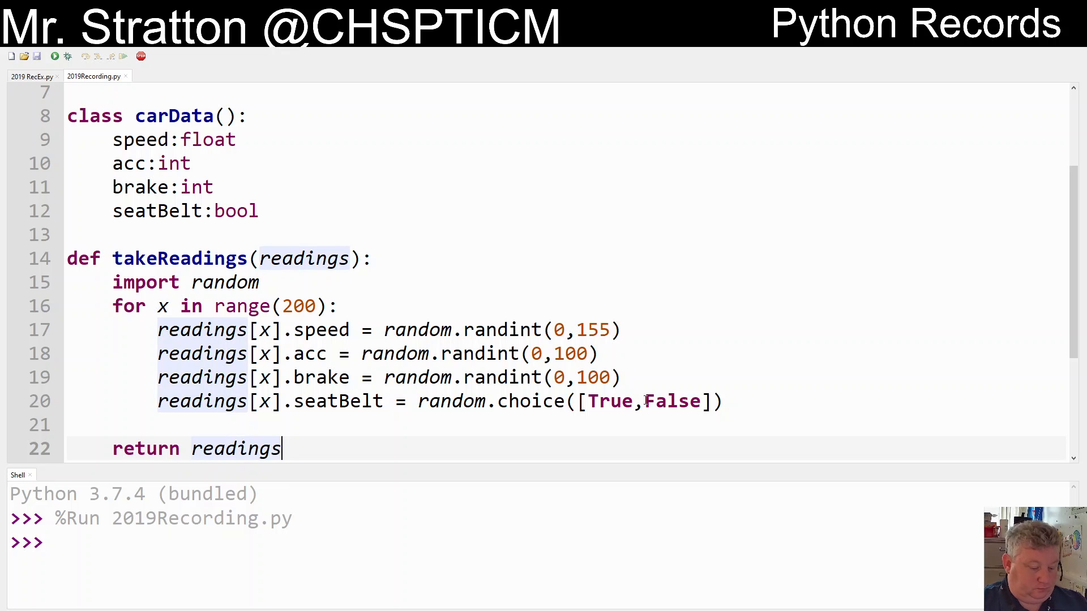
{"action": "left_click", "coordinate": [54, 57]}
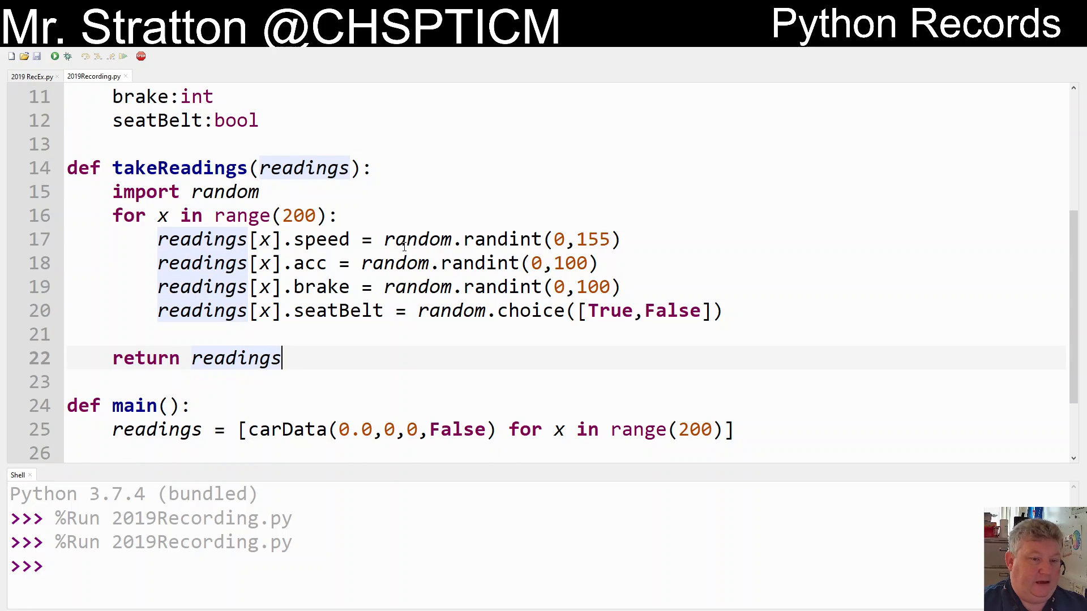
Step: Store readings = takeReadings(readings) in main, print readings, and run to list the records
{"action": "type", "text": "readings = takeReadings(readings"}
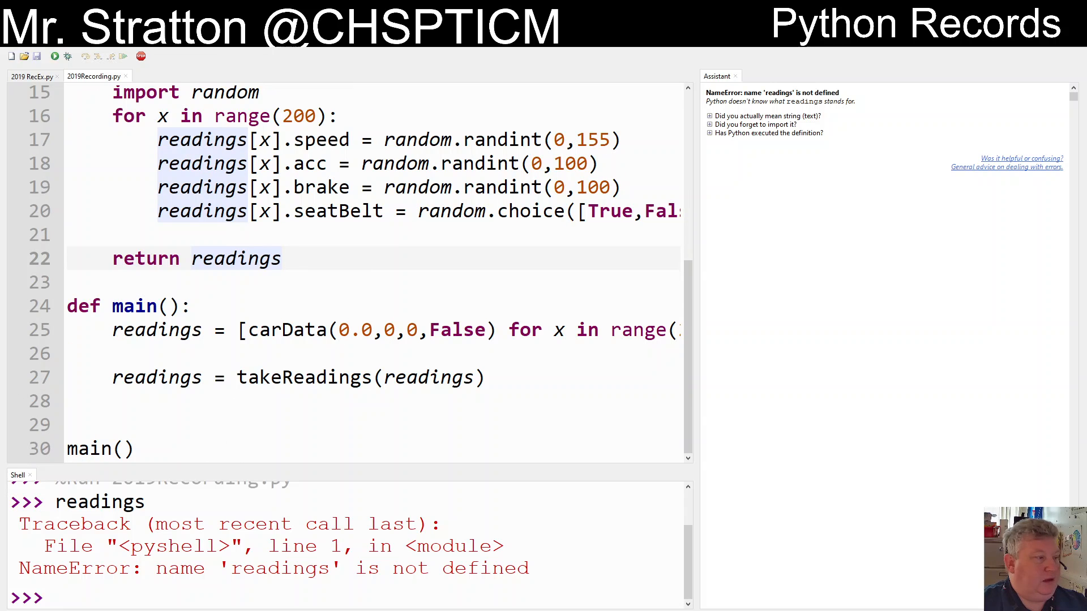
{"action": "type", "text": "pr"}
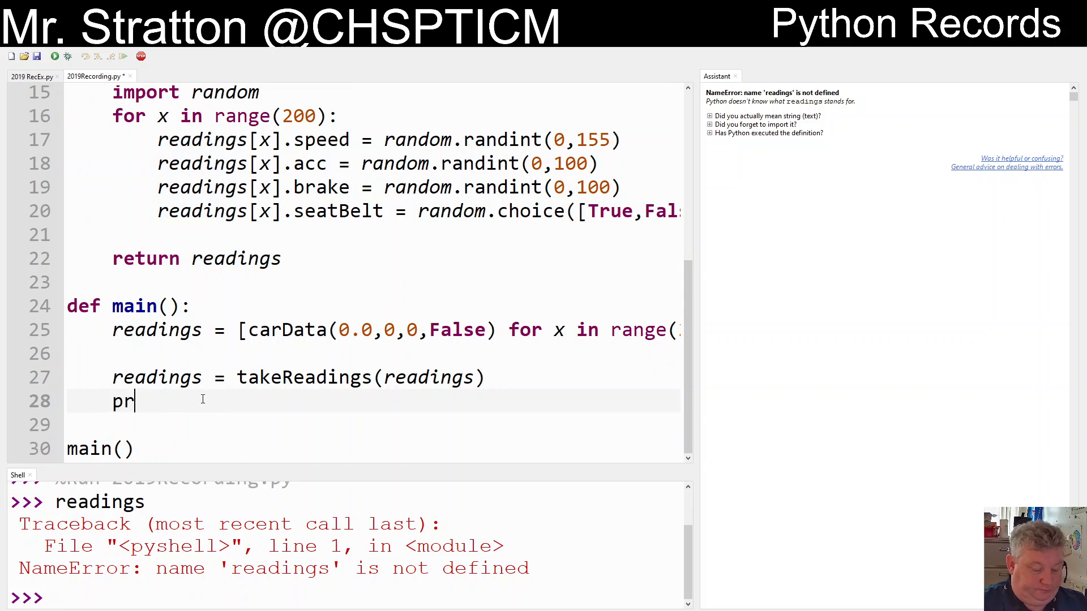
{"action": "type", "text": "int(readings"}
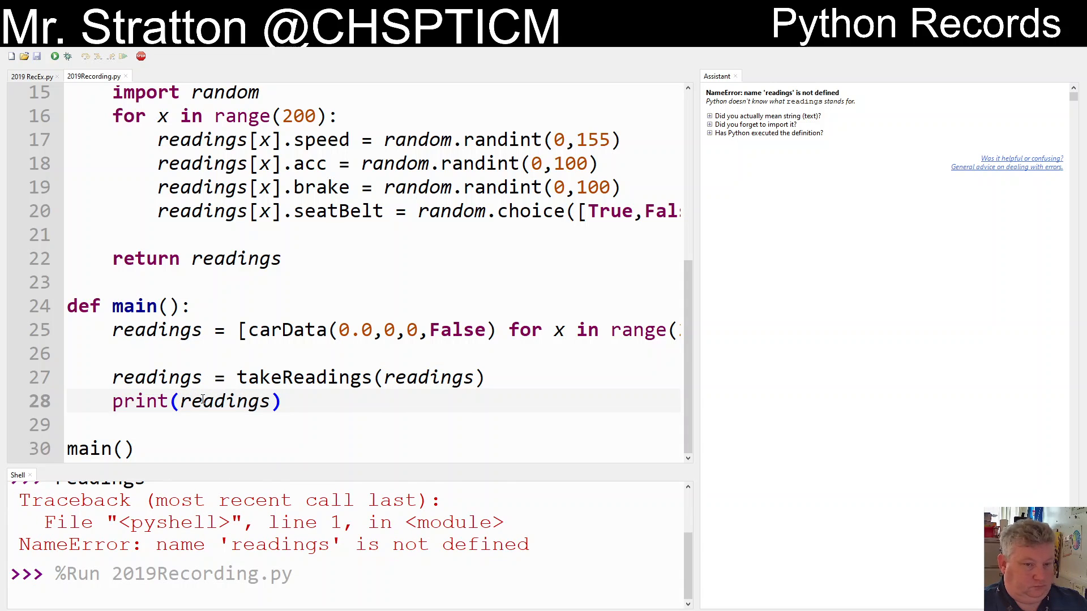
{"action": "left_click", "coordinate": [54, 56]}
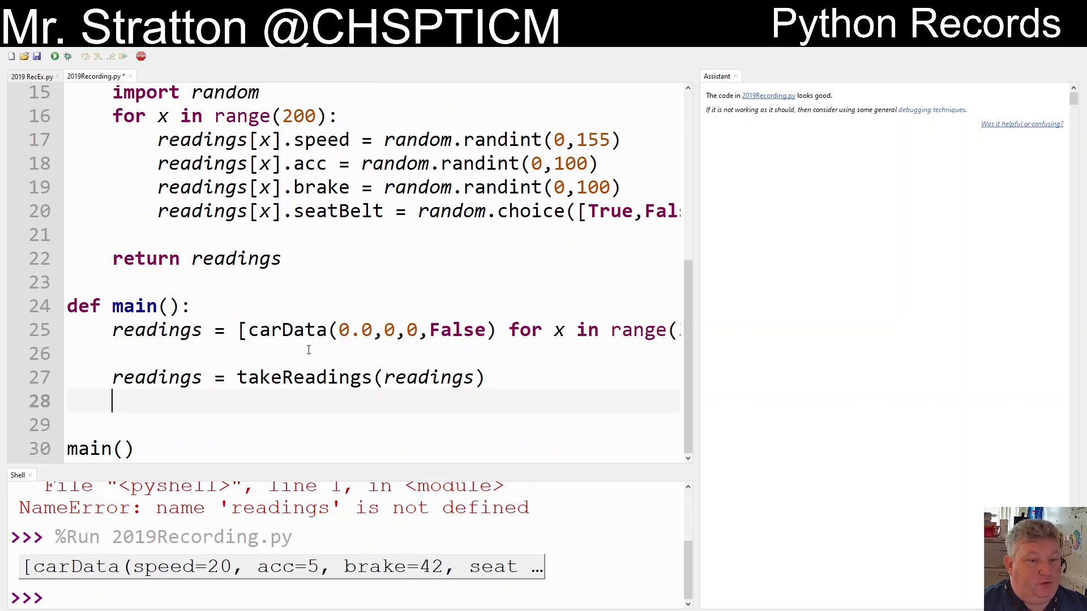
Step: Add print("Max Speed is",findMax(readings)) as a new line in main
{"action": "key", "text": "enter"}
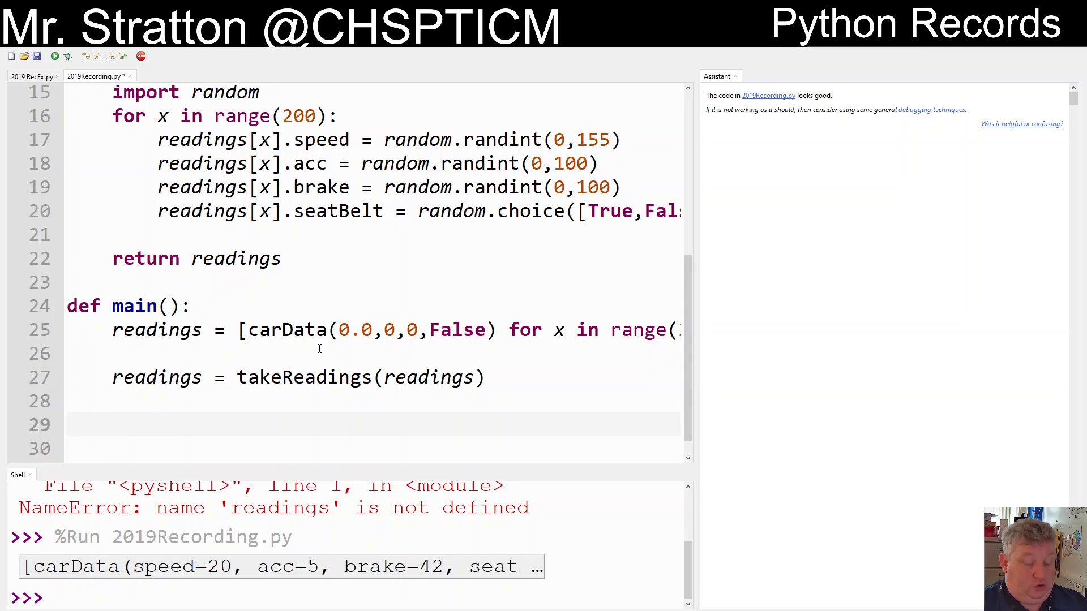
{"action": "type", "text": "print("}
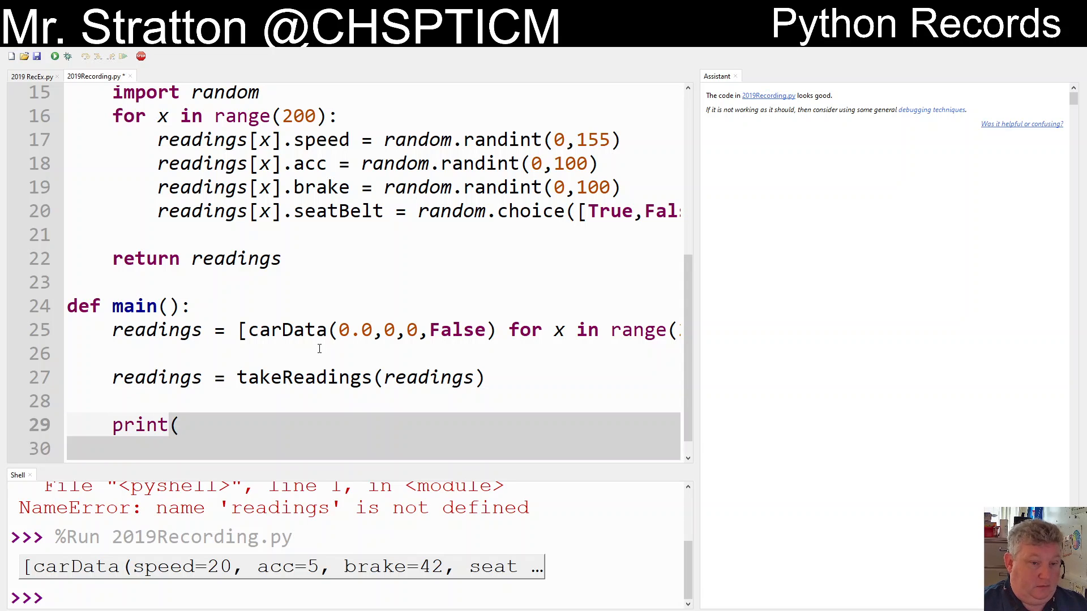
{"action": "type", "text": "Max"}
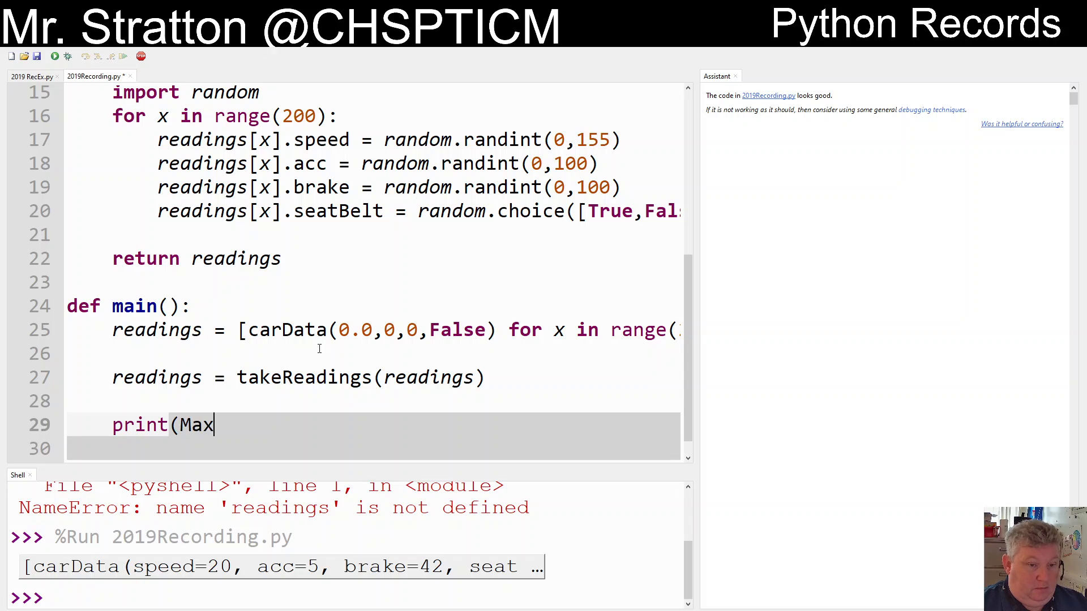
{"action": "type", "text": "\"M"}
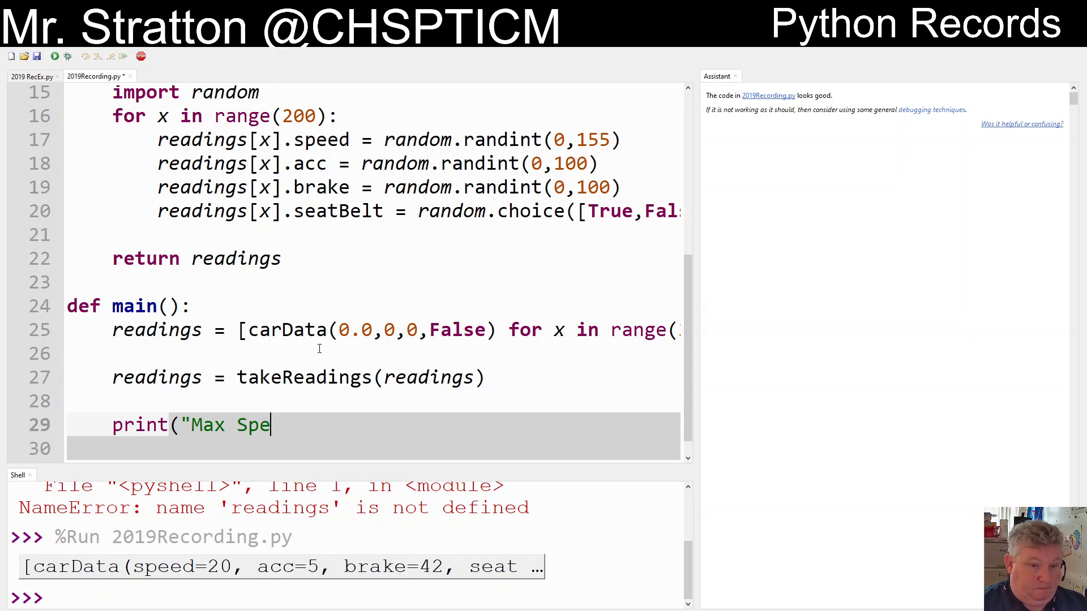
{"action": "type", "text": "ed us=="}
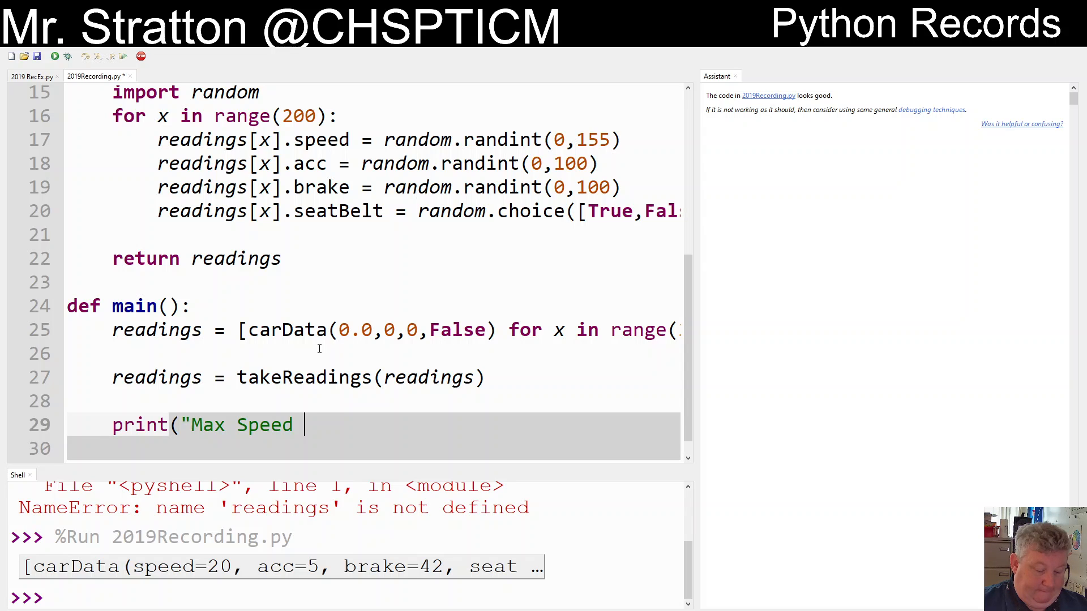
{"action": "type", "text": "is\","}
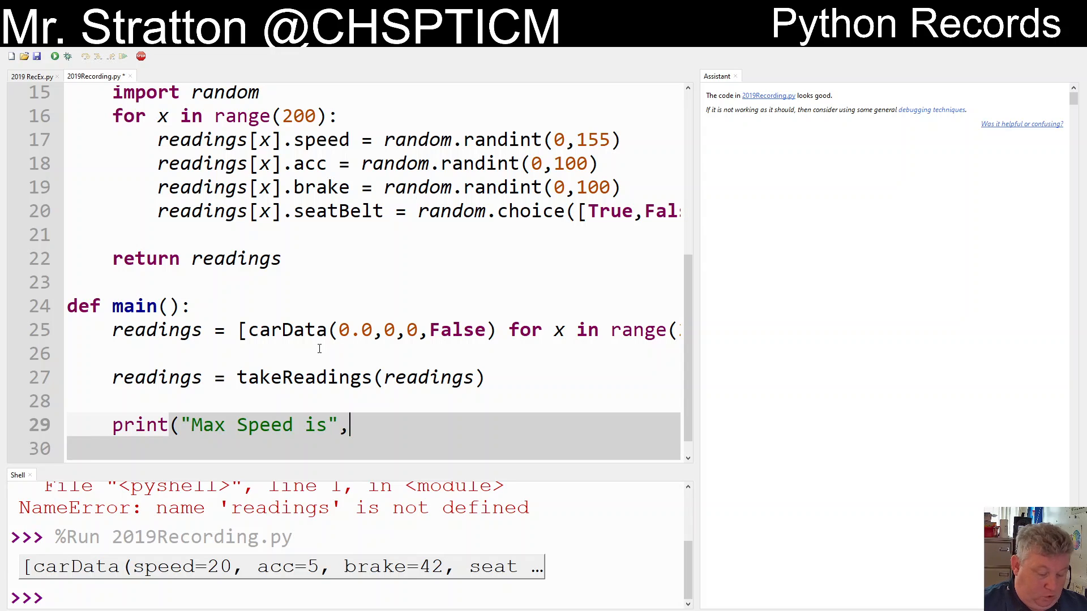
{"action": "type", "text": "findMa"}
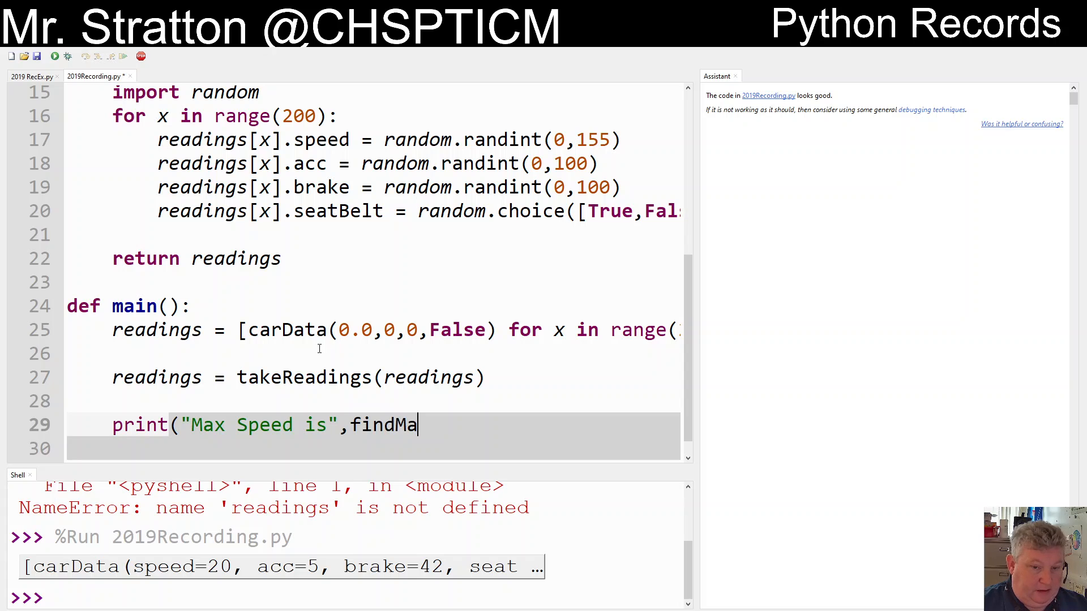
{"action": "type", "text": "x(r"}
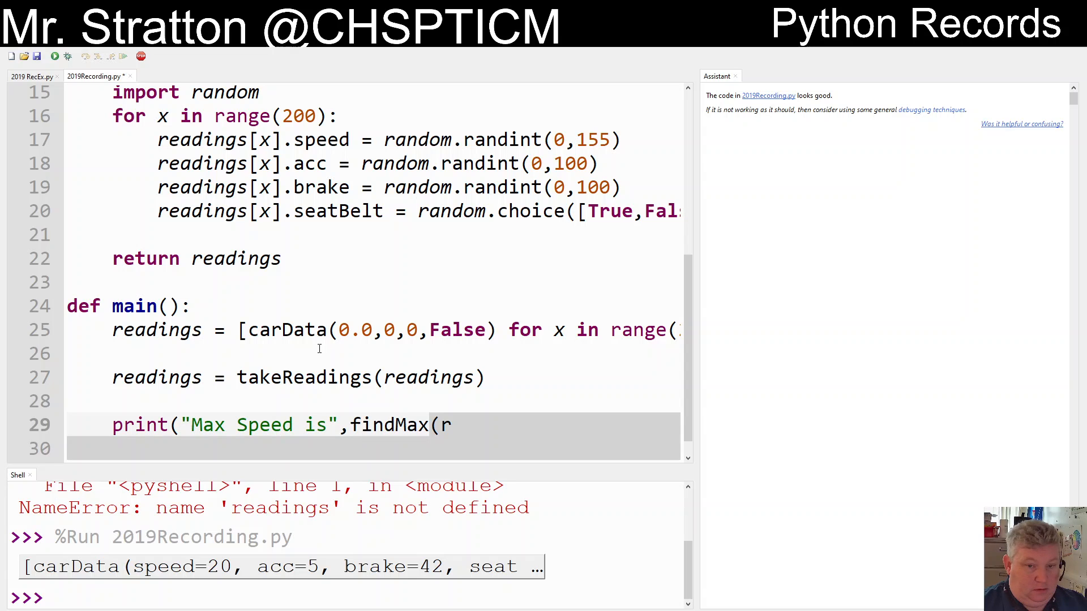
{"action": "type", "text": "readings)"}
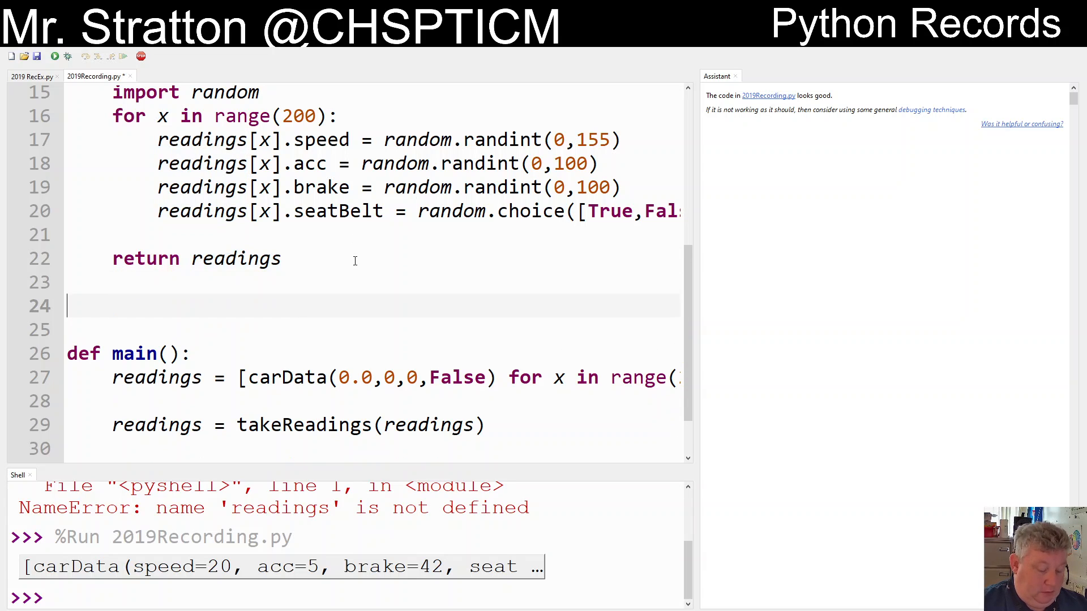
Step: Define findmax(readings) above main, starting maxSpeed at readings[0].speed
{"action": "type", "text": "def main fin"}
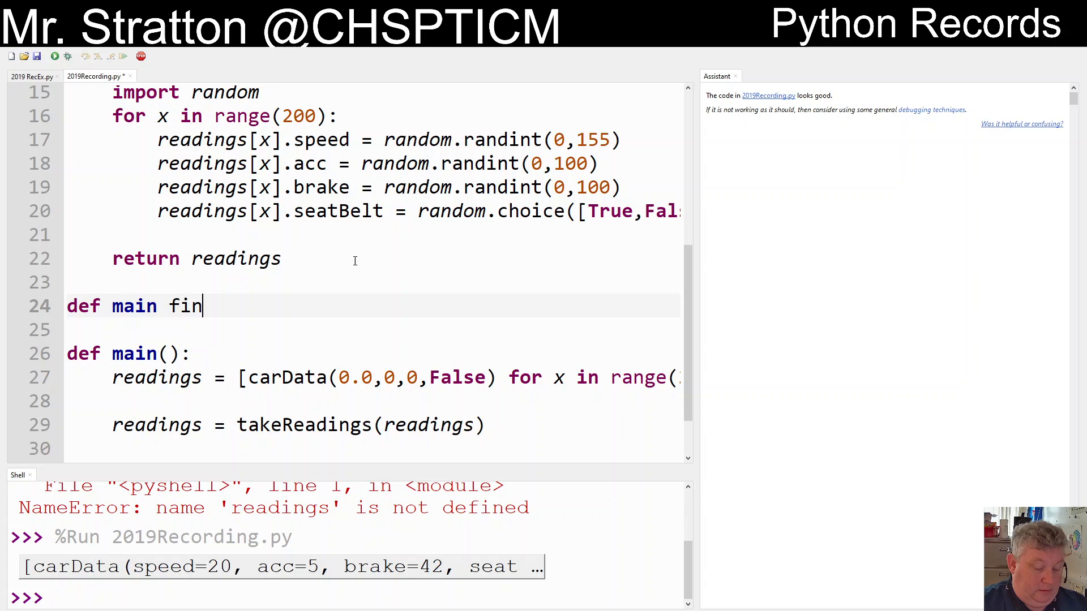
{"action": "type", "text": "dmax():"}
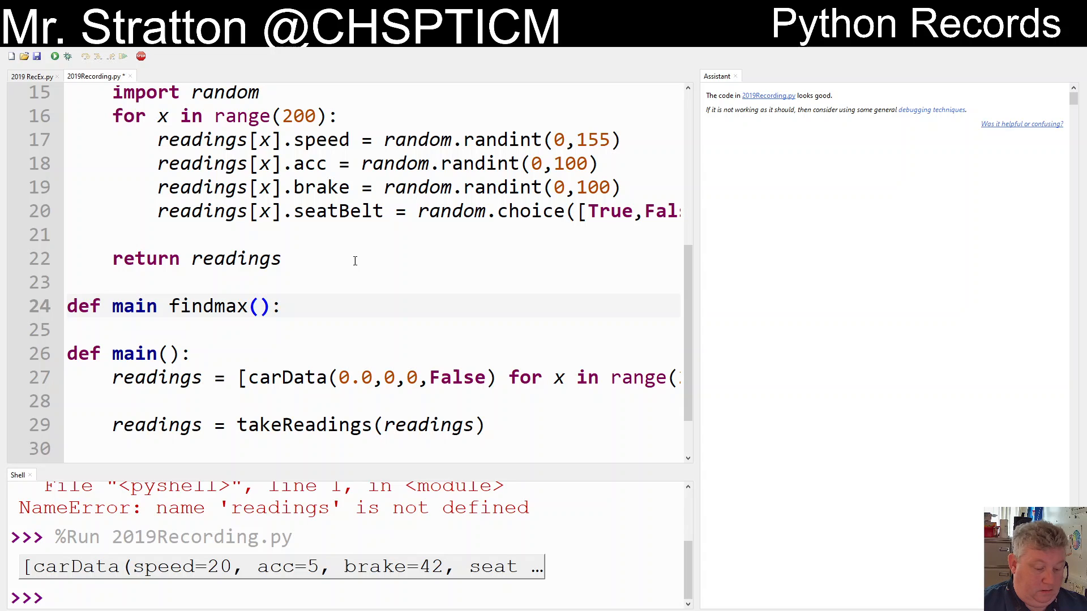
{"action": "type", "text": "array"}
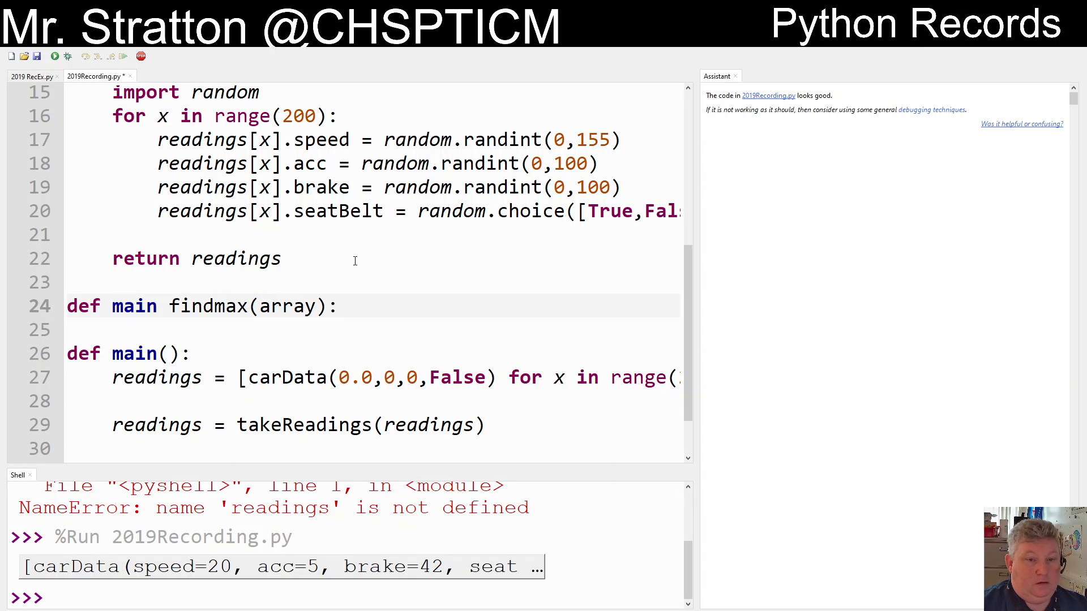
{"action": "type", "text": "read"}
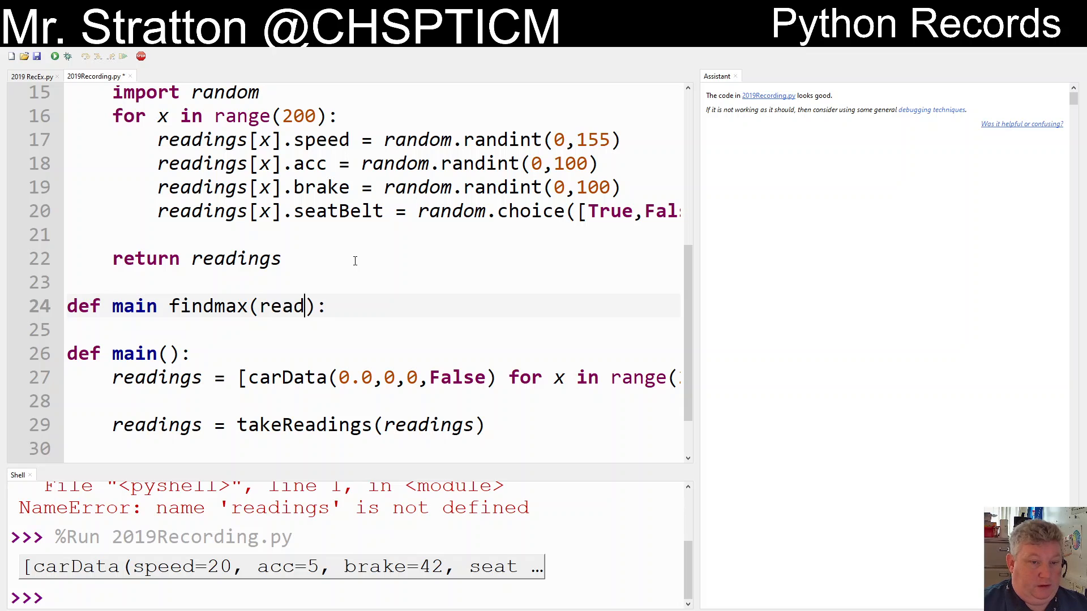
{"action": "type", "text": "ings"}
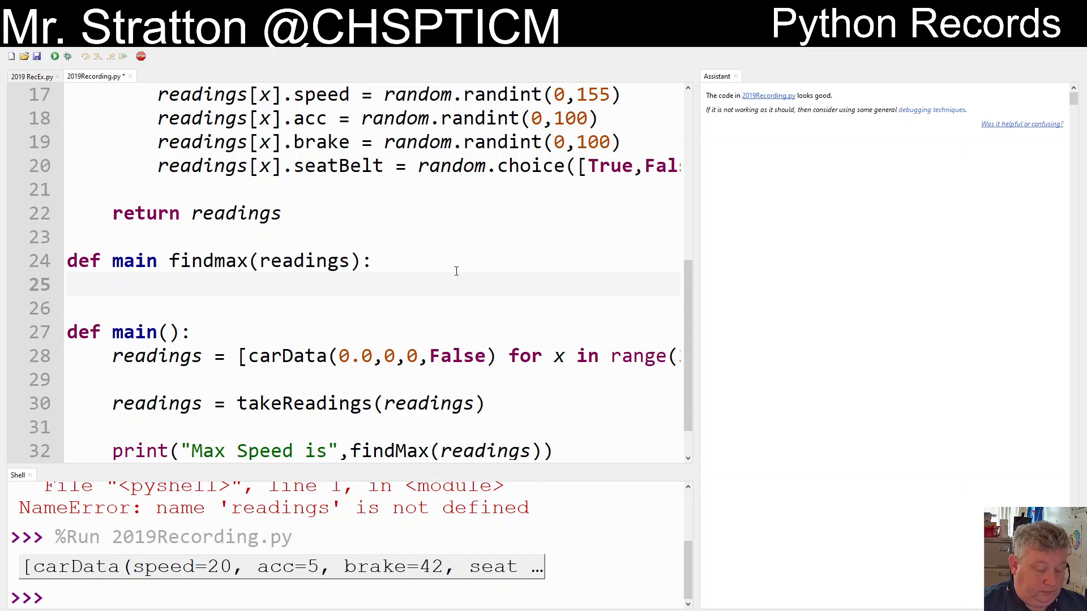
{"action": "type", "text": "max"}
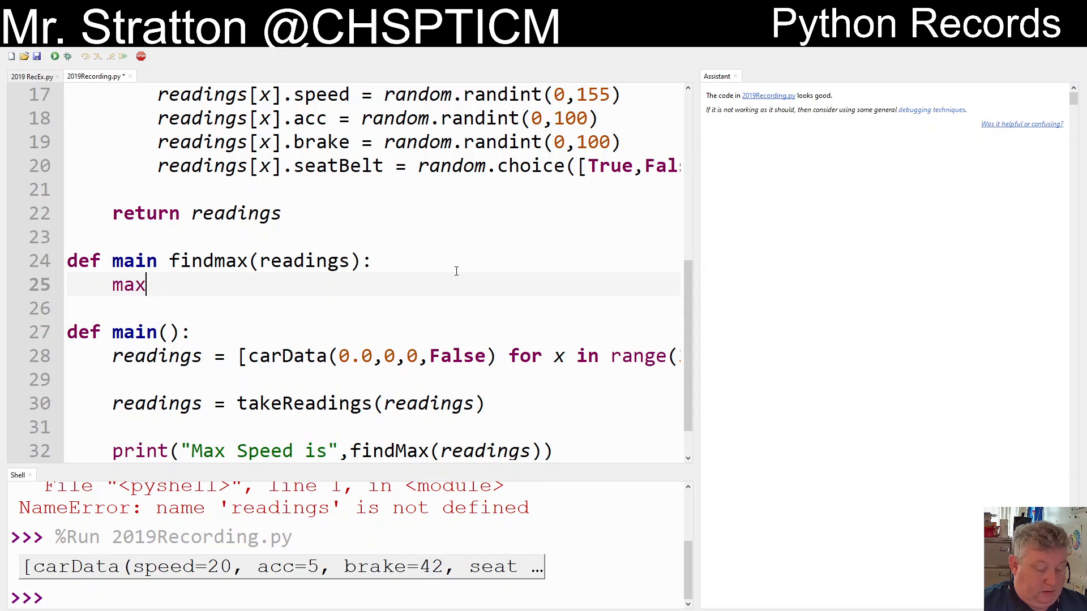
{"action": "type", "text": "Speed ="}
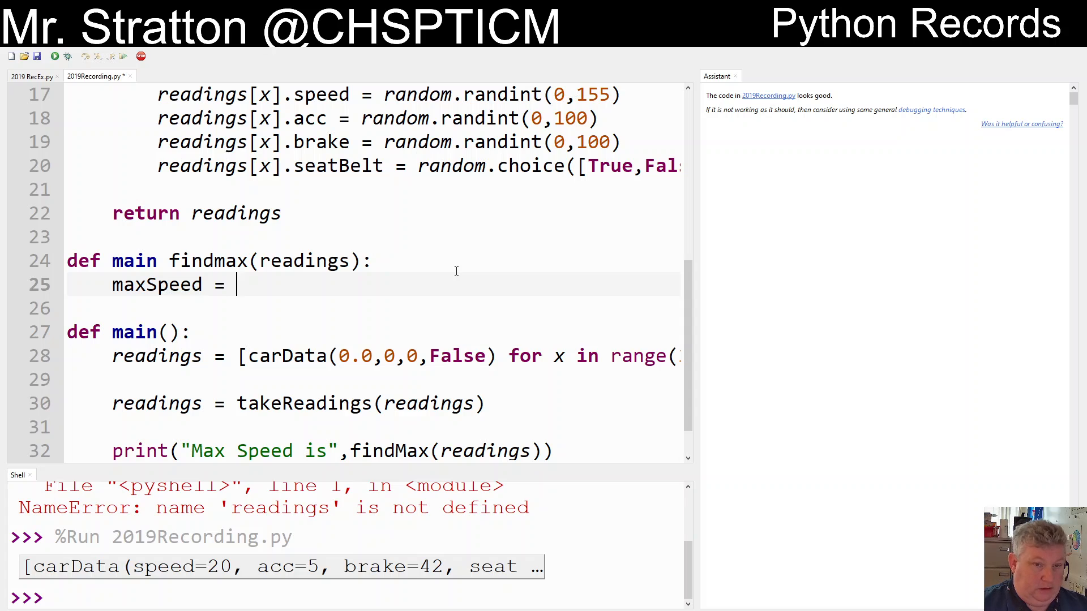
{"action": "type", "text": "read"}
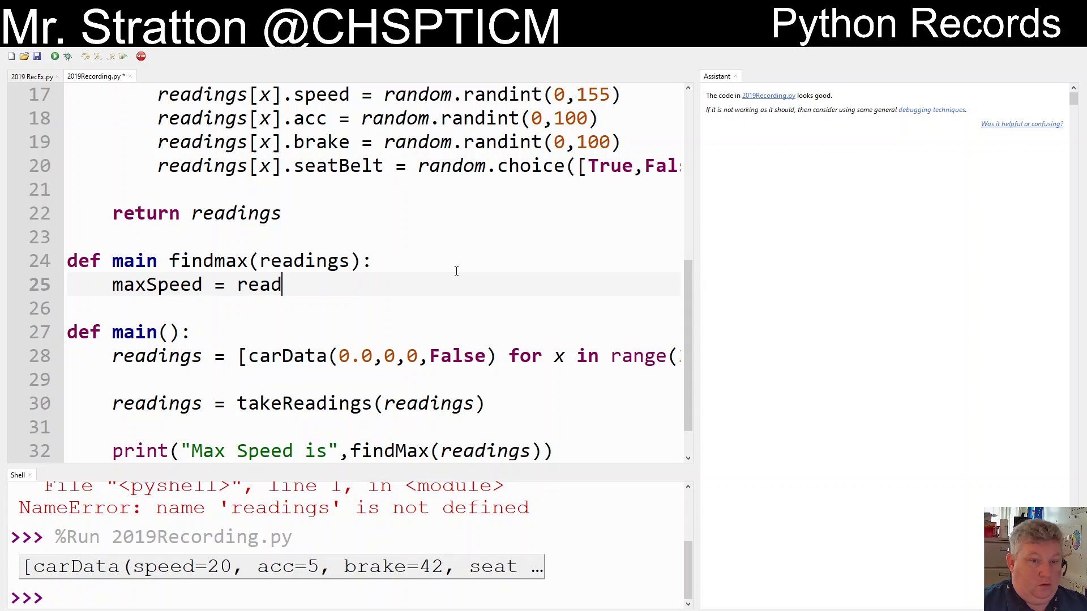
{"action": "type", "text": "ins["}
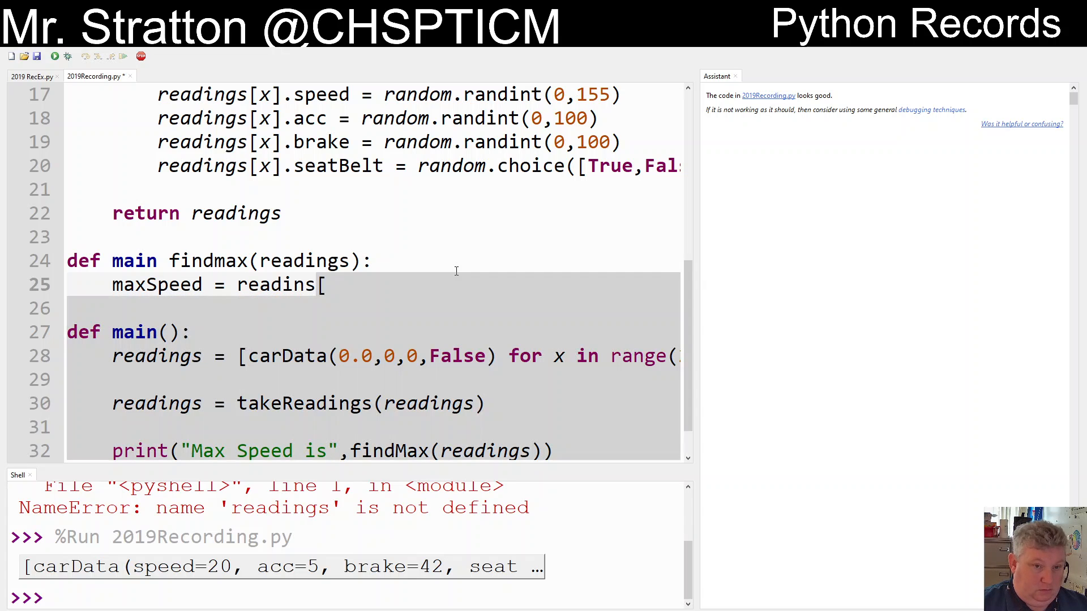
{"action": "type", "text": "readings"}
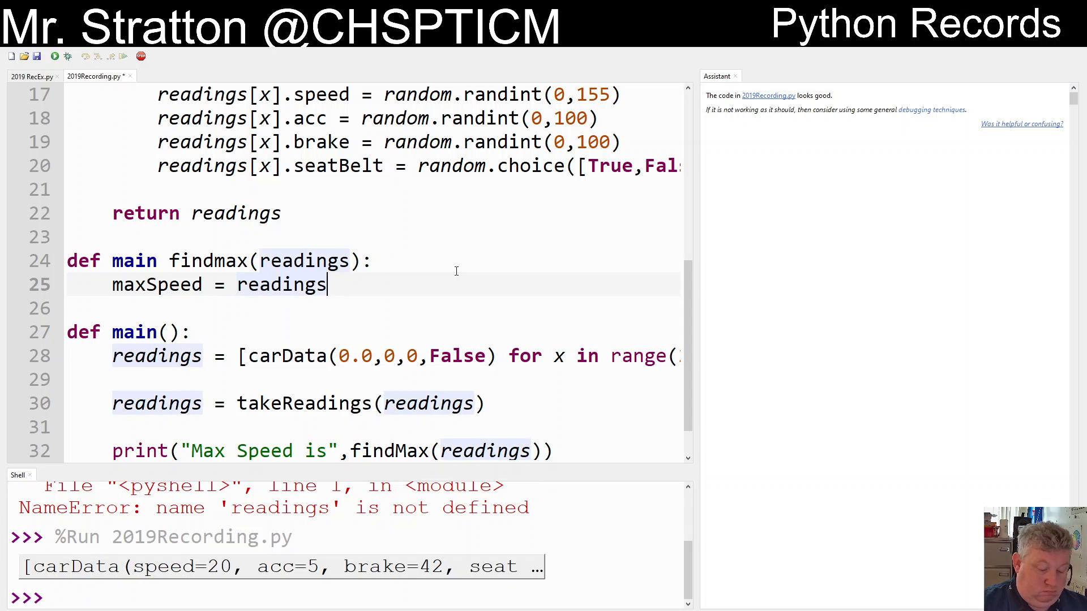
{"action": "type", "text": "["}
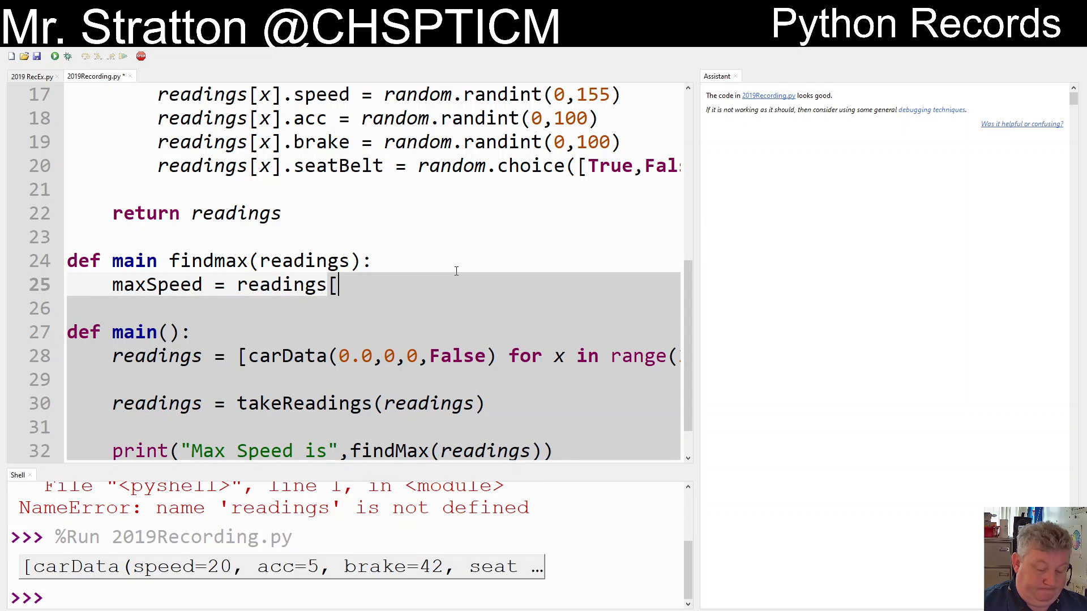
{"action": "type", "text": "0].spe"}
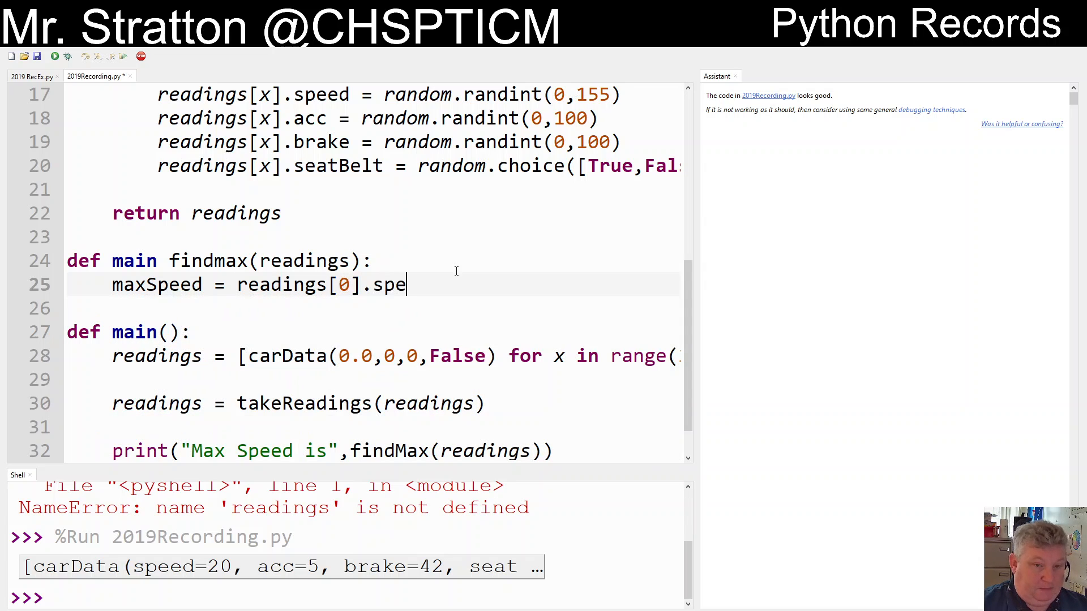
{"action": "type", "text": "ed"}
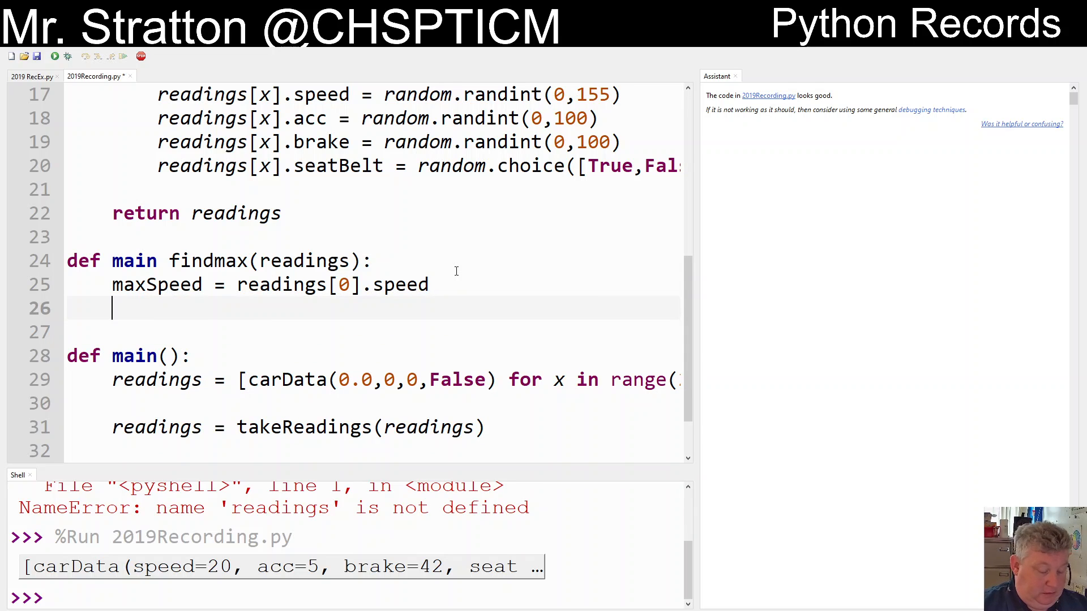
Step: Loop x over range(1,200), setting maxSpeed when readings[x].speed exceeds it
{"action": "type", "text": "for"}
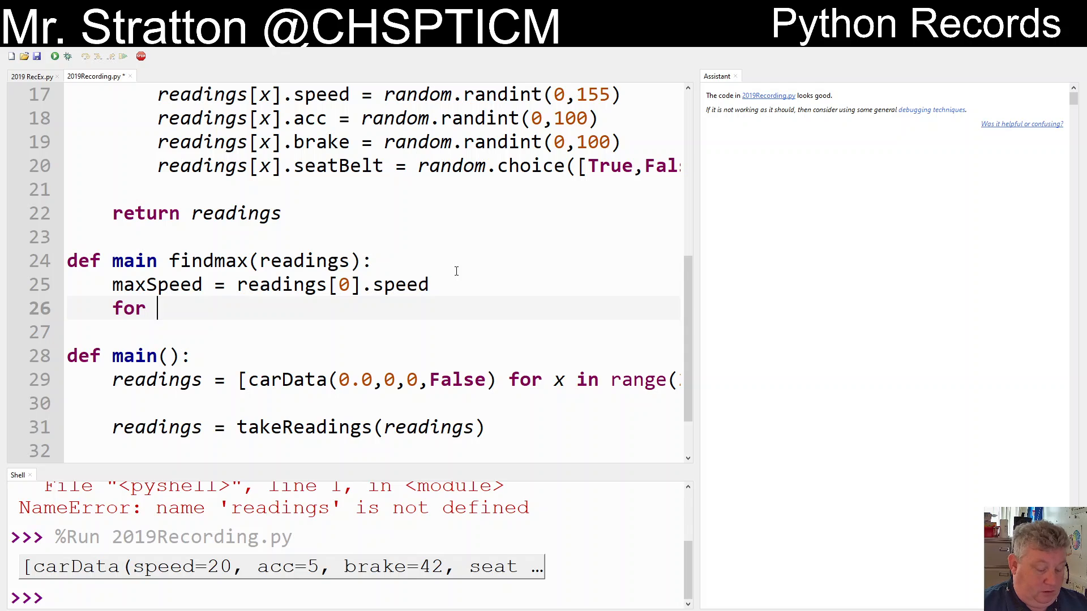
{"action": "type", "text": "x in rang"}
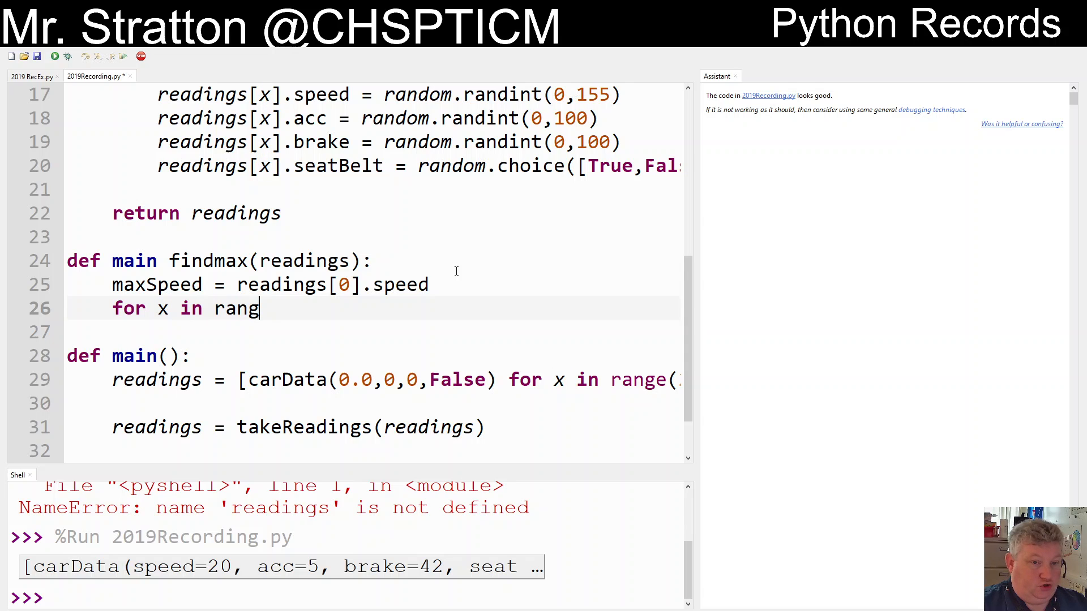
{"action": "type", "text": "e(1"}
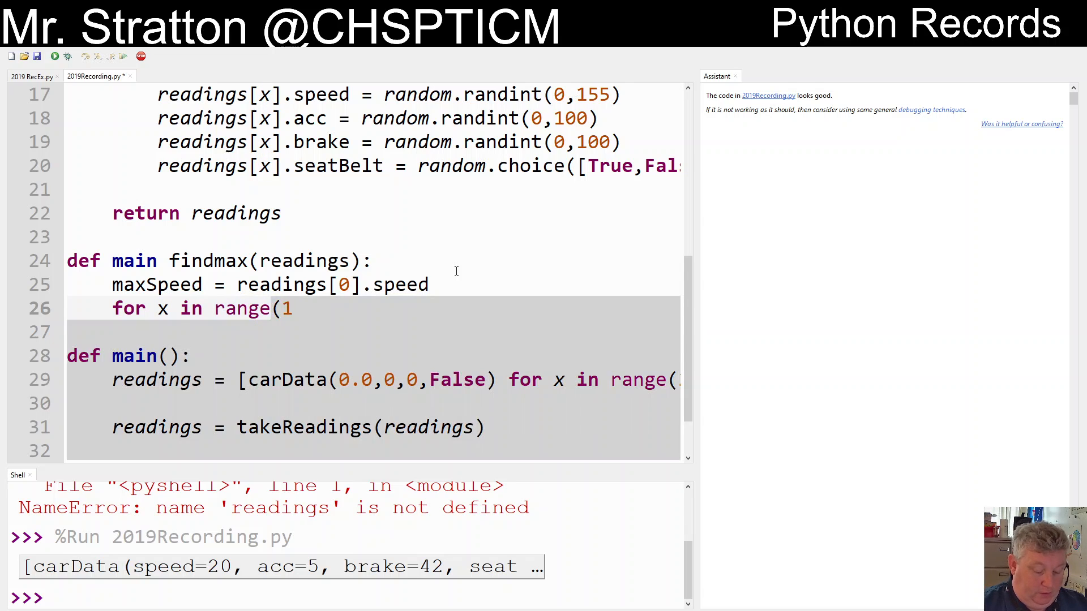
{"action": "type", "text": ",200):"}
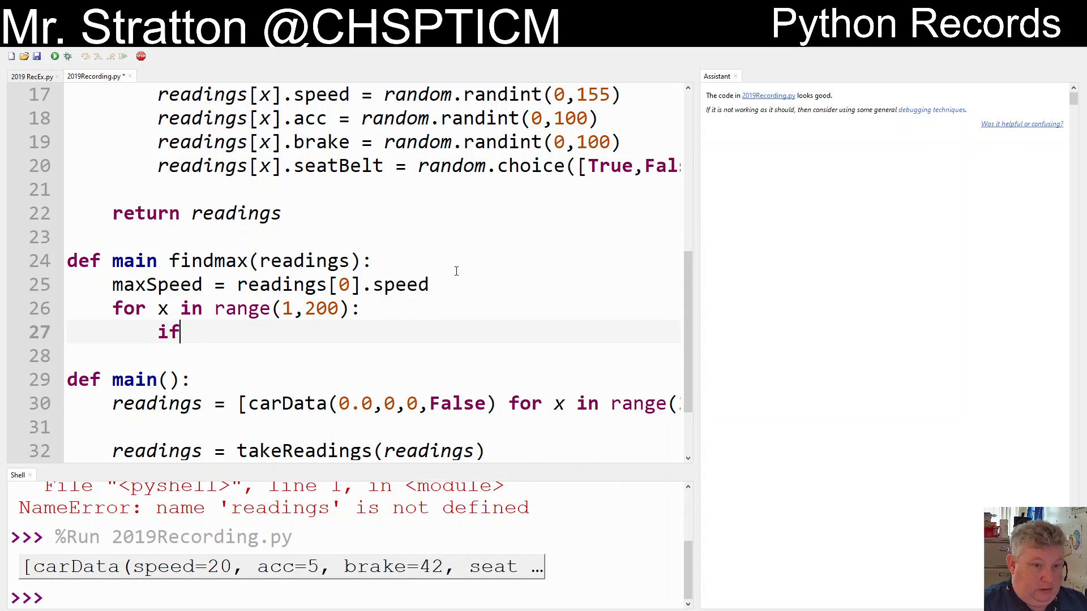
{"action": "type", "text": "readi"}
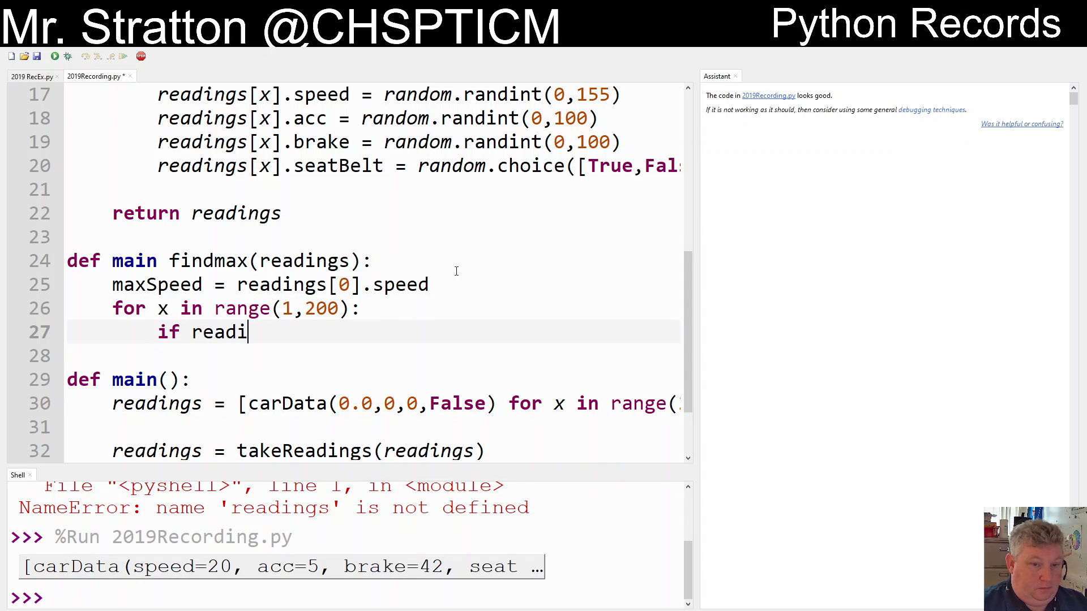
{"action": "type", "text": "ngs[x]"}
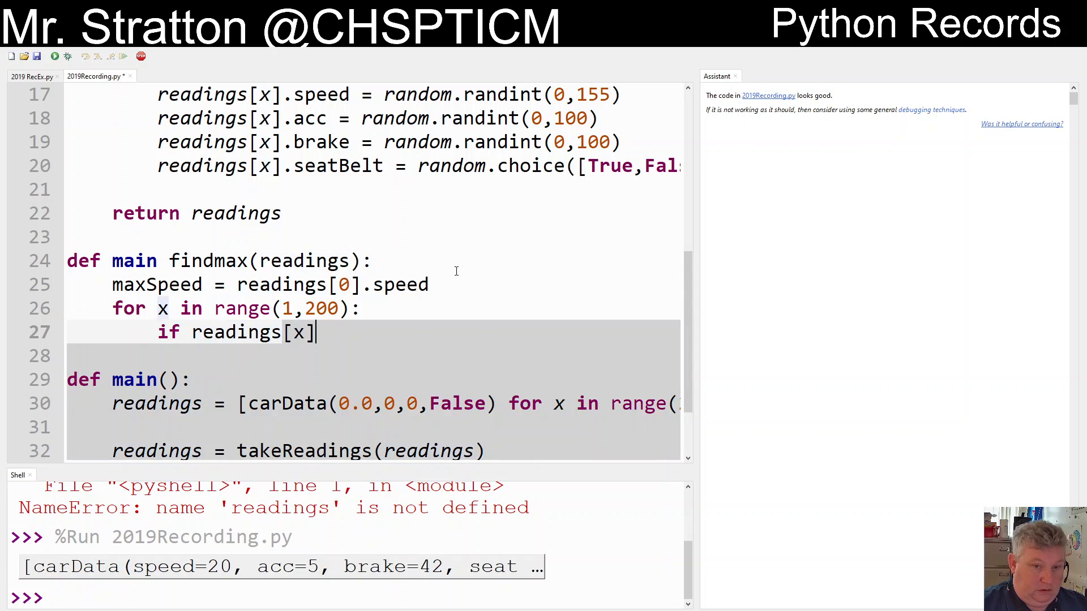
{"action": "type", "text": ".s"}
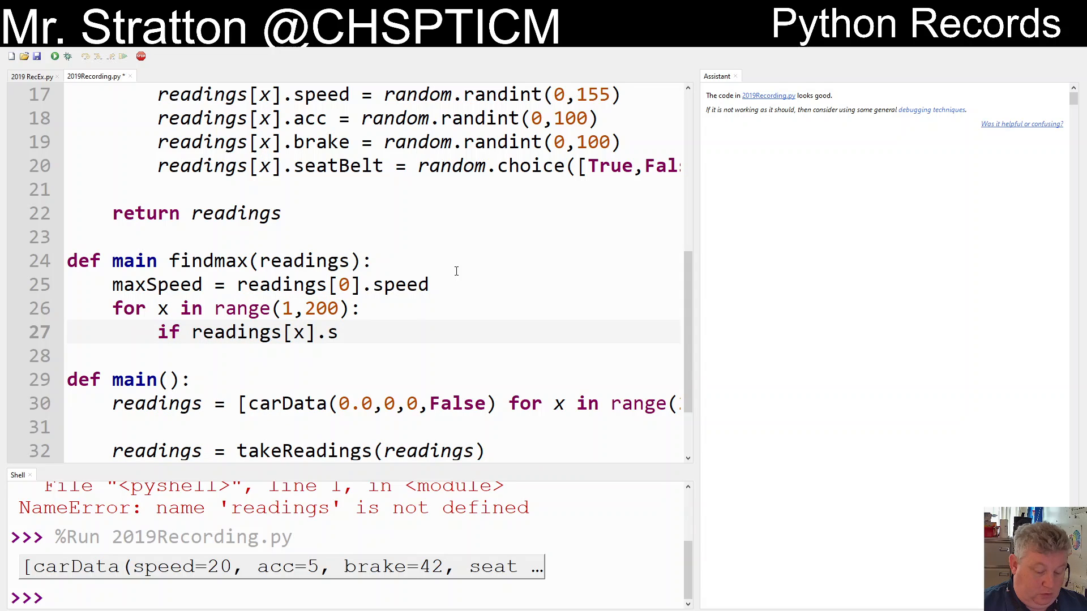
{"action": "type", "text": "peed >"}
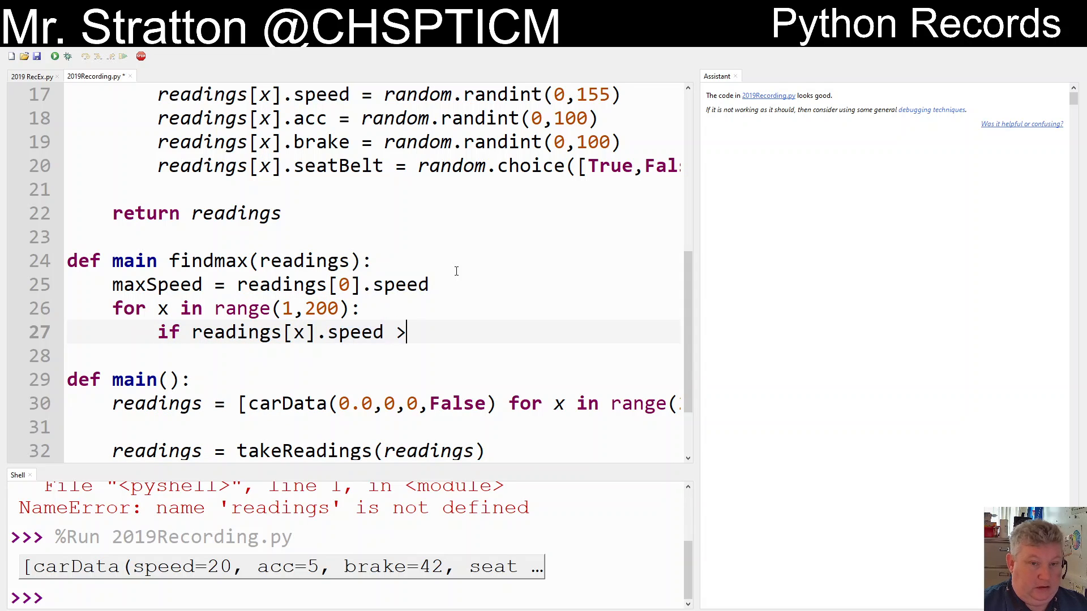
{"action": "type", "text": "max"}
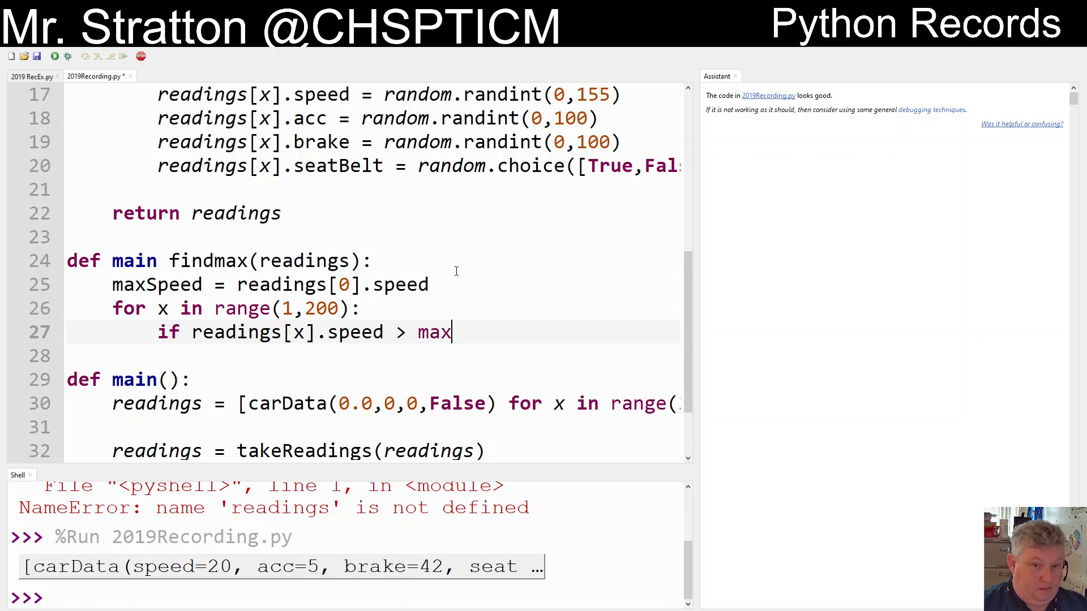
{"action": "type", "text": "Speed"}
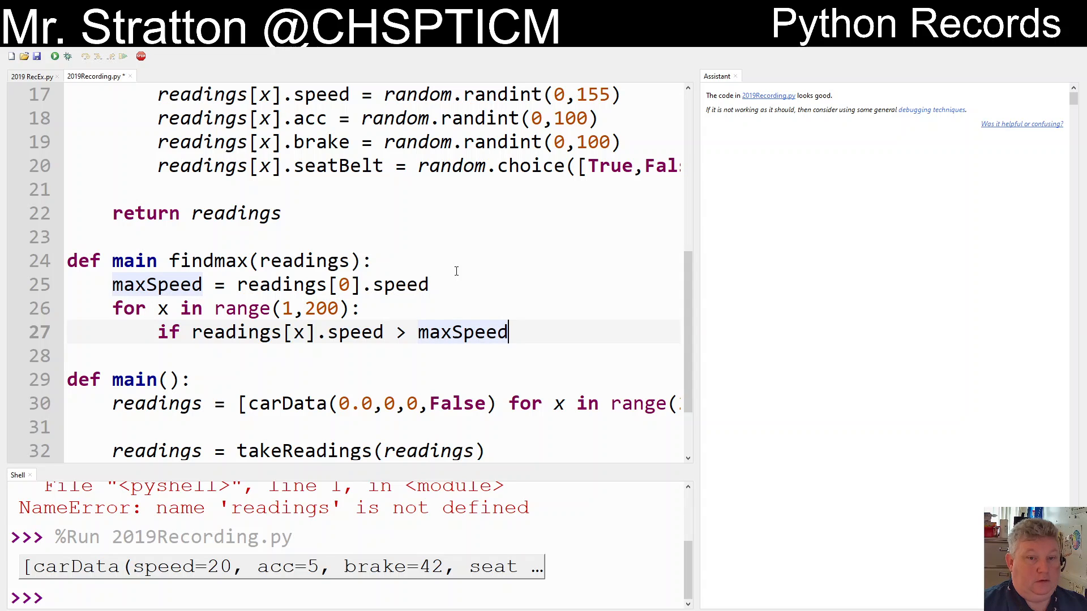
{"action": "type", "text": ":"}
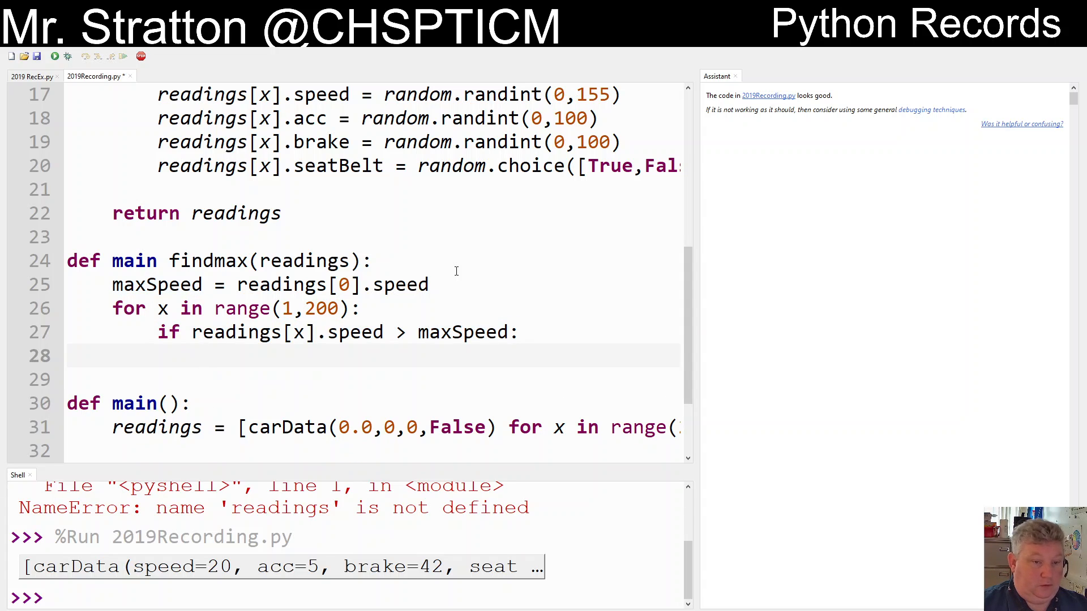
{"action": "type", "text": "max"}
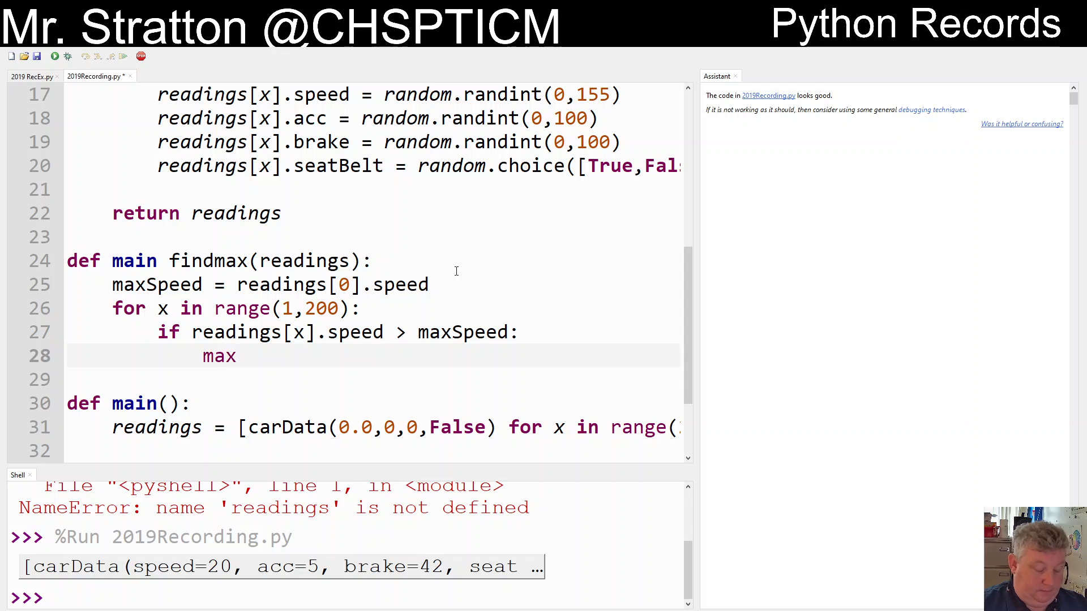
{"action": "type", "text": "Speed"}
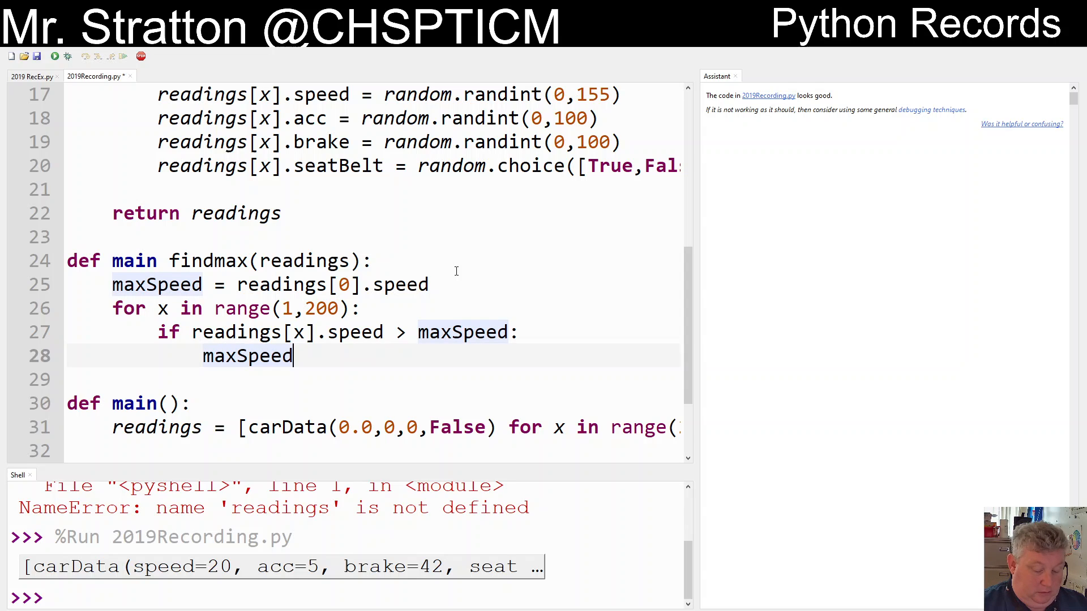
{"action": "type", "text": "= readin"}
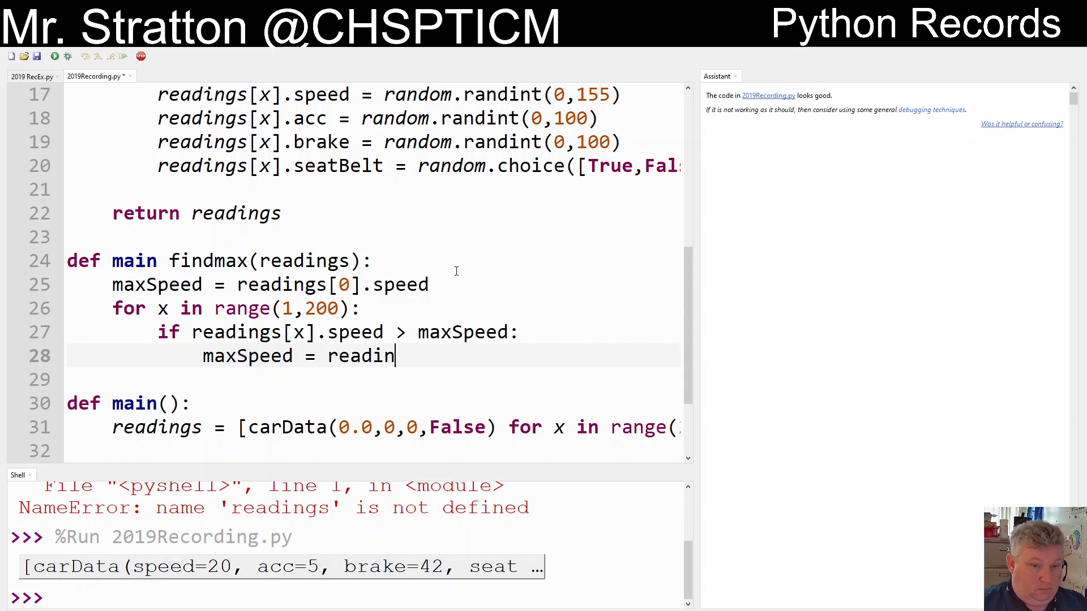
{"action": "type", "text": "gs[x]"}
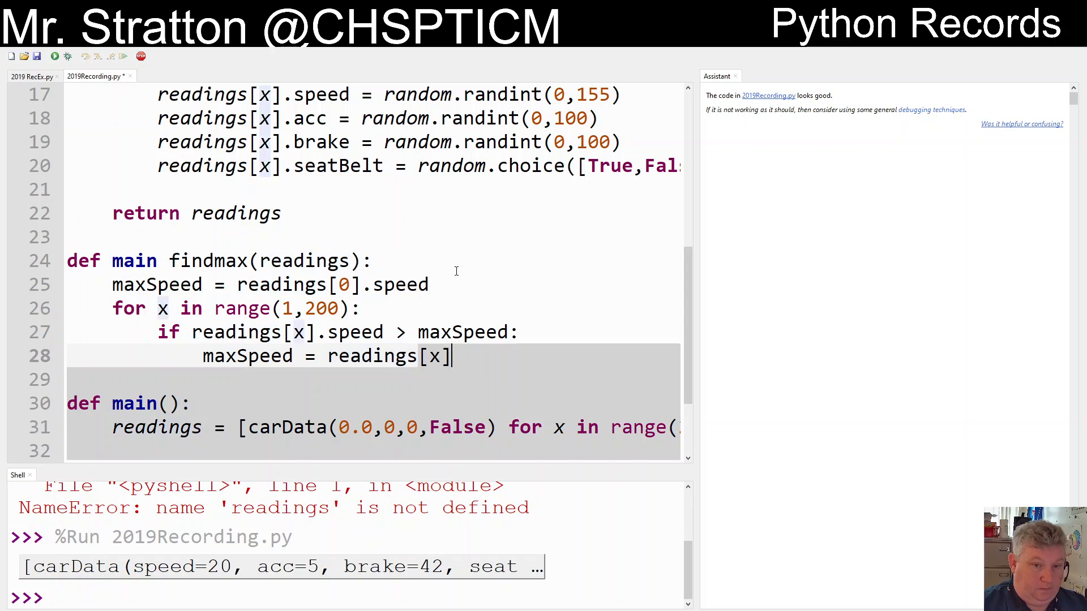
{"action": "type", "text": ".speed"}
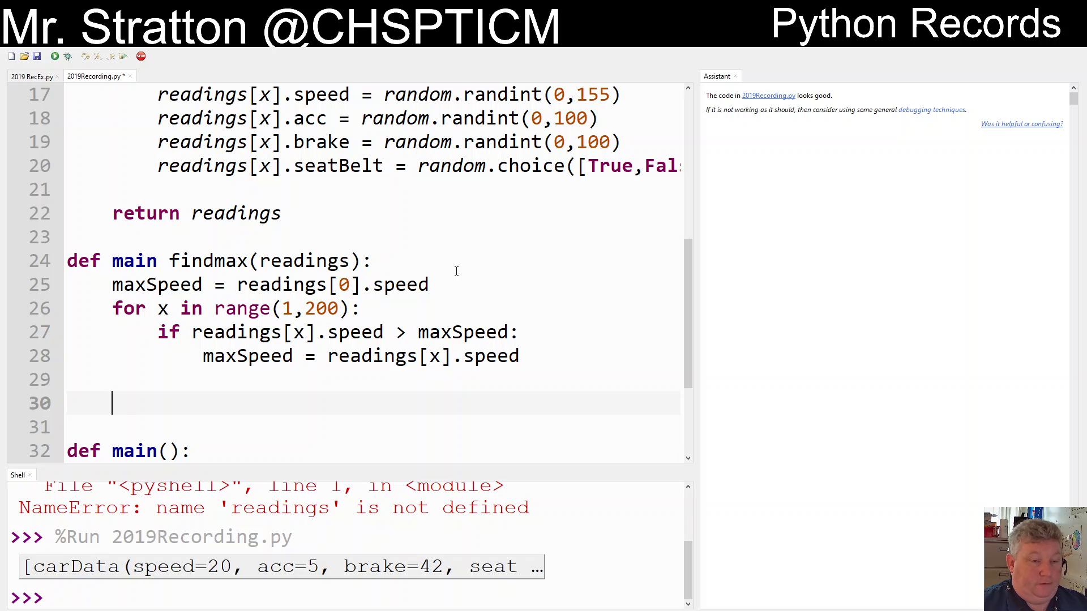
Step: Return maxSpeed from findmax and run the script to test it
{"action": "type", "text": "re"}
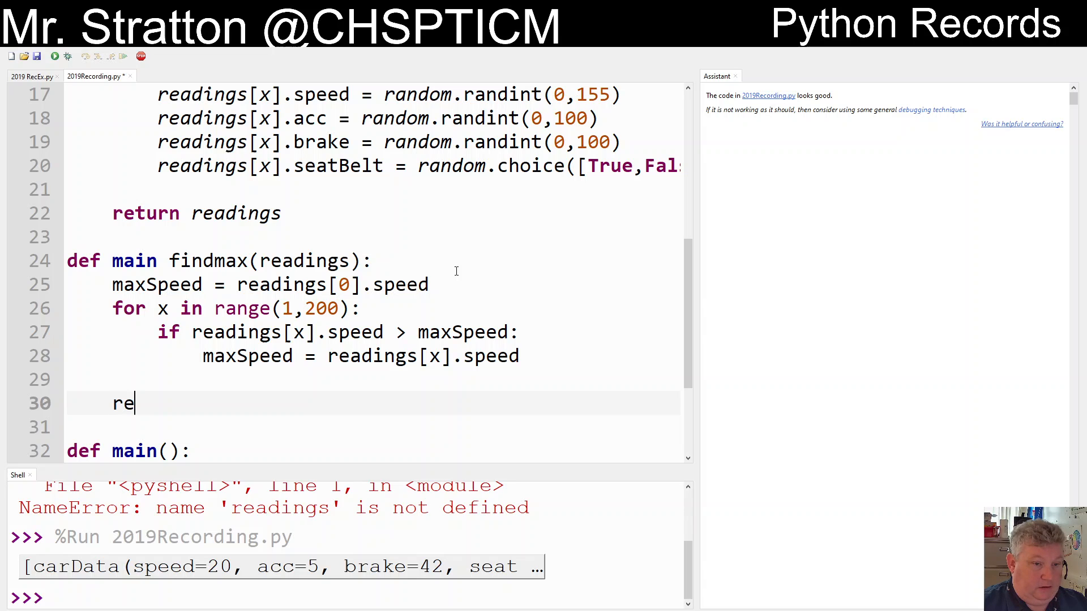
{"action": "type", "text": "turn maxSpeed"}
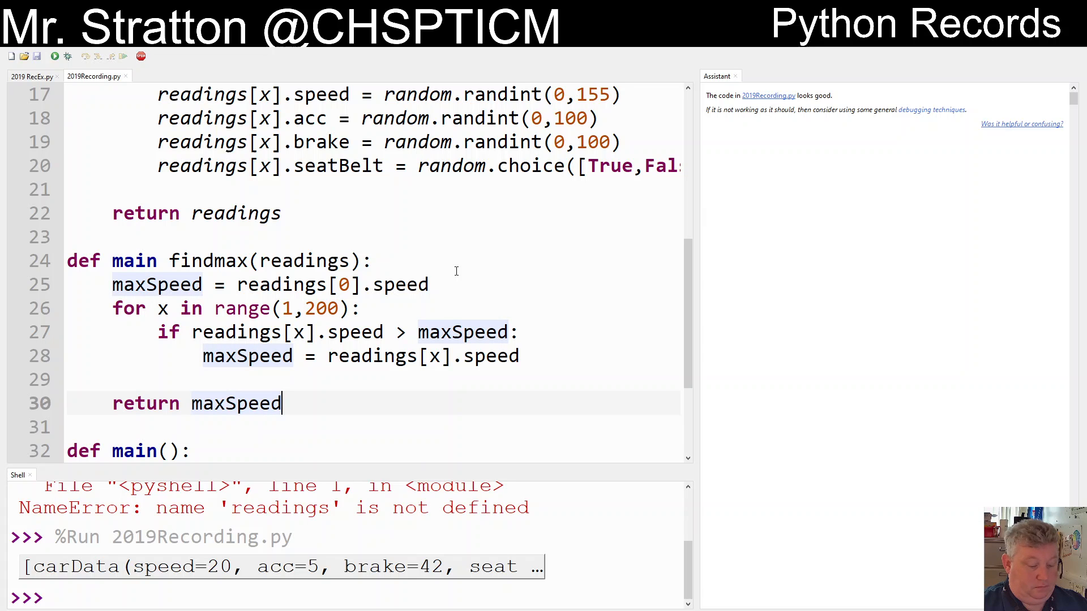
{"action": "left_click", "coordinate": [55, 56]}
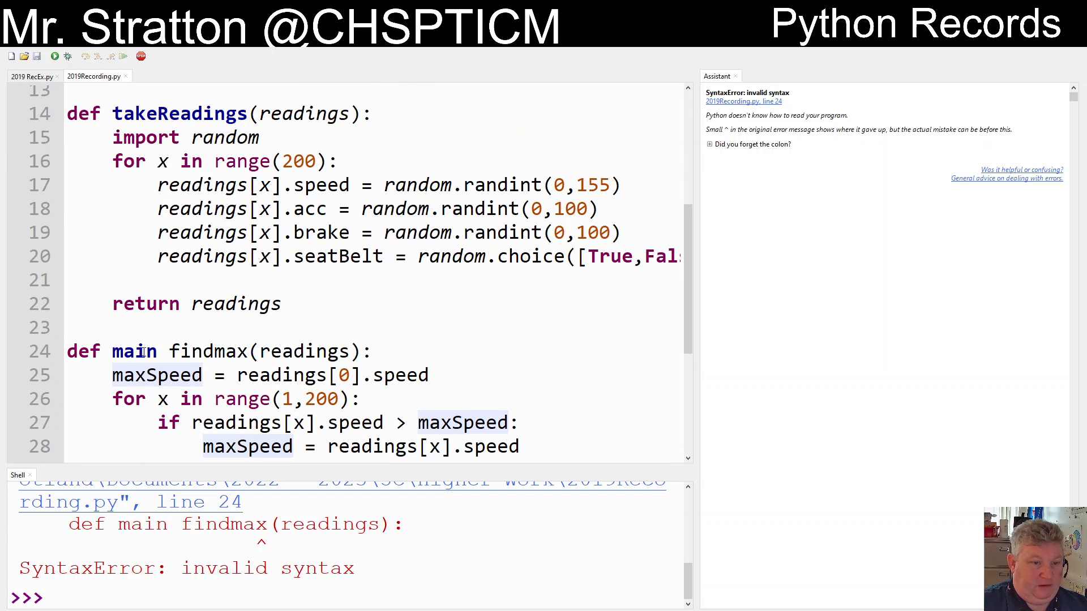
Step: Remove the stray 'main' from the header and capitalise the name to findMax
{"action": "double_click", "coordinate": [134, 351]}
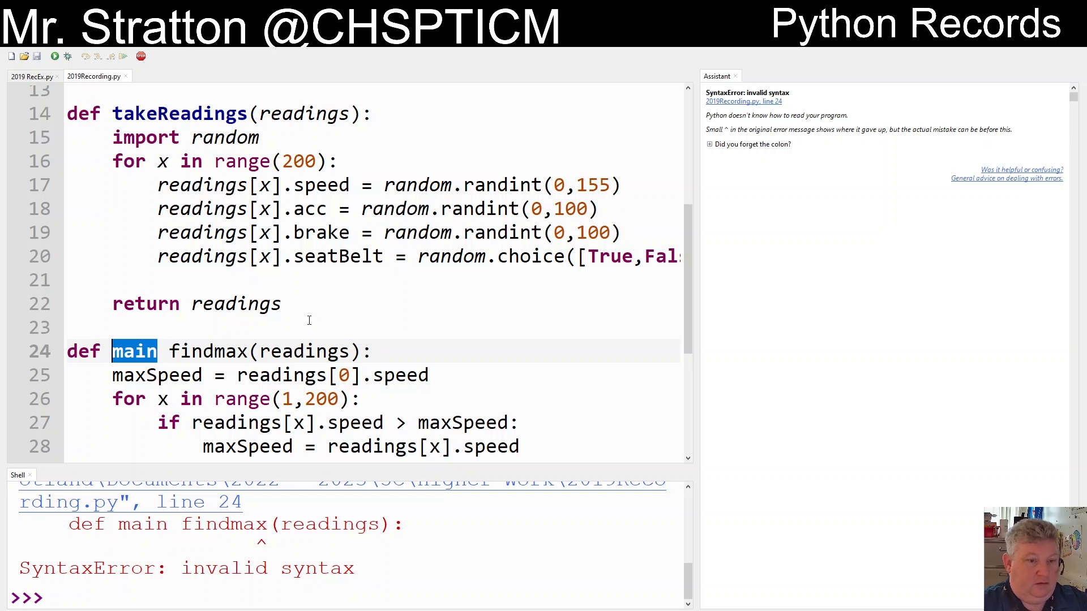
{"action": "key", "text": "Delete"}
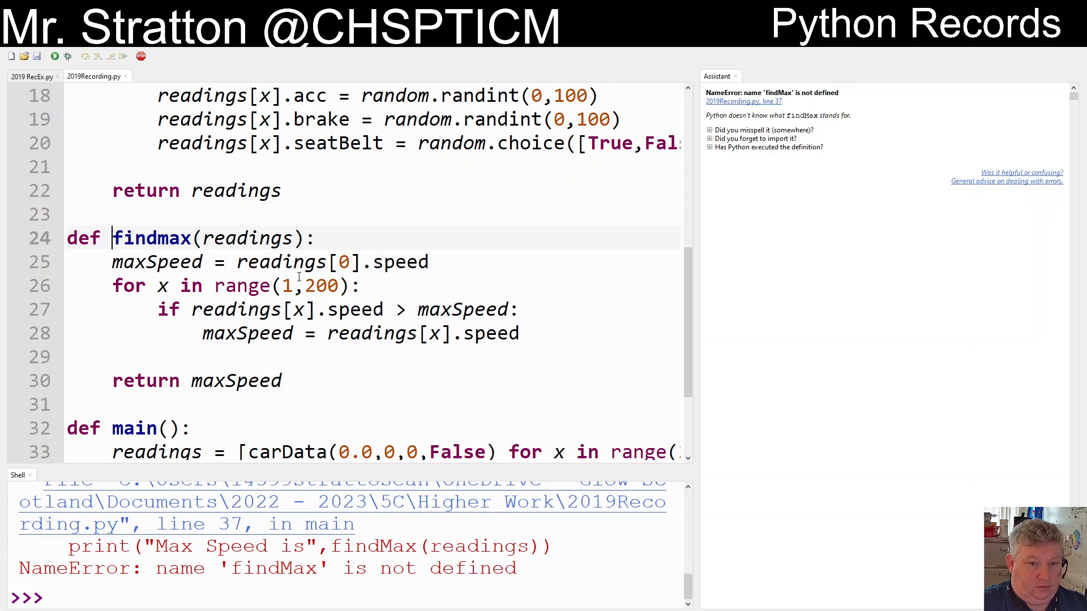
{"action": "scroll", "scroll_direction": "down", "scroll_amount": 3}
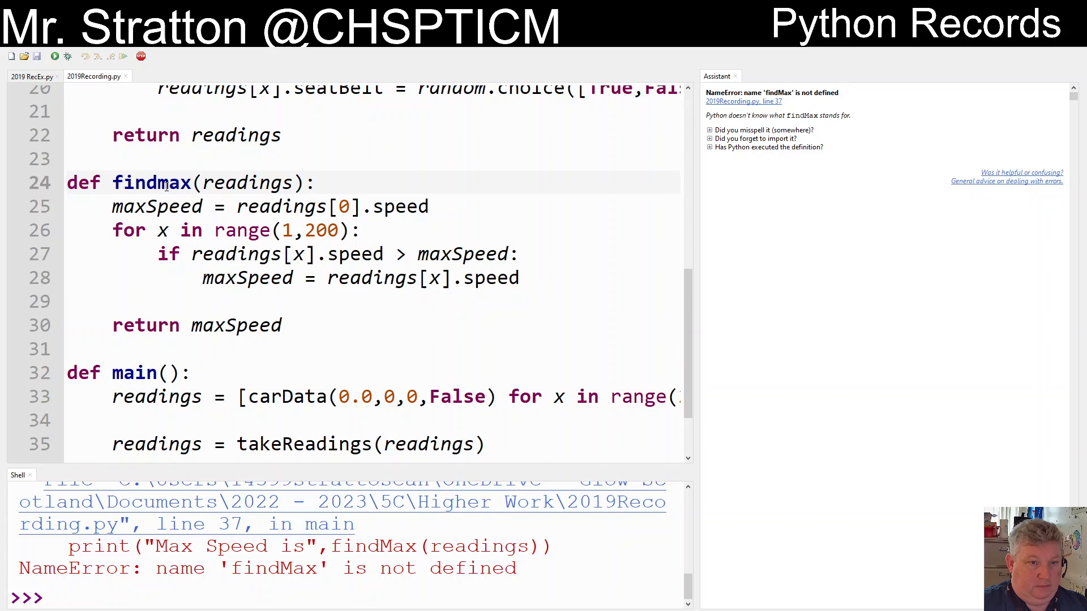
{"action": "left_click", "coordinate": [169, 182]}
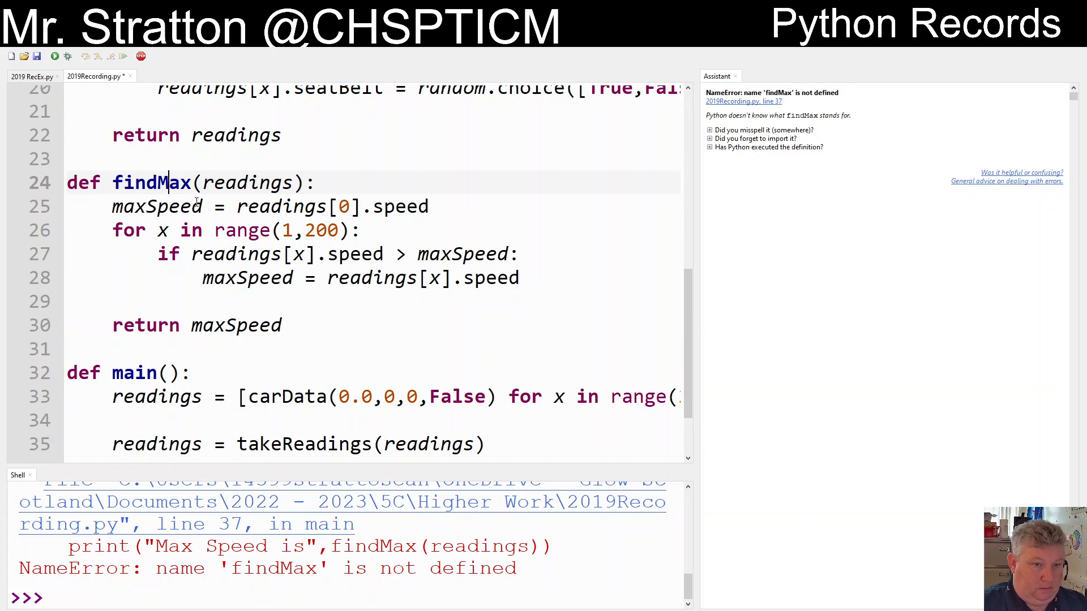
Step: Run the corrected script repeatedly, printing Max Speed is 155 and 154
{"action": "left_click", "coordinate": [54, 56]}
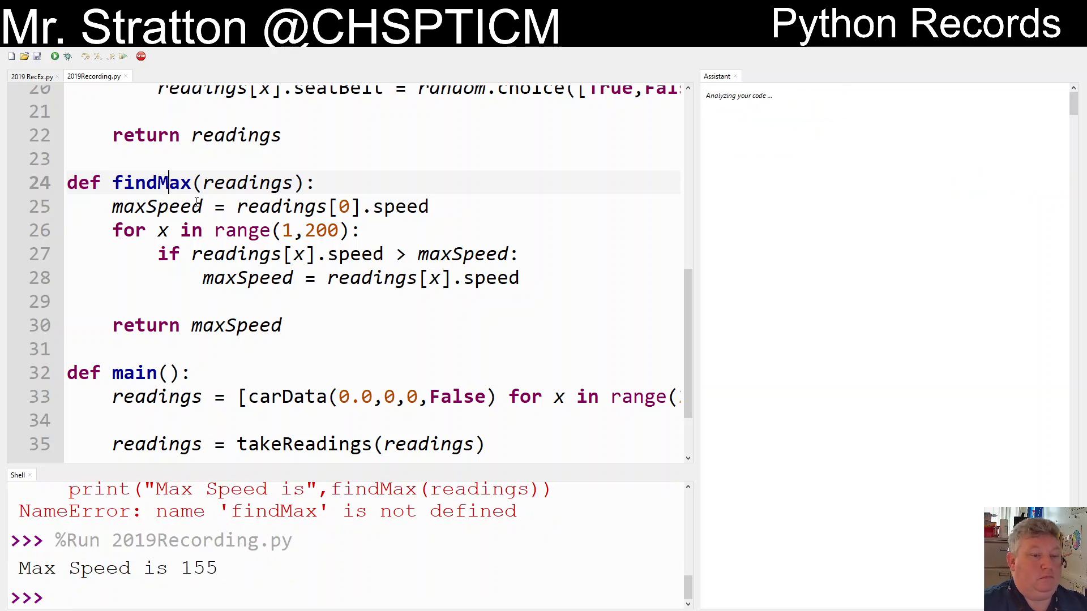
{"action": "left_click", "coordinate": [67, 56]}
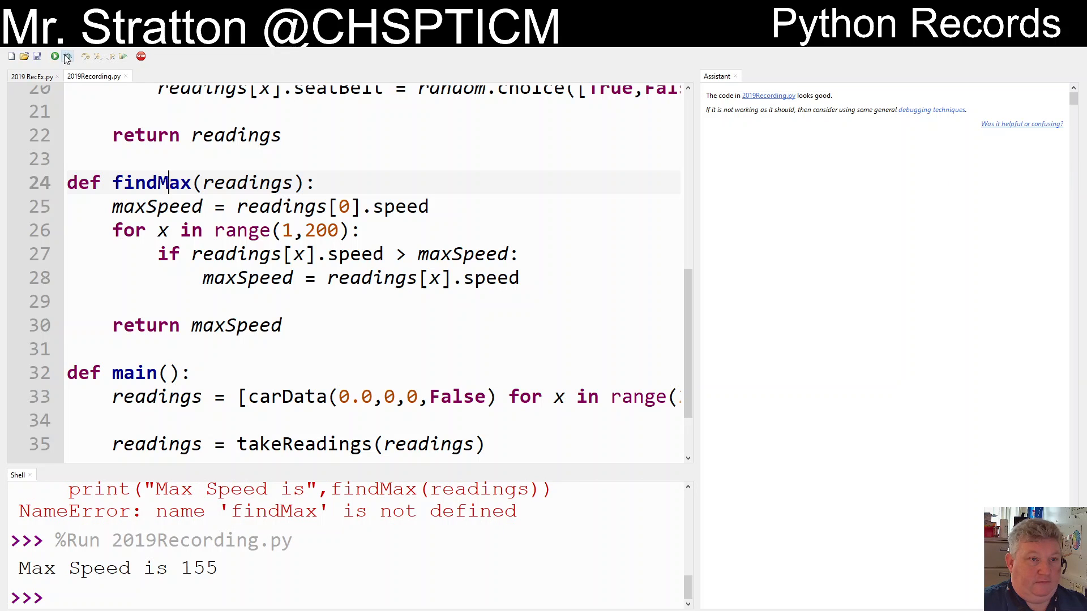
{"action": "left_click", "coordinate": [54, 57]}
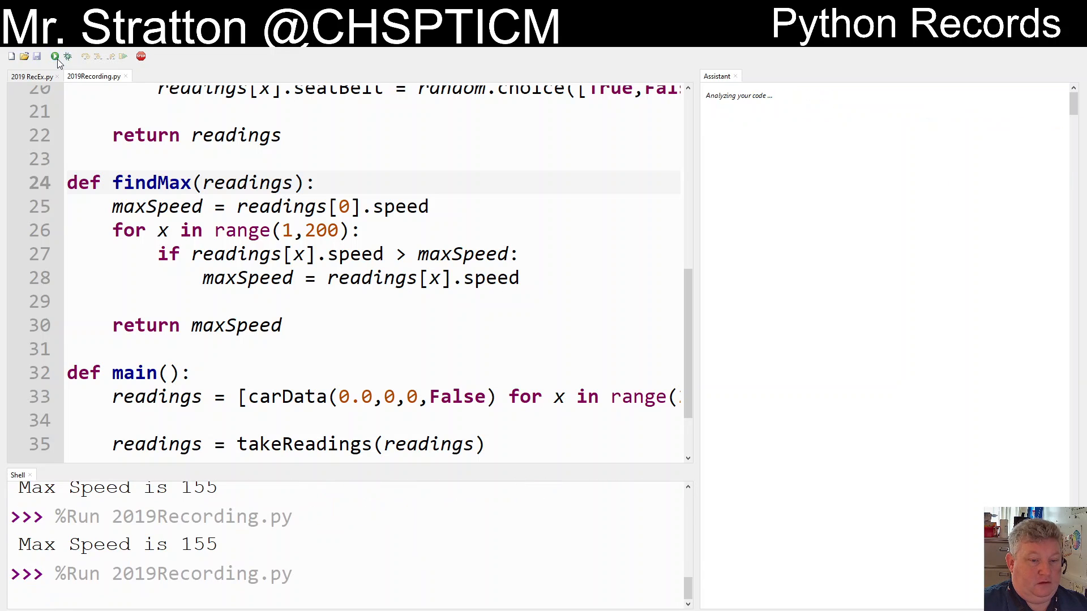
{"action": "left_click", "coordinate": [54, 57]}
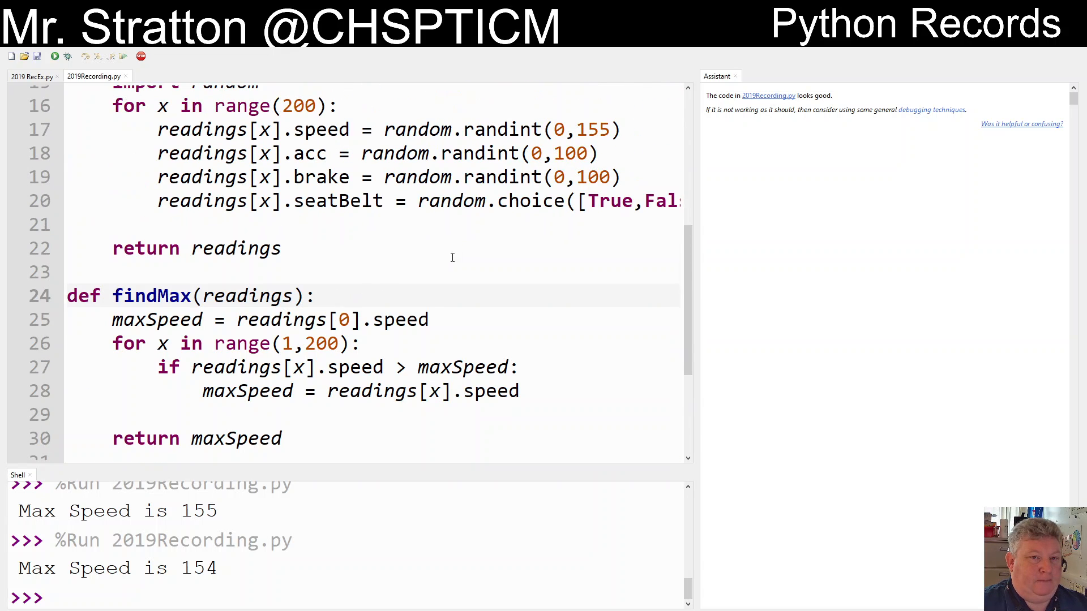
Step: Raise the random speed upper limit from 155 to 220, save, and rerun to print Max Speed is 218
{"action": "double_click", "coordinate": [592, 129]}
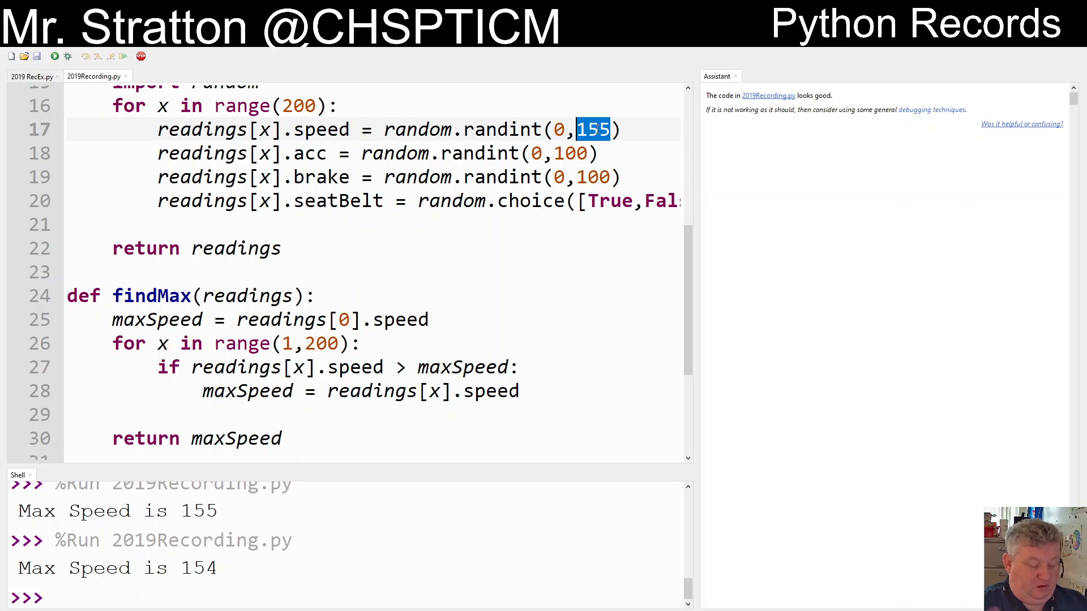
{"action": "type", "text": "229"}
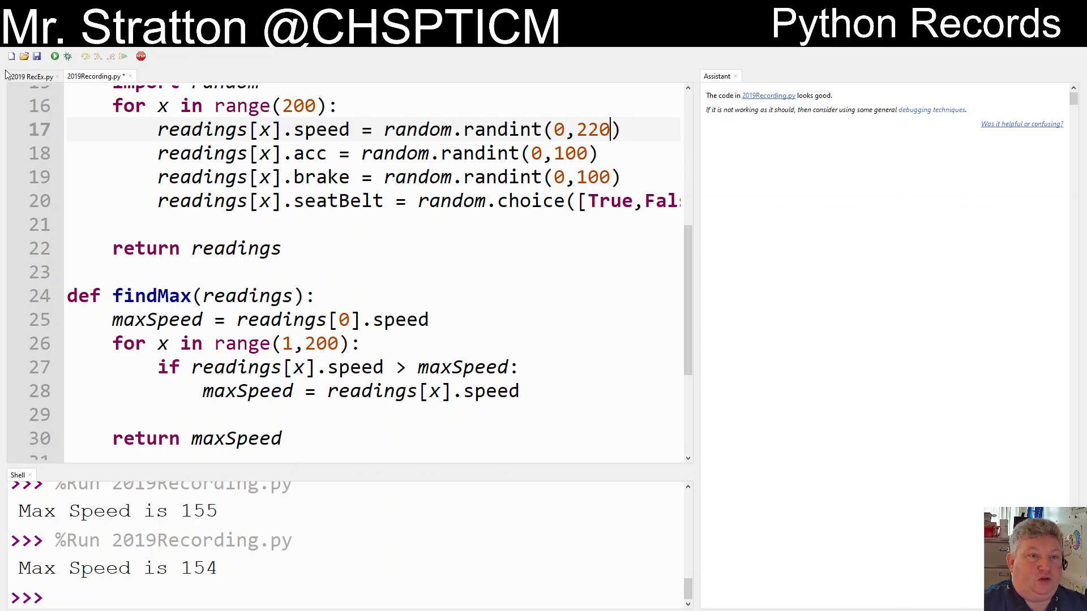
{"action": "left_click", "coordinate": [54, 57]}
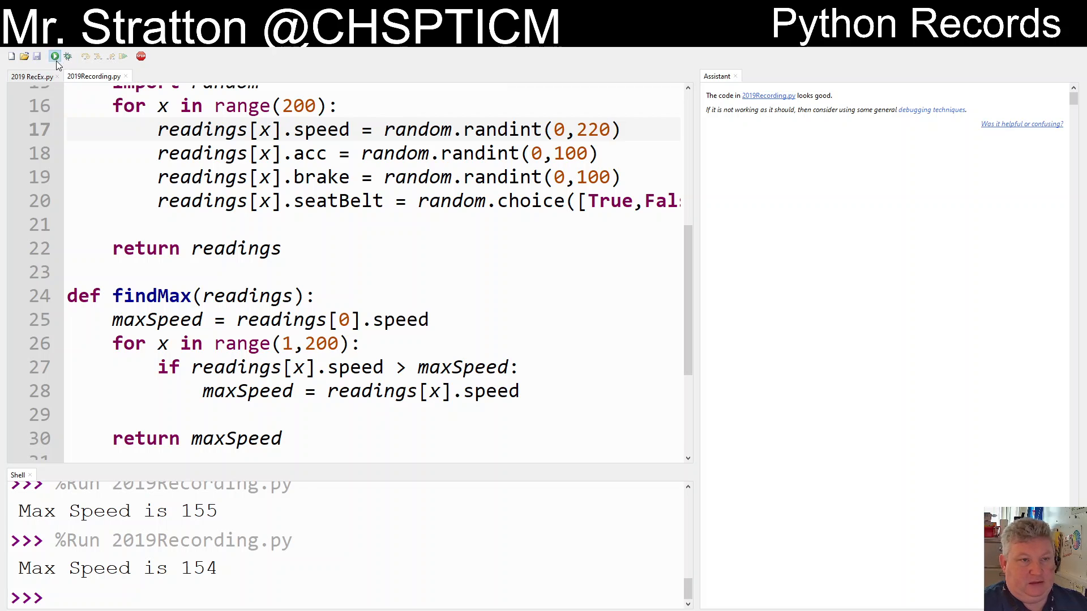
{"action": "left_click", "coordinate": [54, 57]}
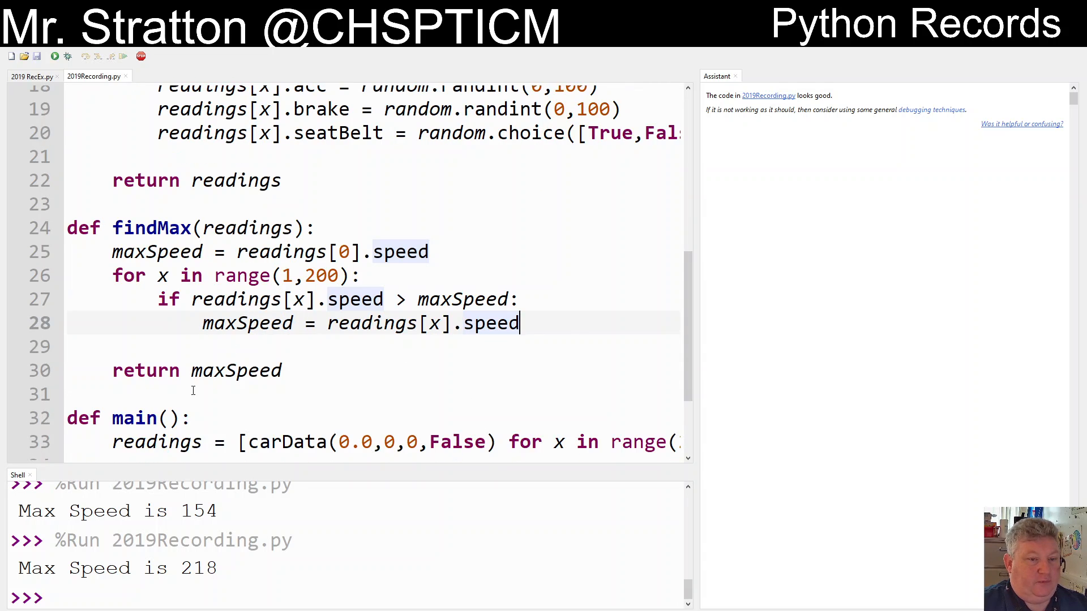
{"action": "scroll", "scroll_direction": "down", "scroll_amount": 3}
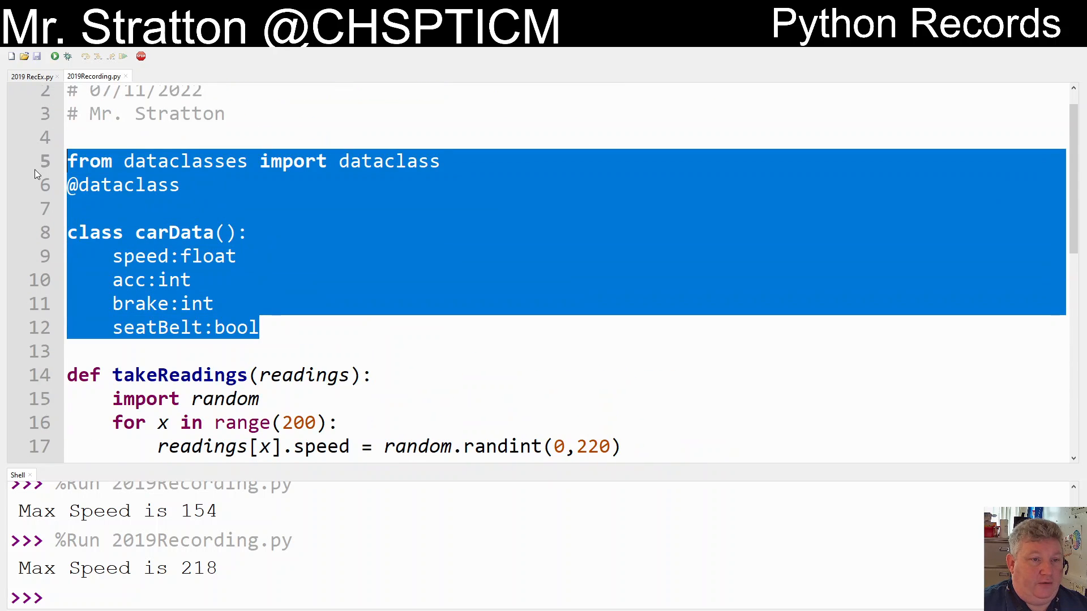
Step: Review the code, then run the script several times, printing Max Speed is 220 and 218
{"action": "scroll", "scroll_direction": "down", "scroll_amount": 3}
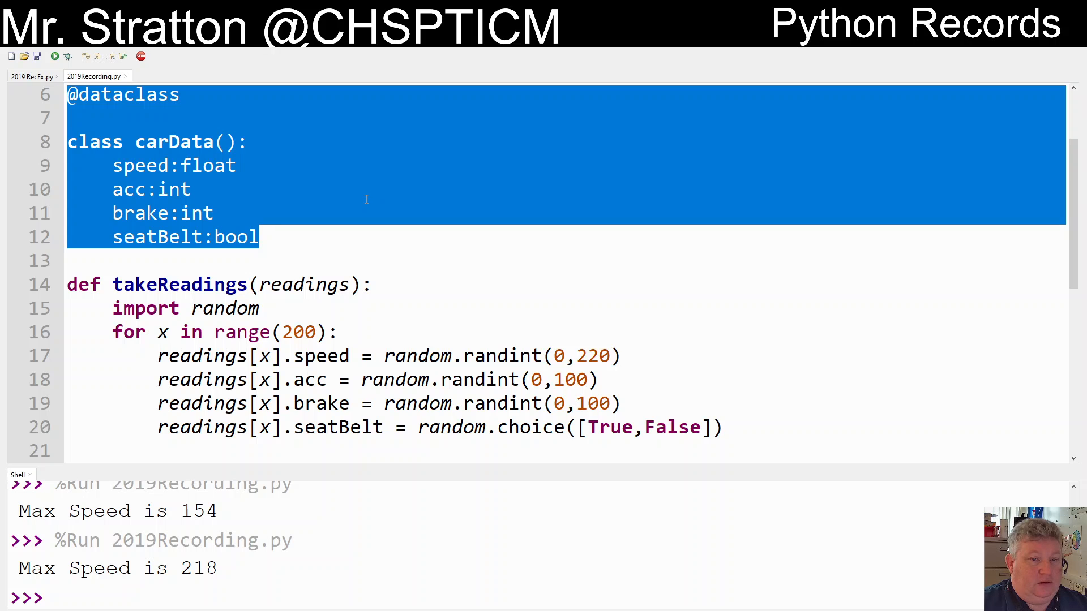
{"action": "scroll", "scroll_direction": "down", "scroll_amount": 3}
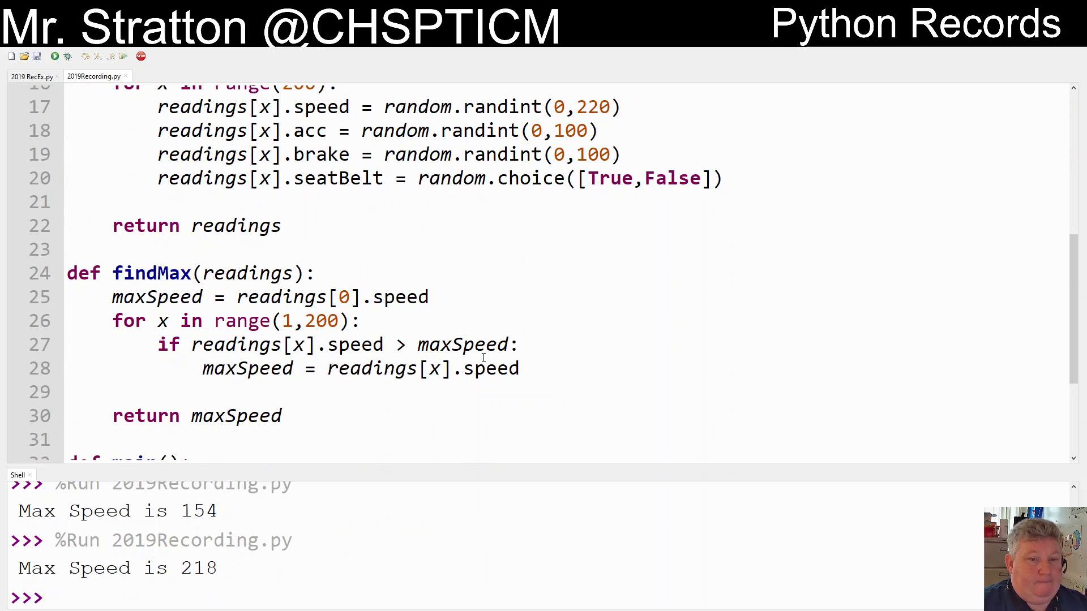
{"action": "scroll", "scroll_direction": "down", "scroll_amount": 3}
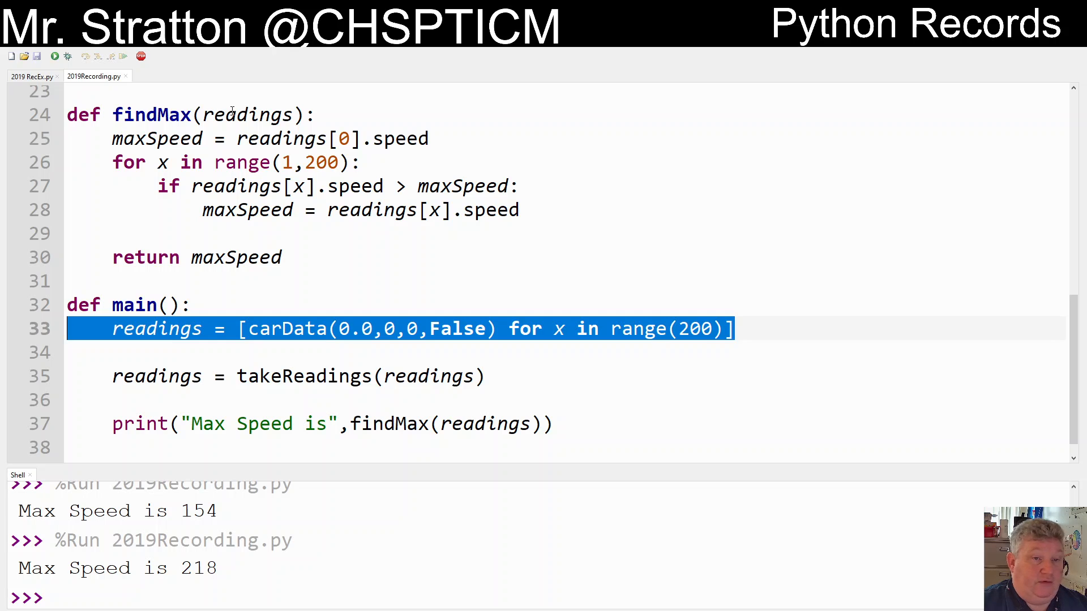
{"action": "left_click", "coordinate": [305, 186]}
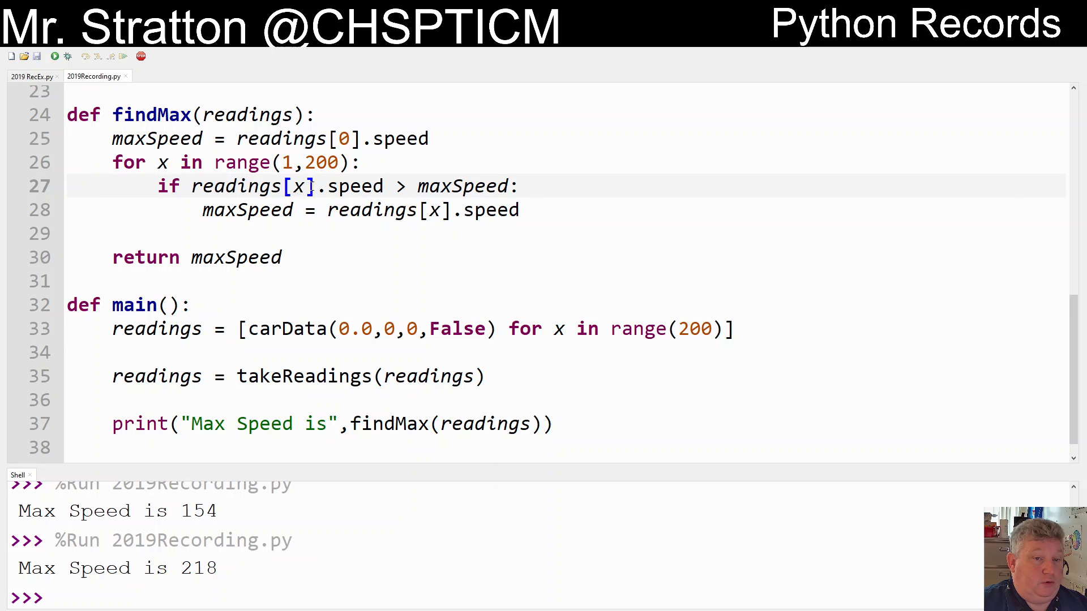
{"action": "double_click", "coordinate": [299, 185]}
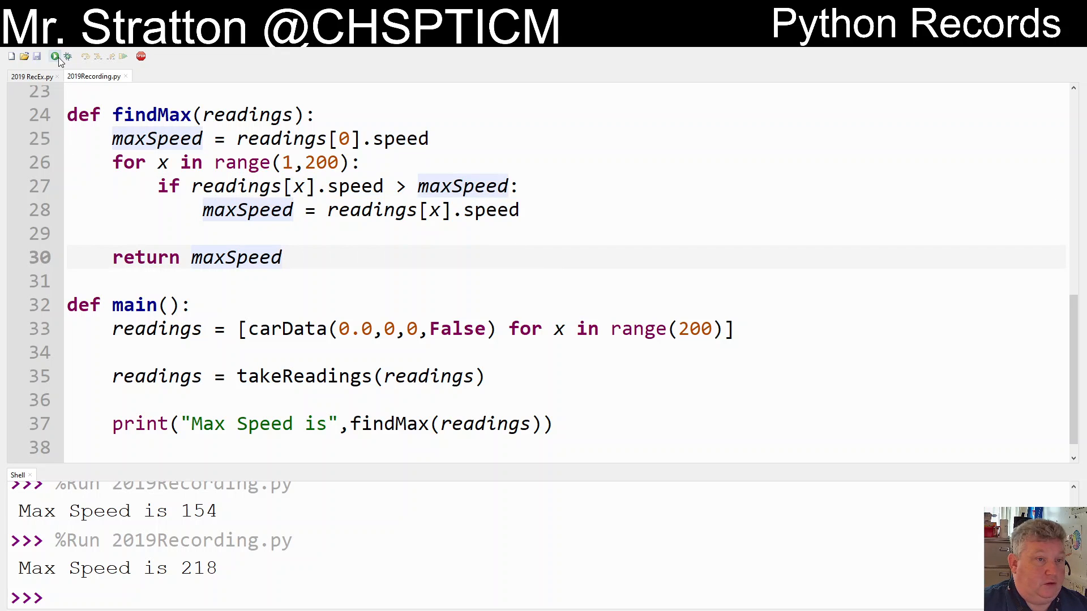
{"action": "left_click", "coordinate": [54, 56]}
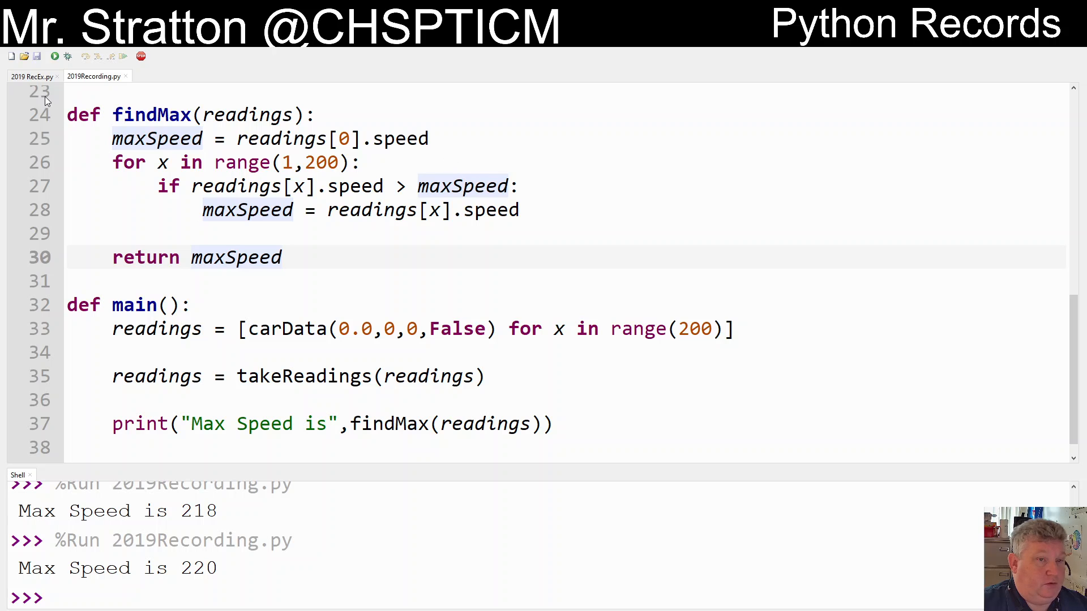
{"action": "left_click", "coordinate": [55, 57]}
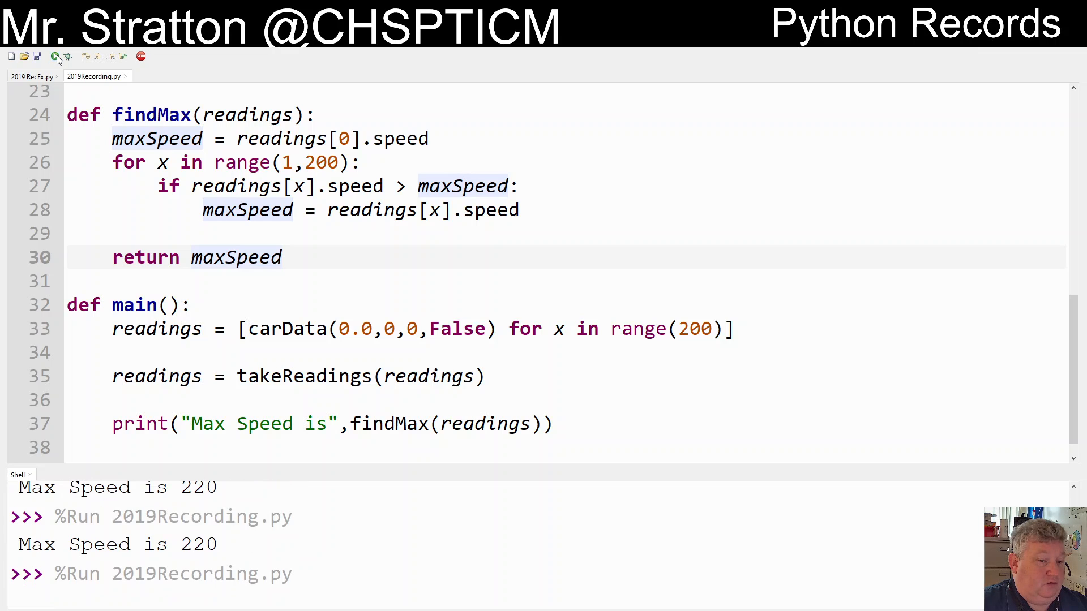
{"action": "left_click", "coordinate": [54, 56]}
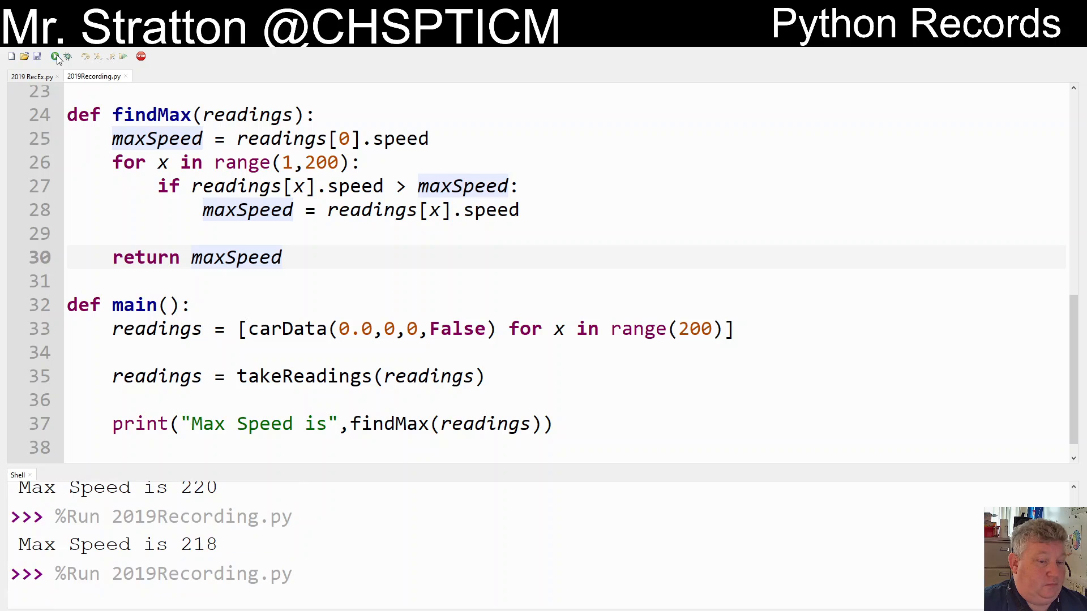
{"action": "left_click", "coordinate": [55, 57]}
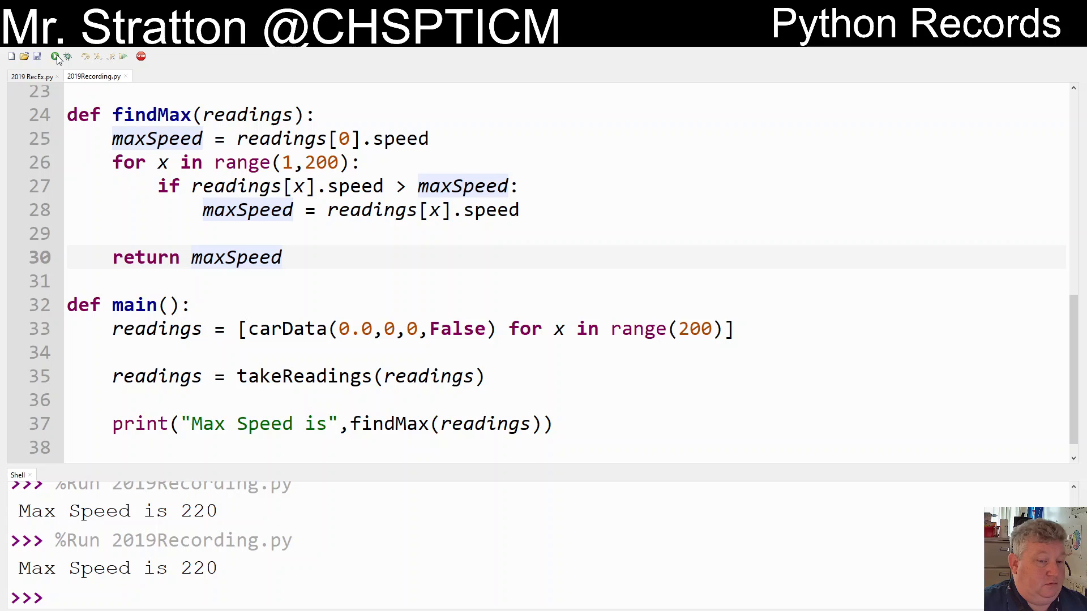